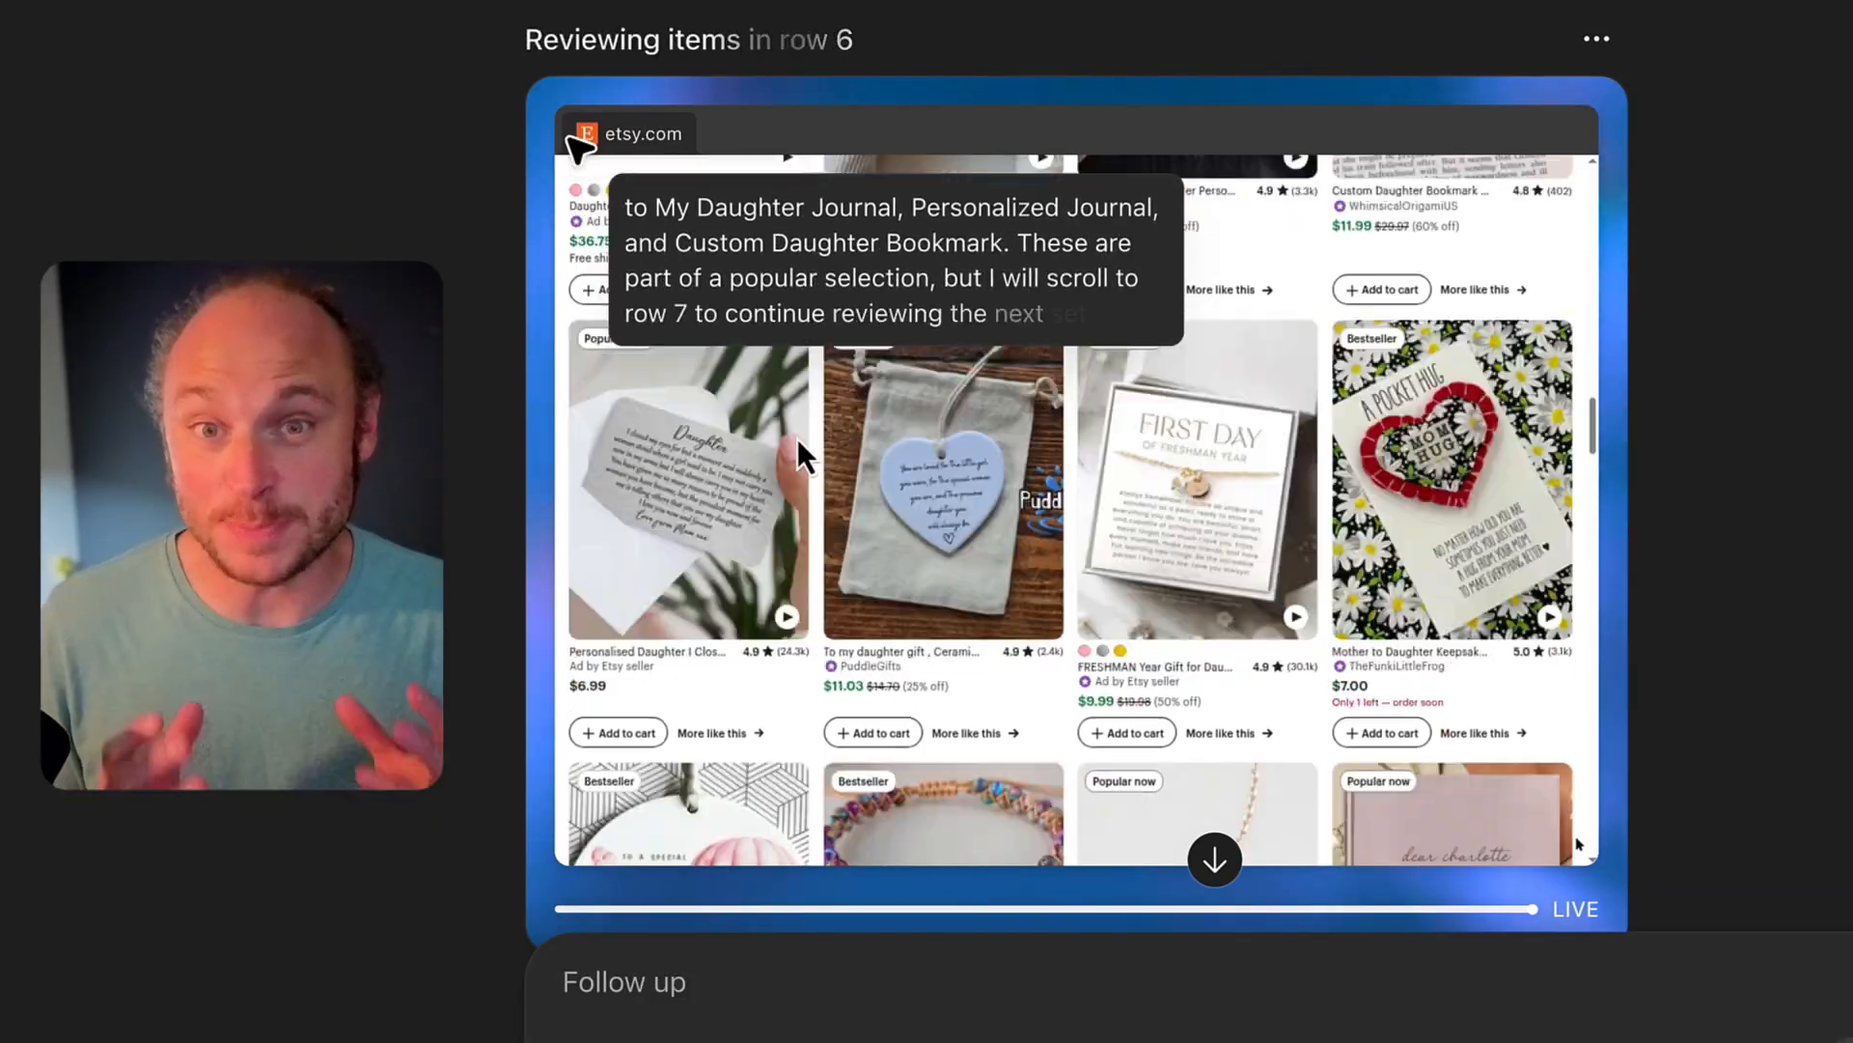
Scroll along with the agent's live browser as it moves through the Etsy daughter-gift bestseller rows.
scroll("down", 3)
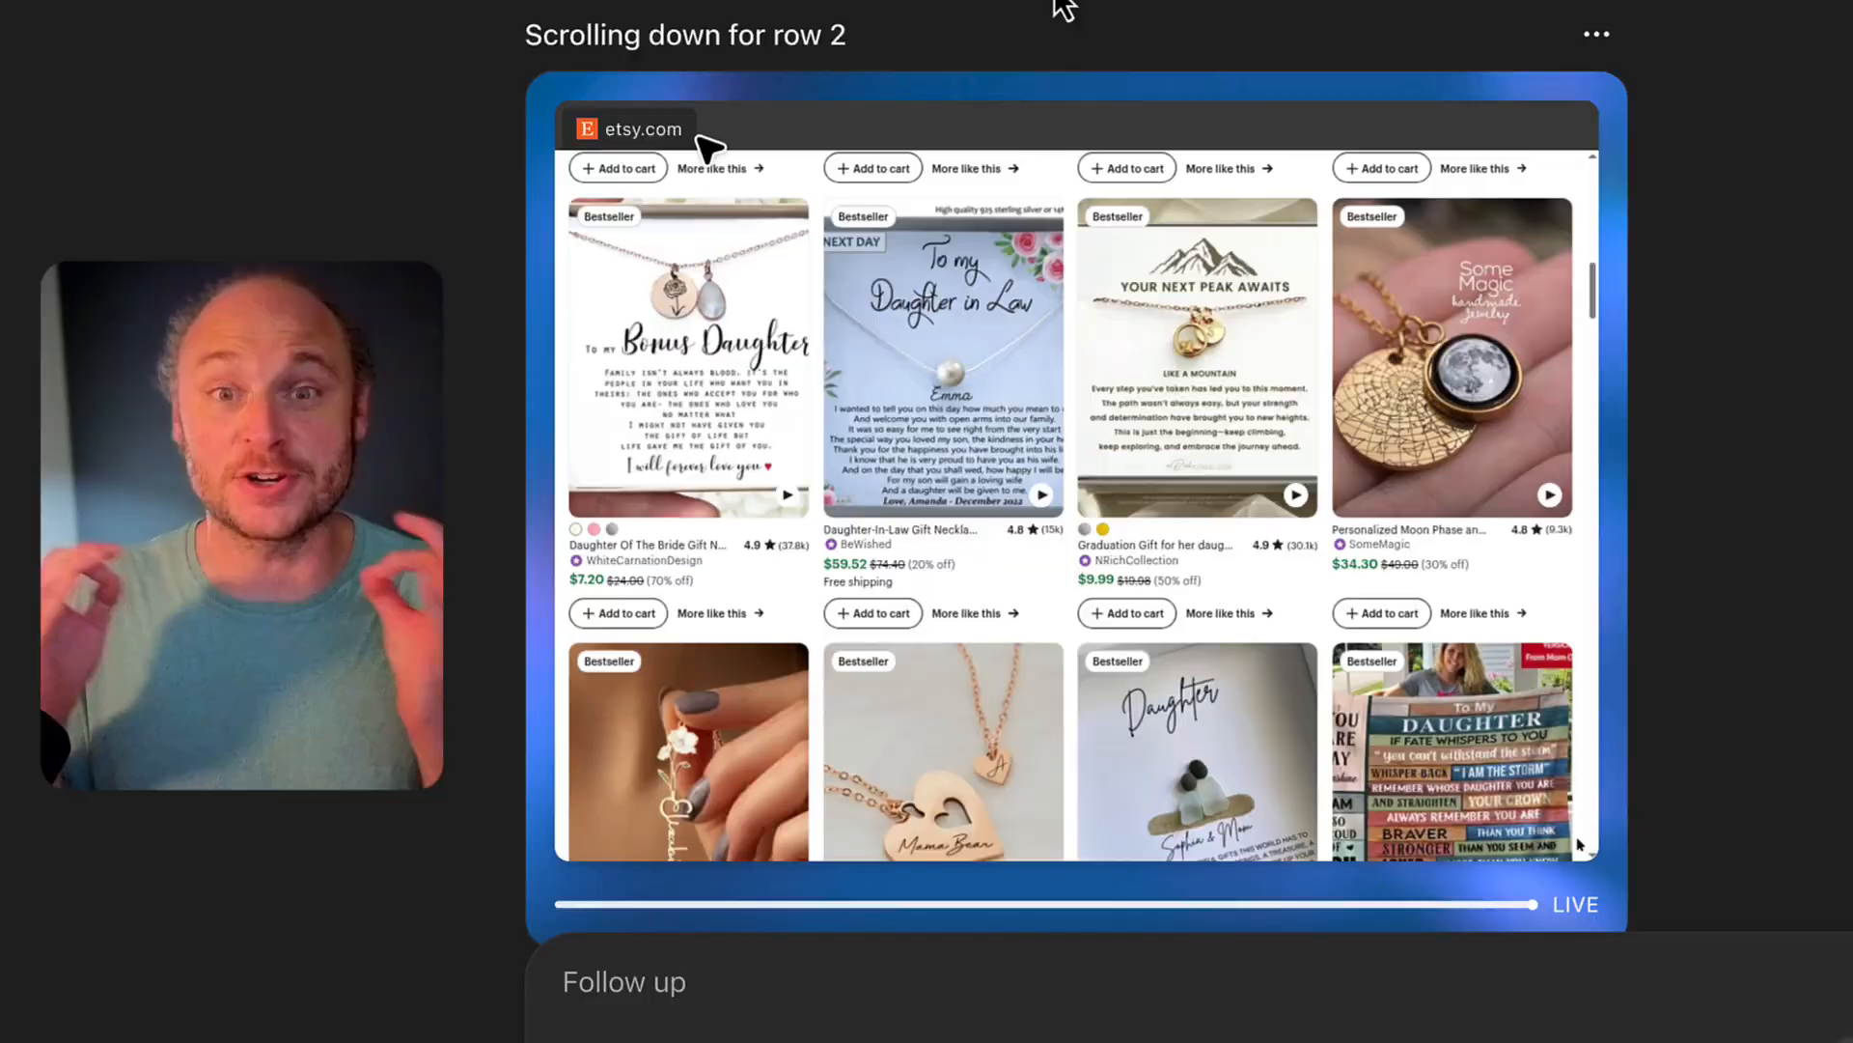
scroll("down", 3)
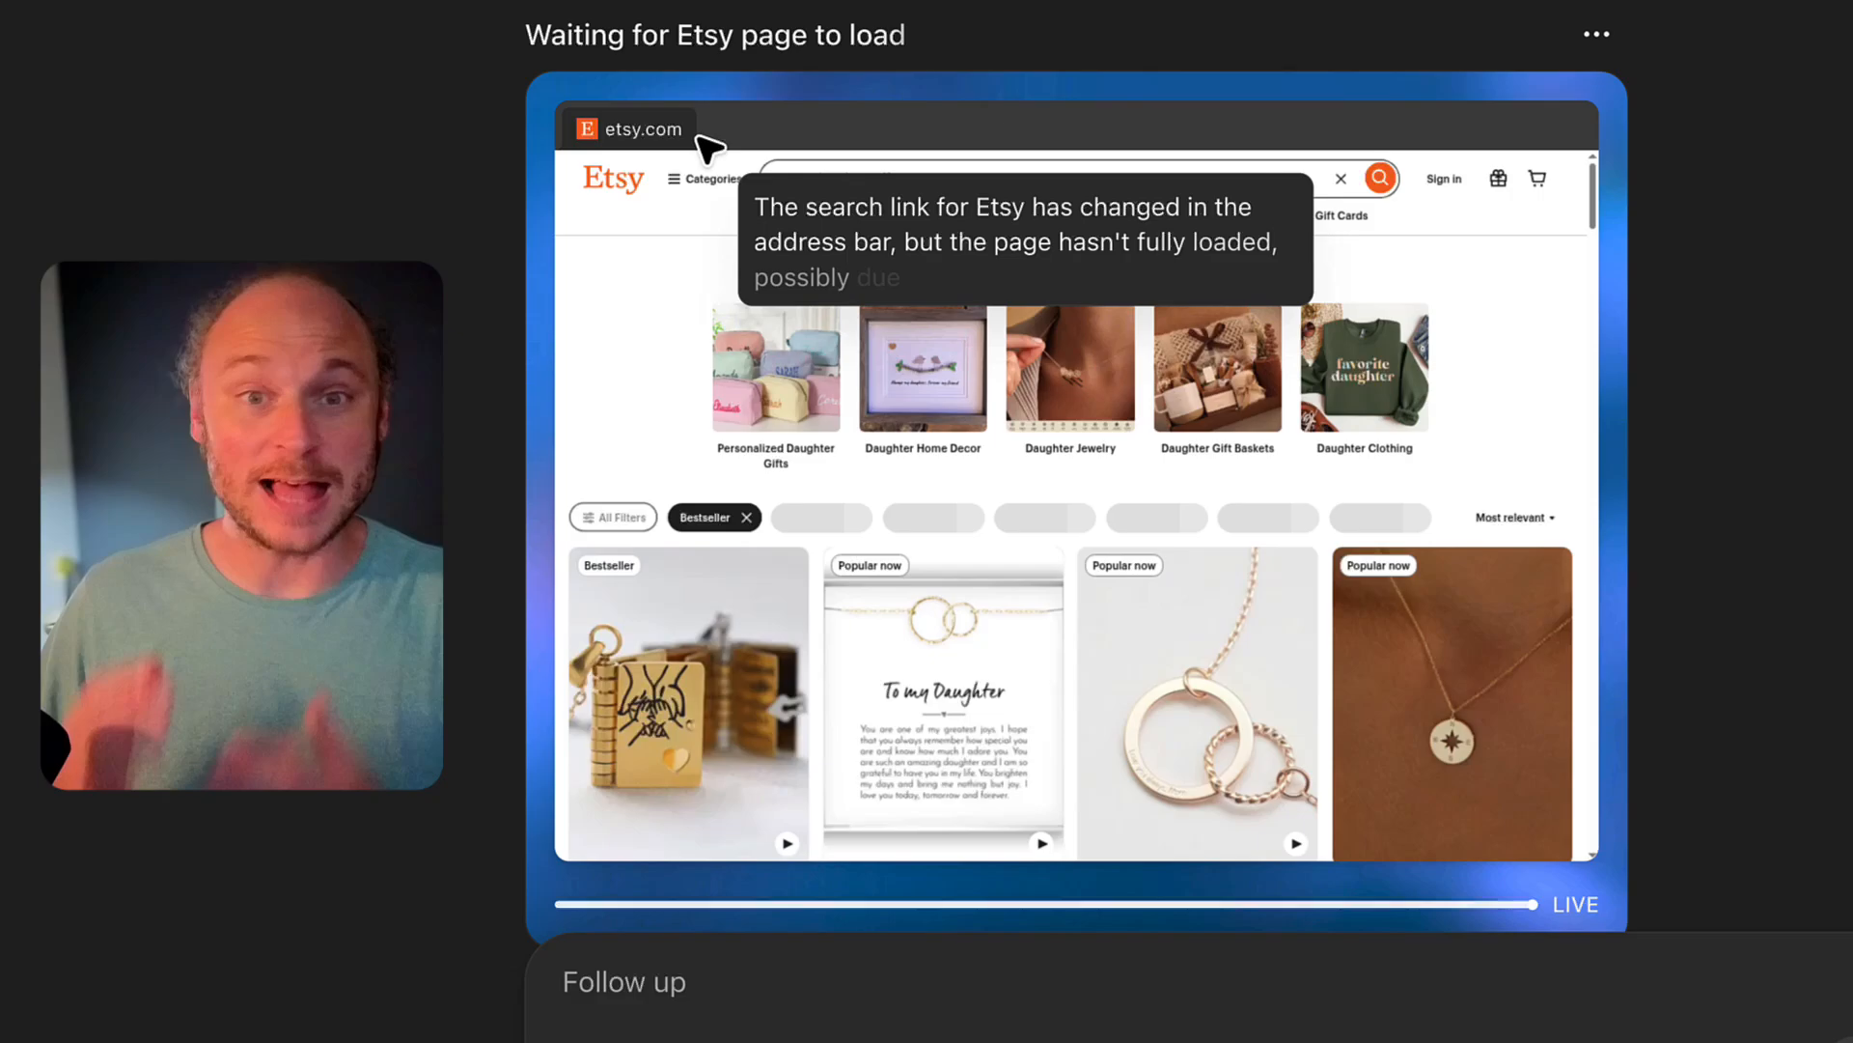
scroll("down", 3)
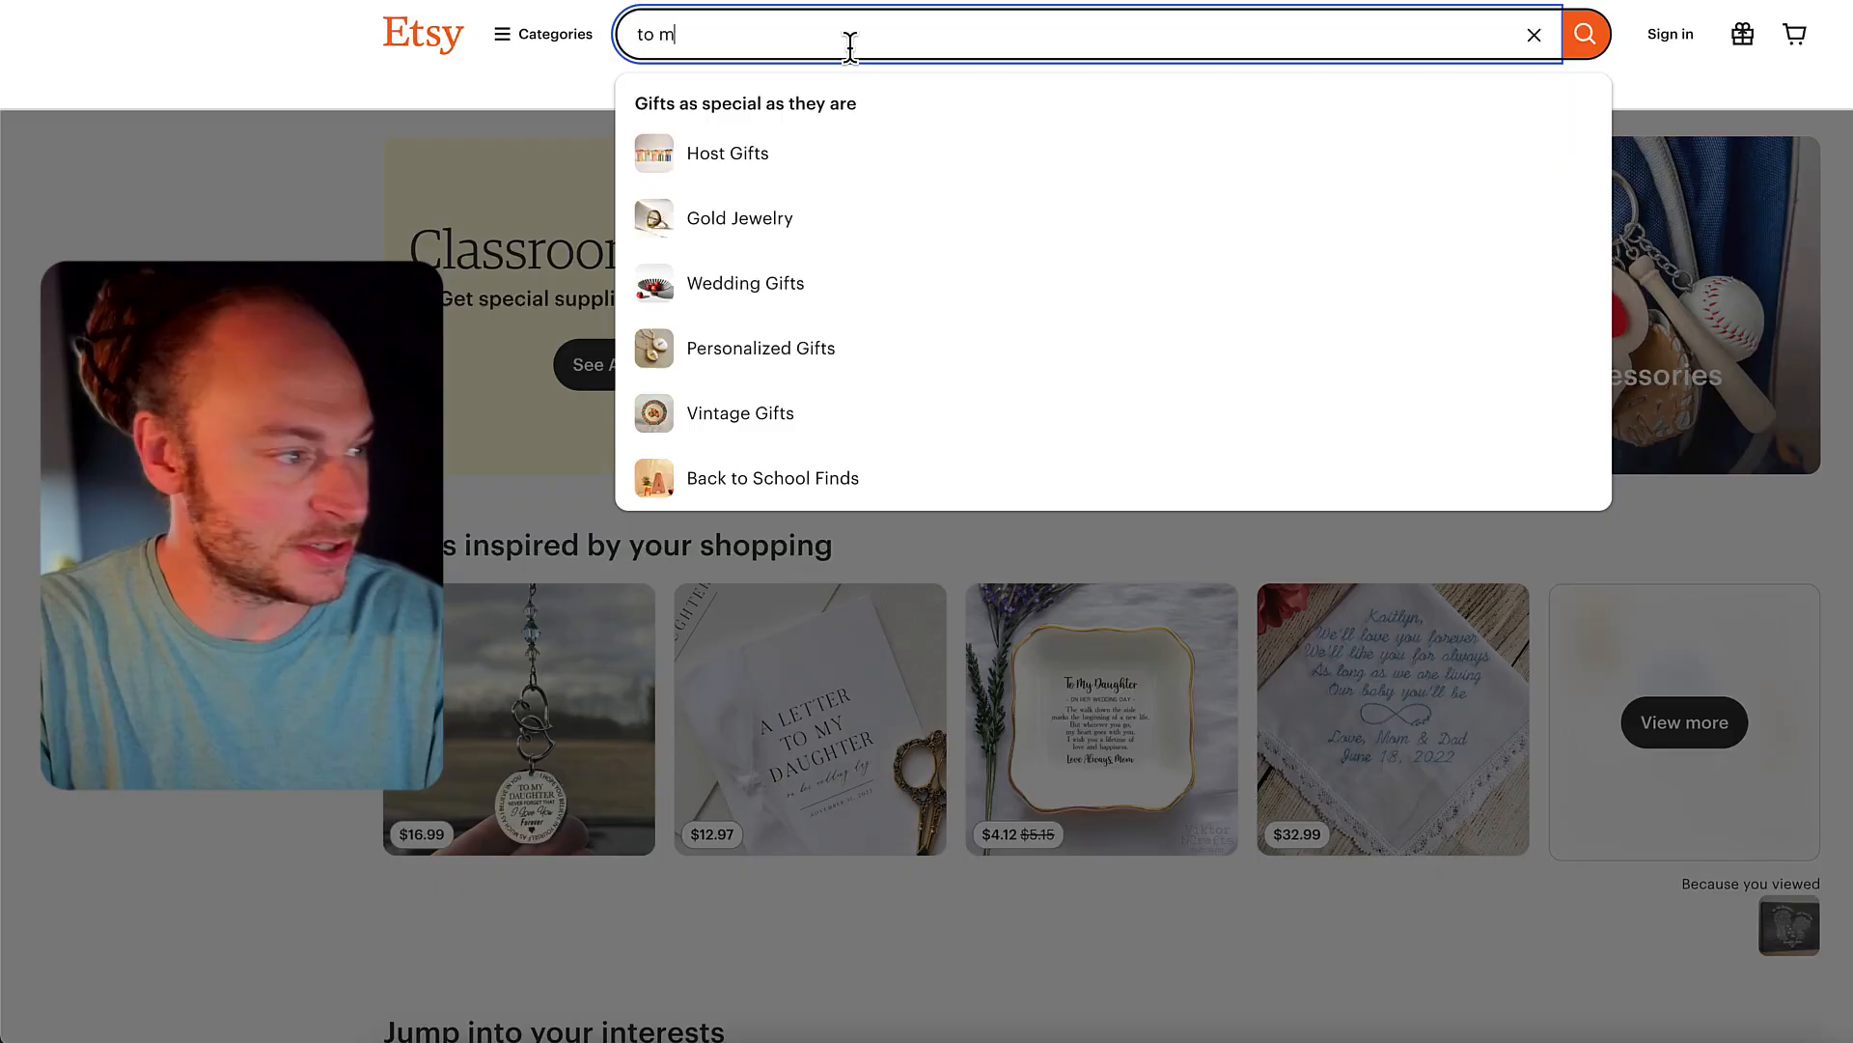
Search Etsy for 'to my daughter g...' gifts and scroll the bestseller results.
type("o my daughter g")
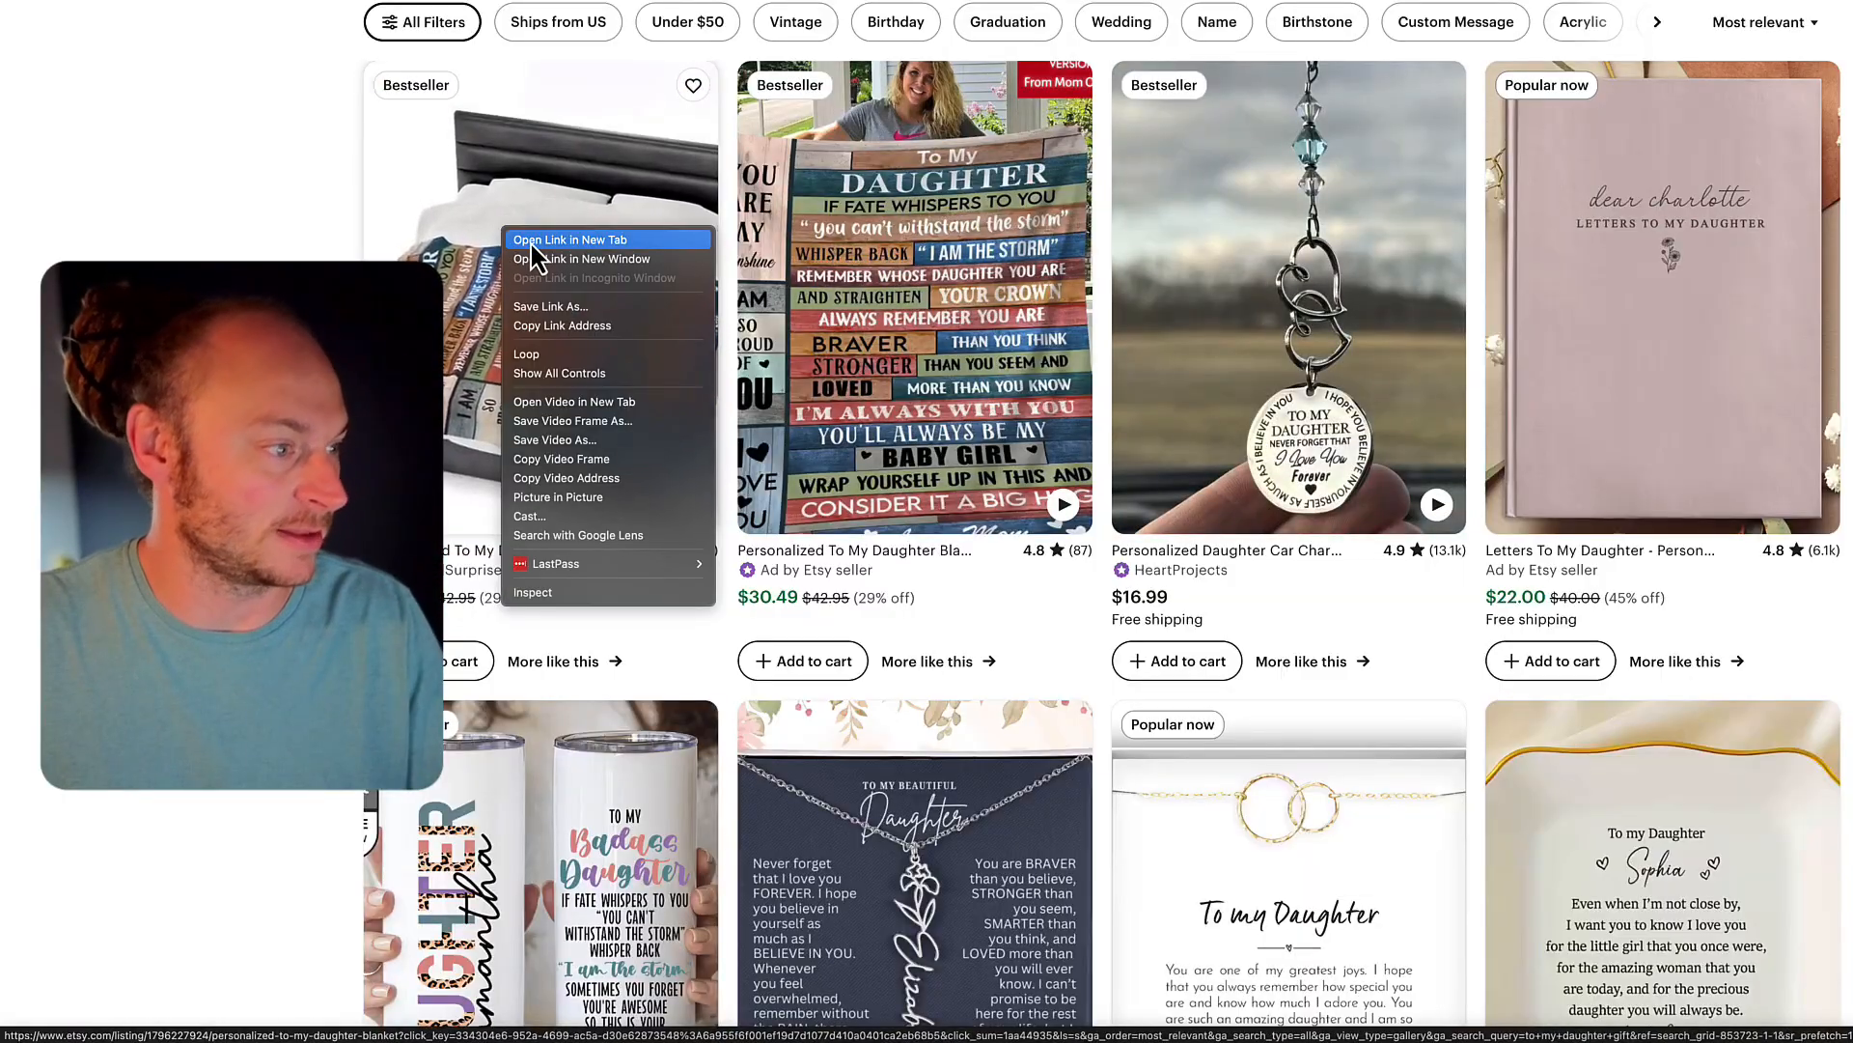
scroll("down", 3)
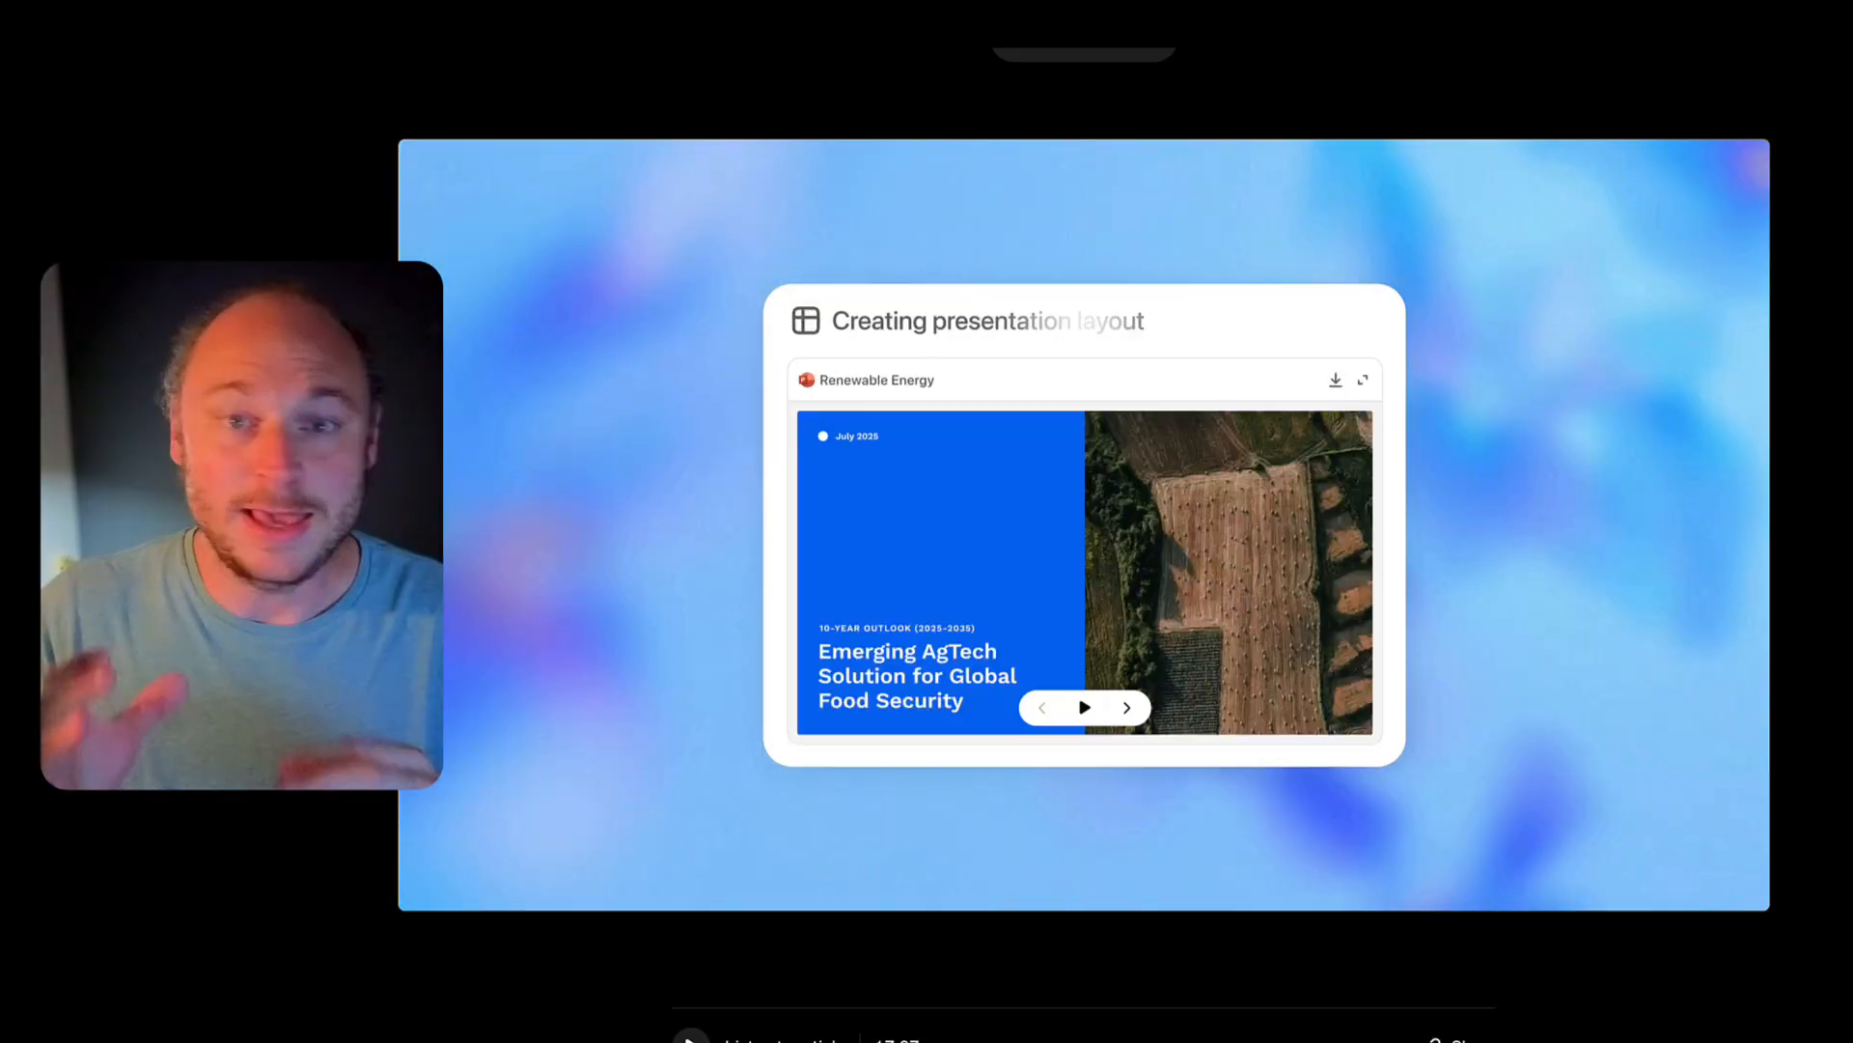
Advance the Renewable Energy presentation preview two slides forward.
left_click(1126, 706)
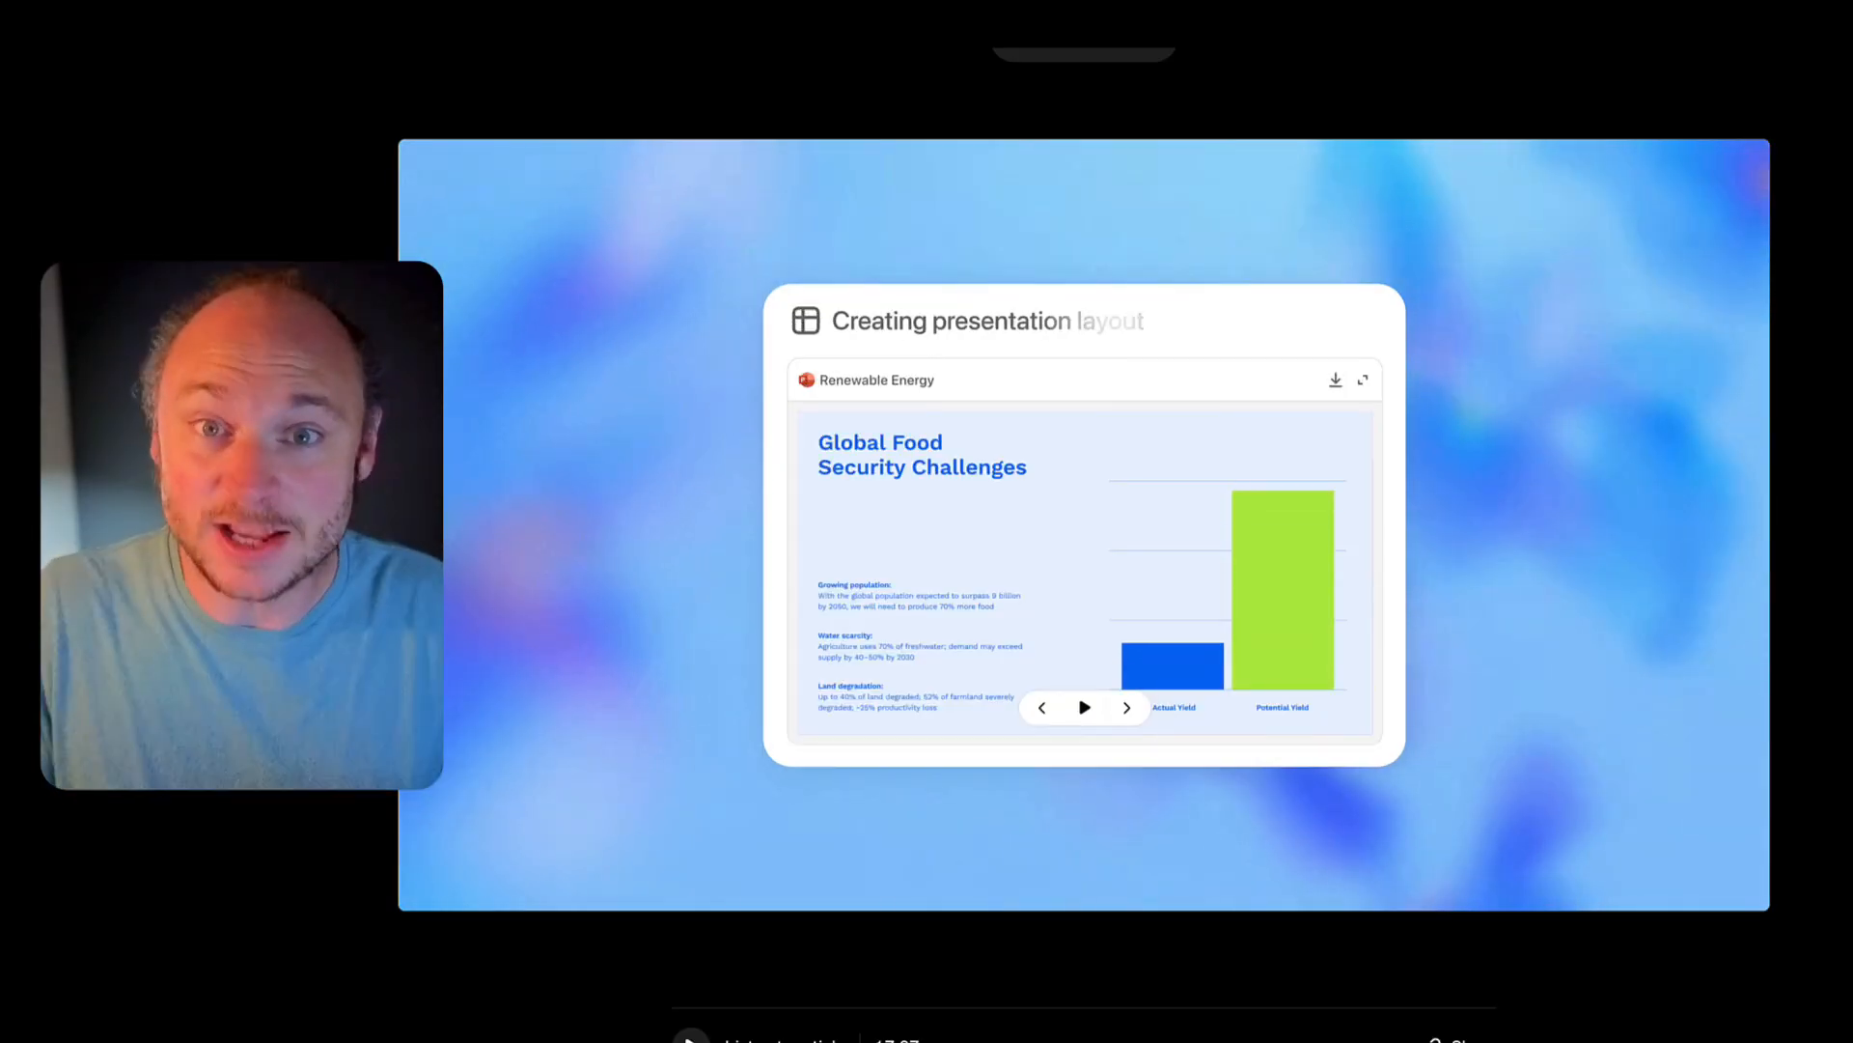
left_click(1126, 707)
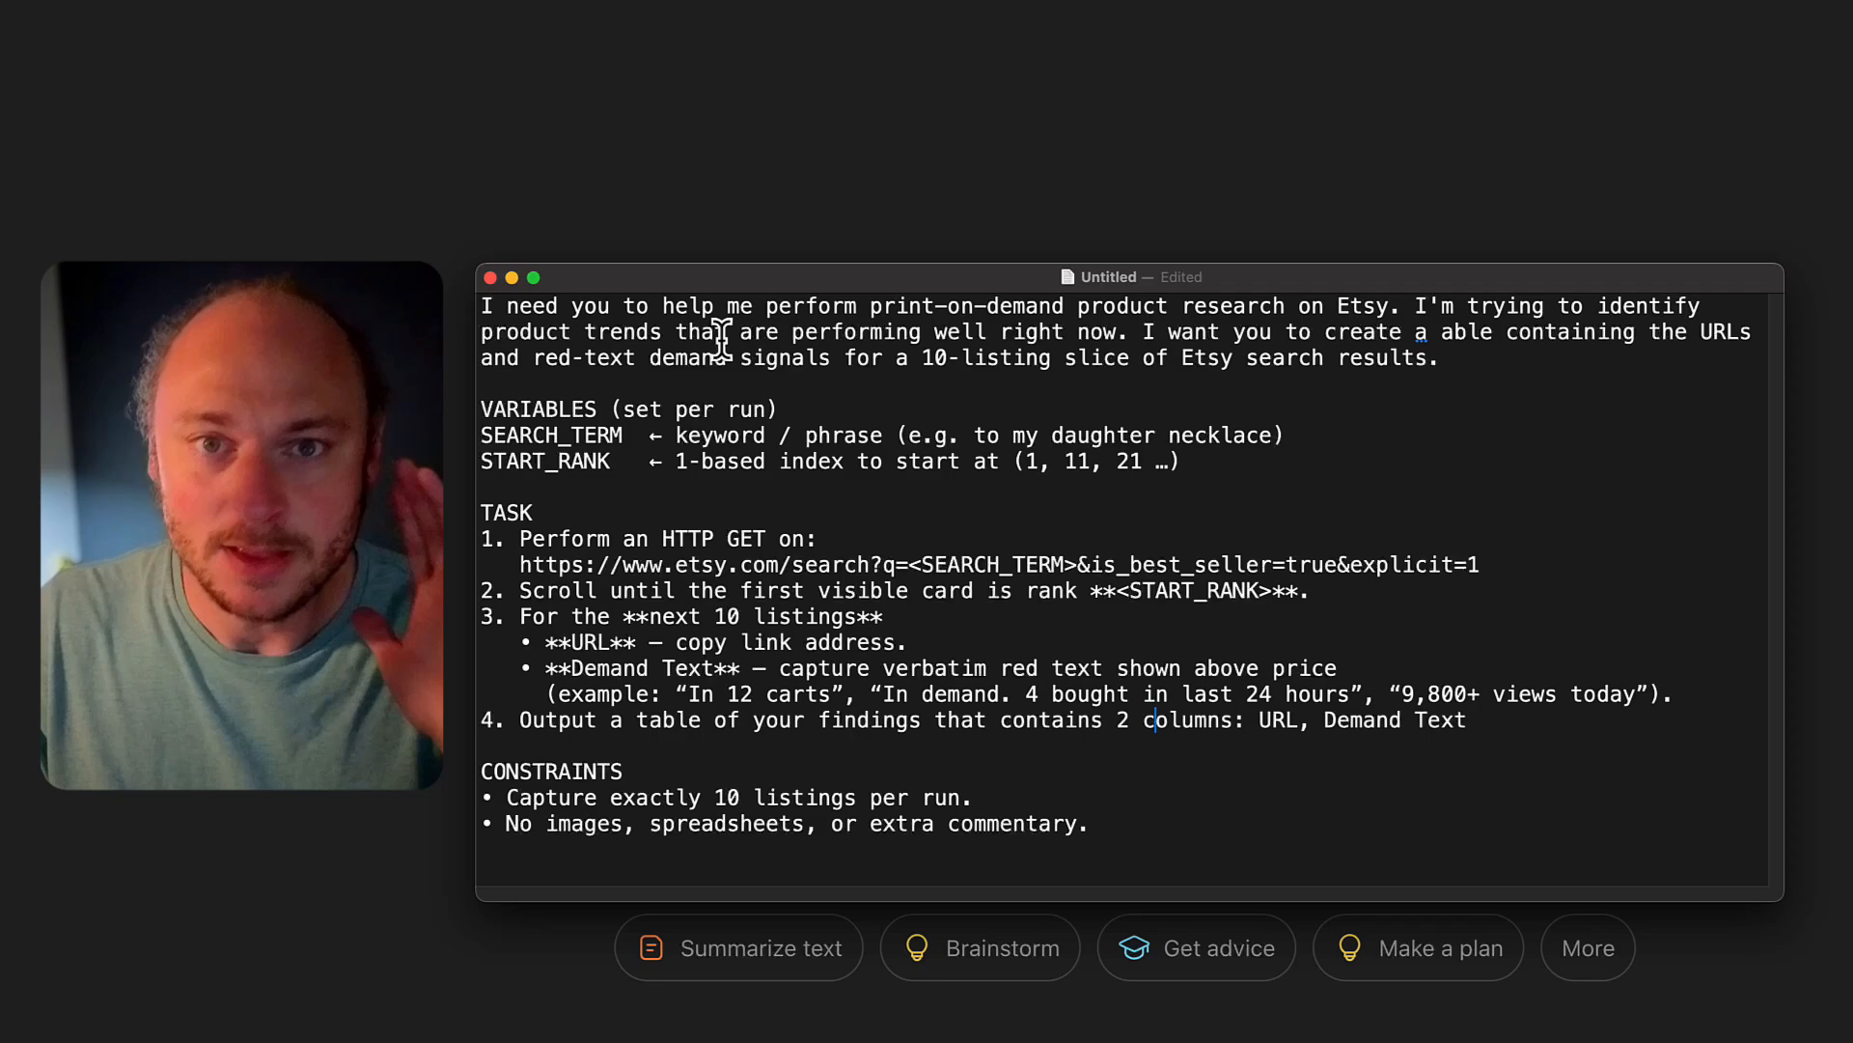
Select the mistyped 'able' in the opening request so it can become 'create a table'.
left_click_drag(635, 305, 1164, 305)
type("t")
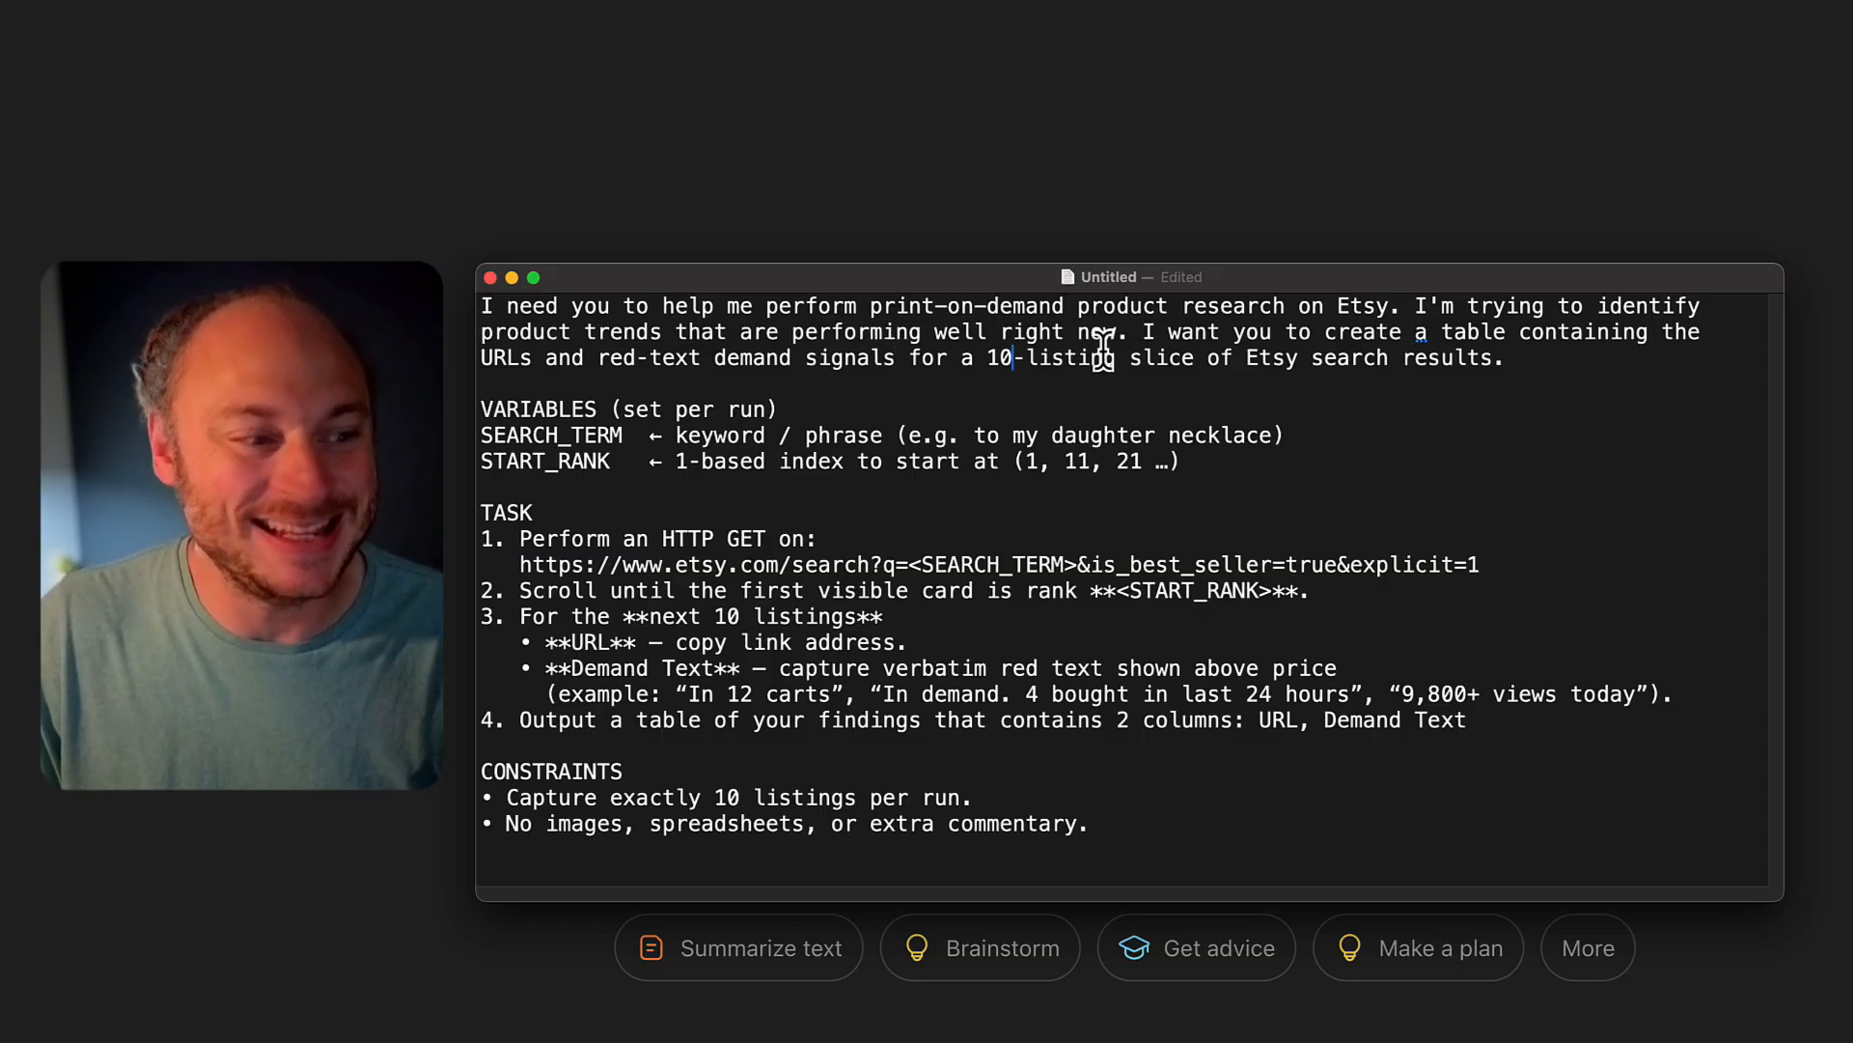
left_click_drag(1017, 359, 1309, 359)
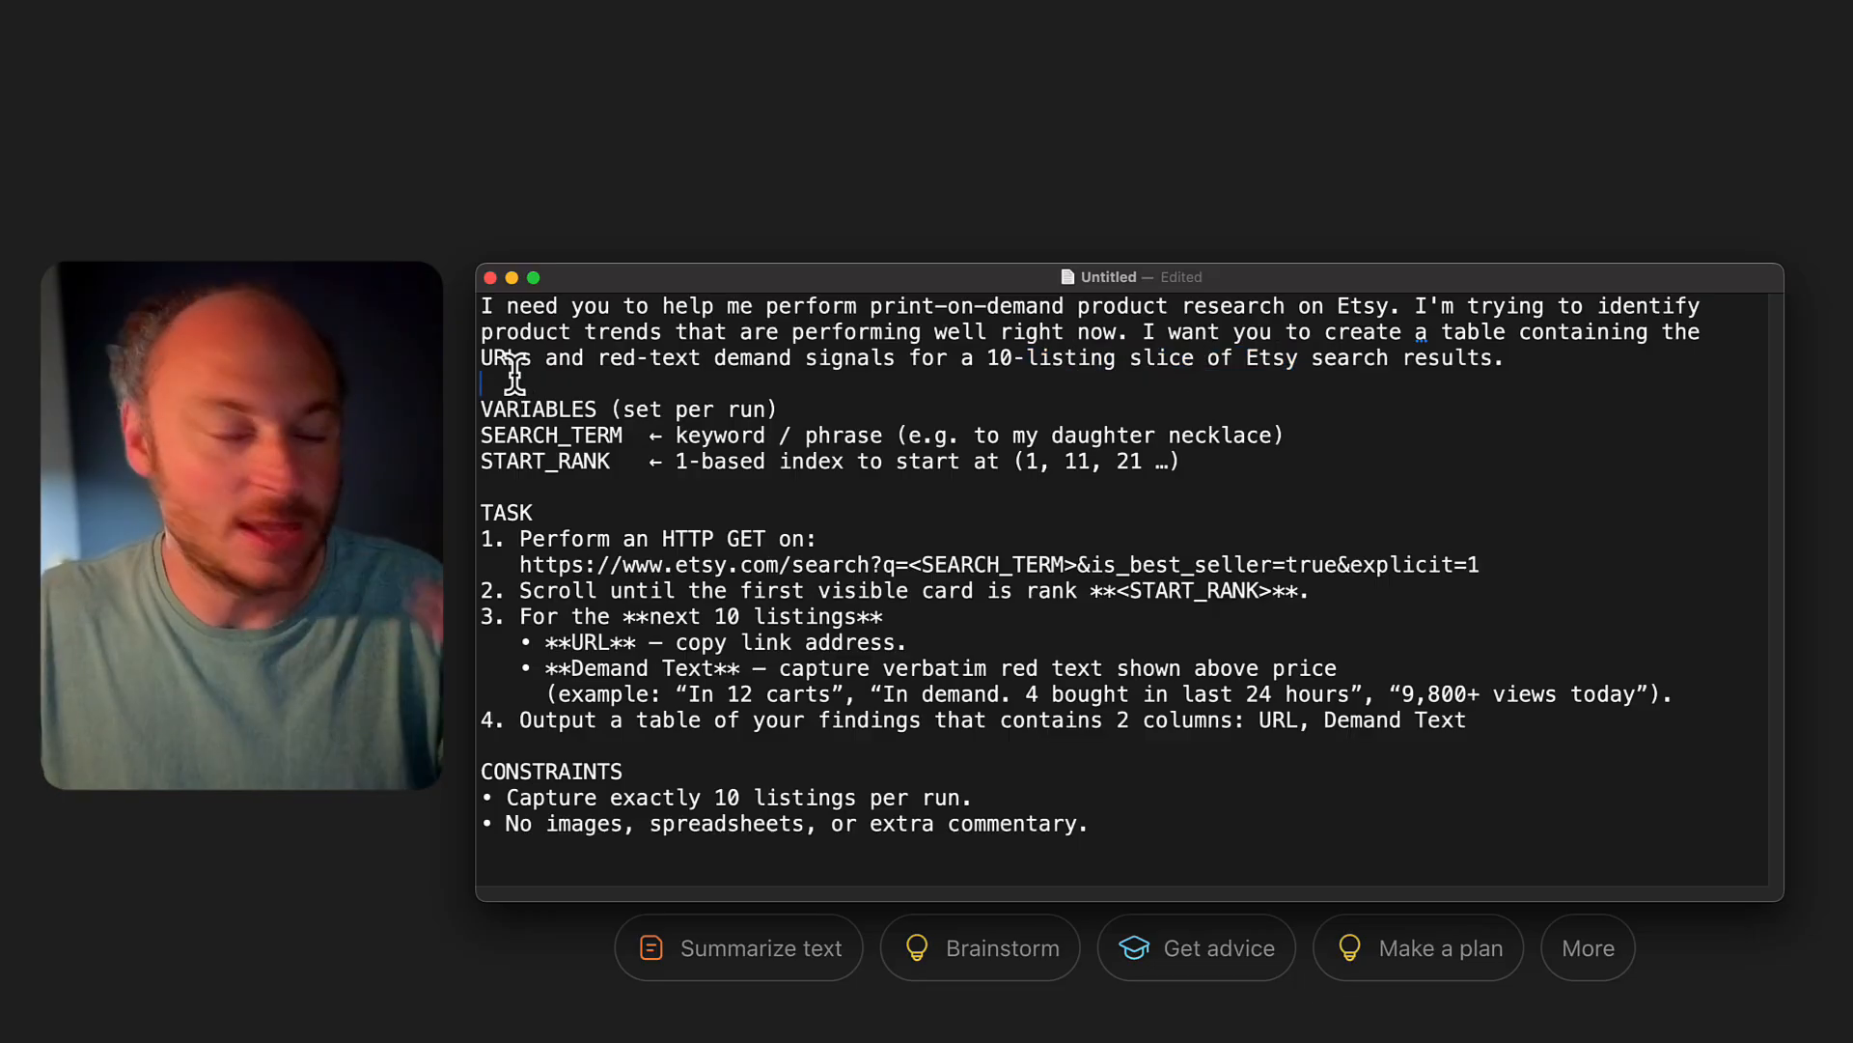
left_click_drag(481, 409, 791, 410)
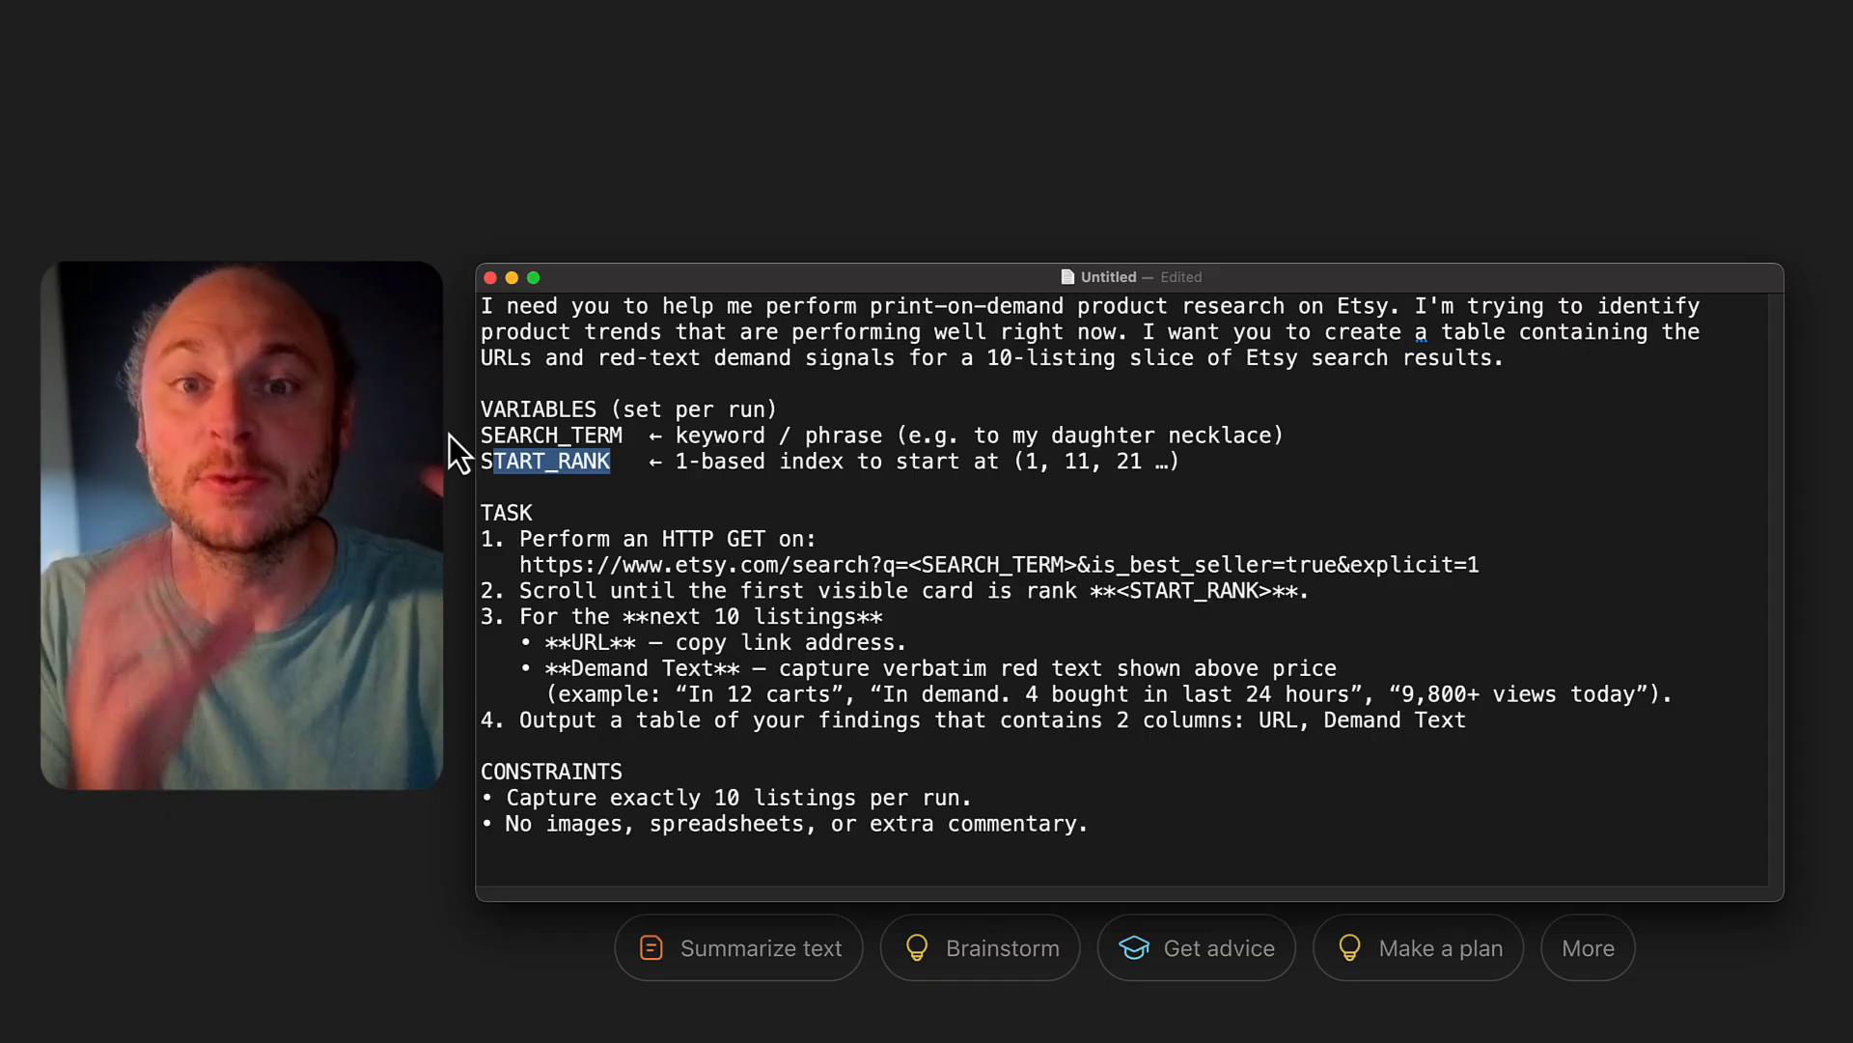
double_click(503, 514)
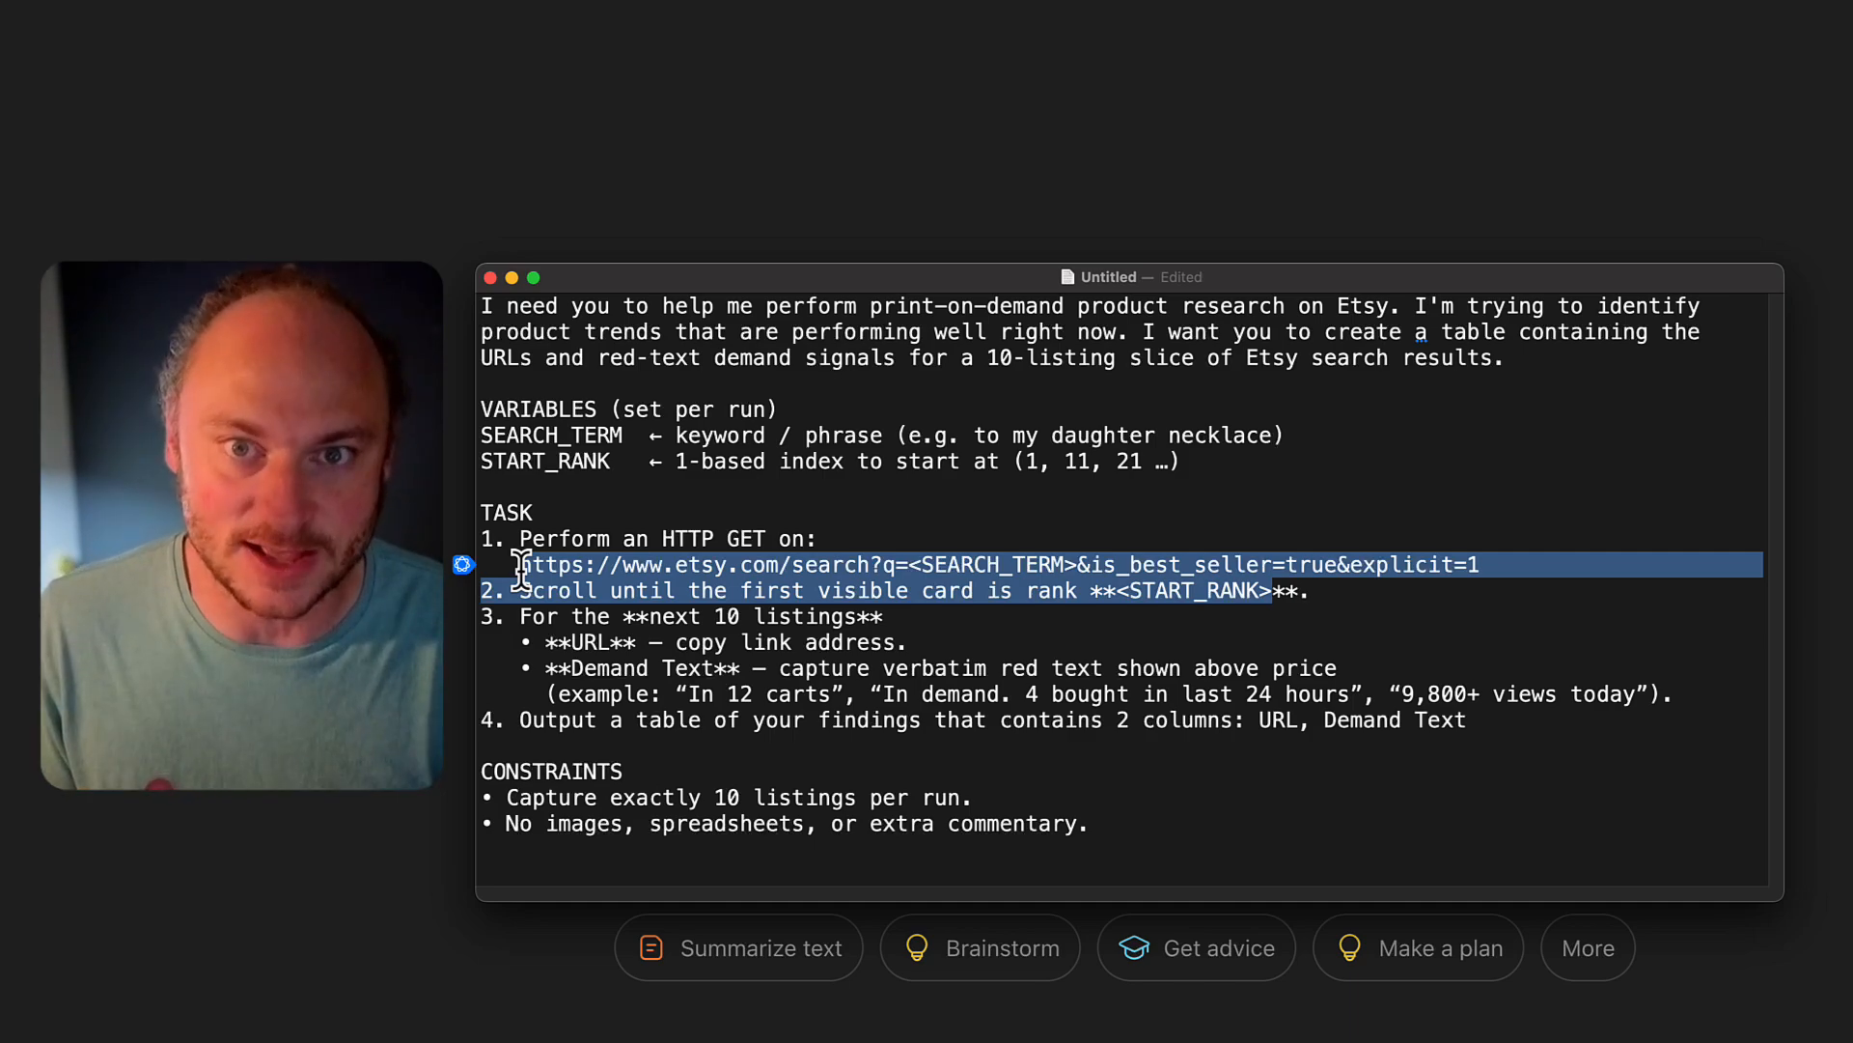
Highlight the prompt's task lines: search URL, Demand Text, output table and no-images constraint.
double_click(1193, 591)
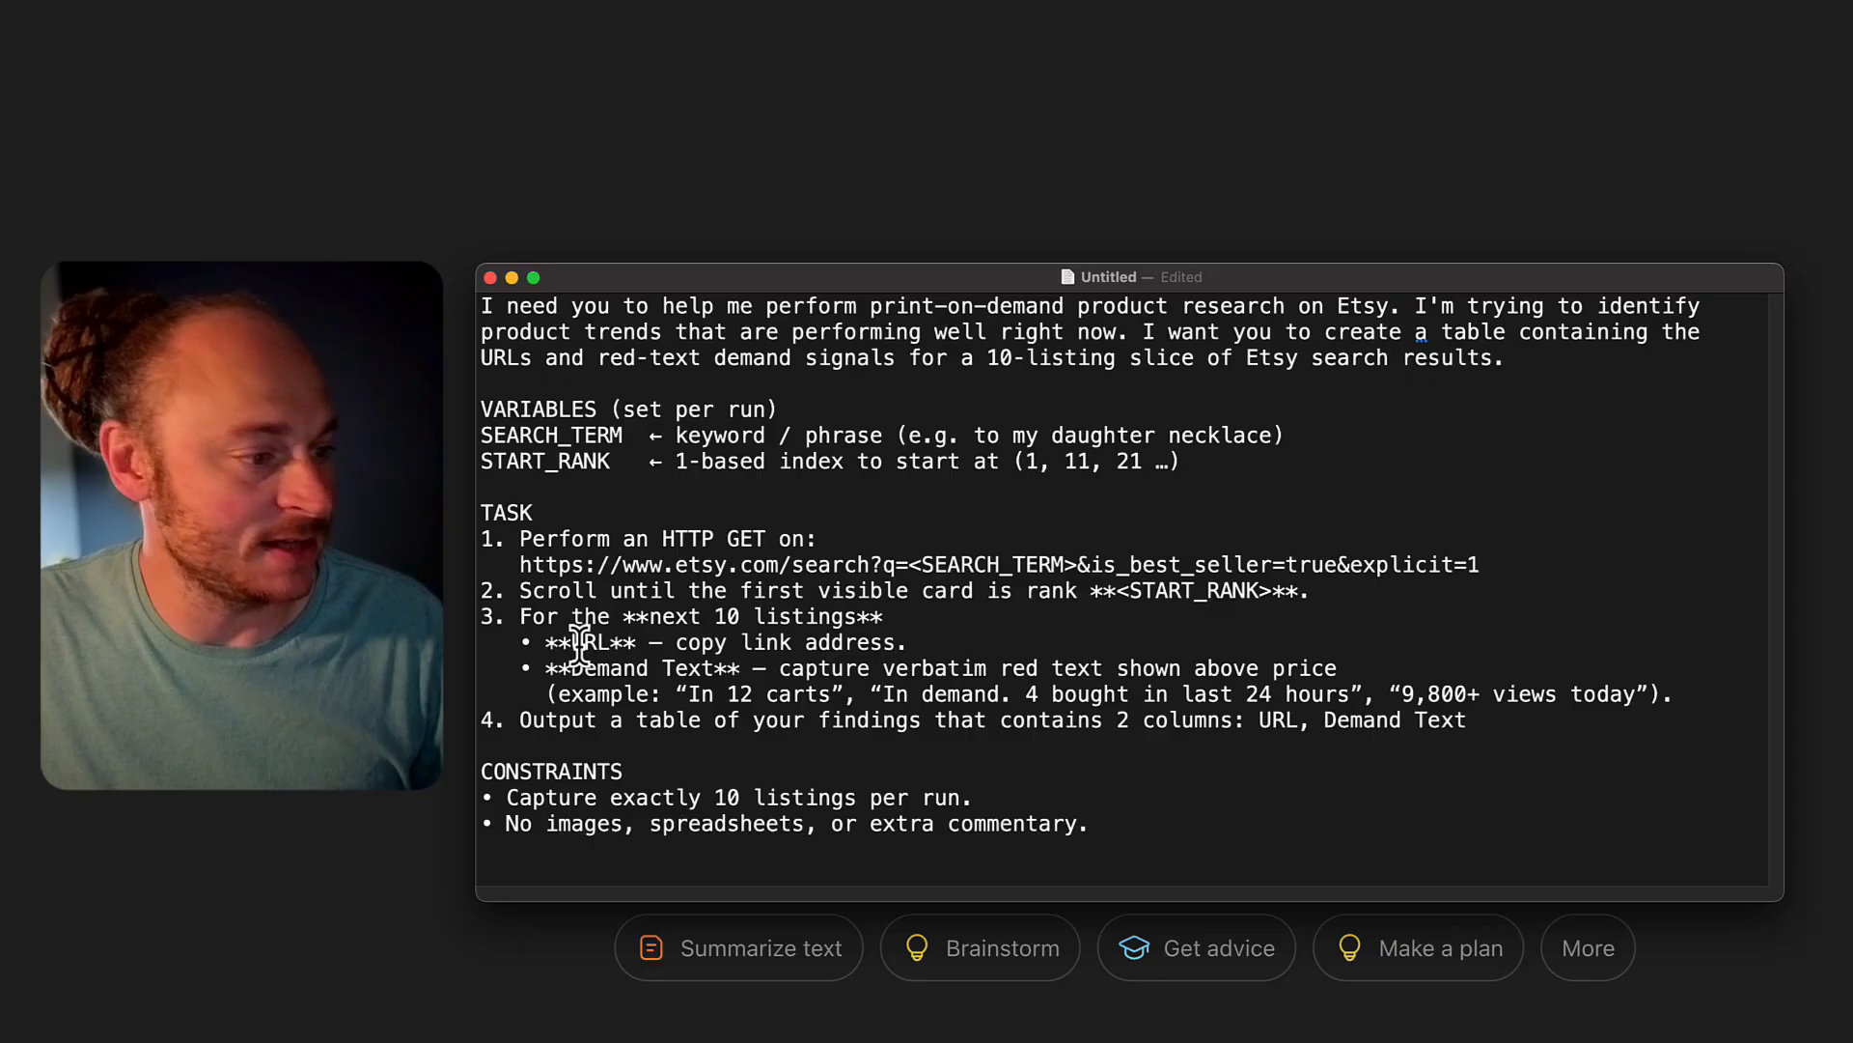
double_click(604, 668)
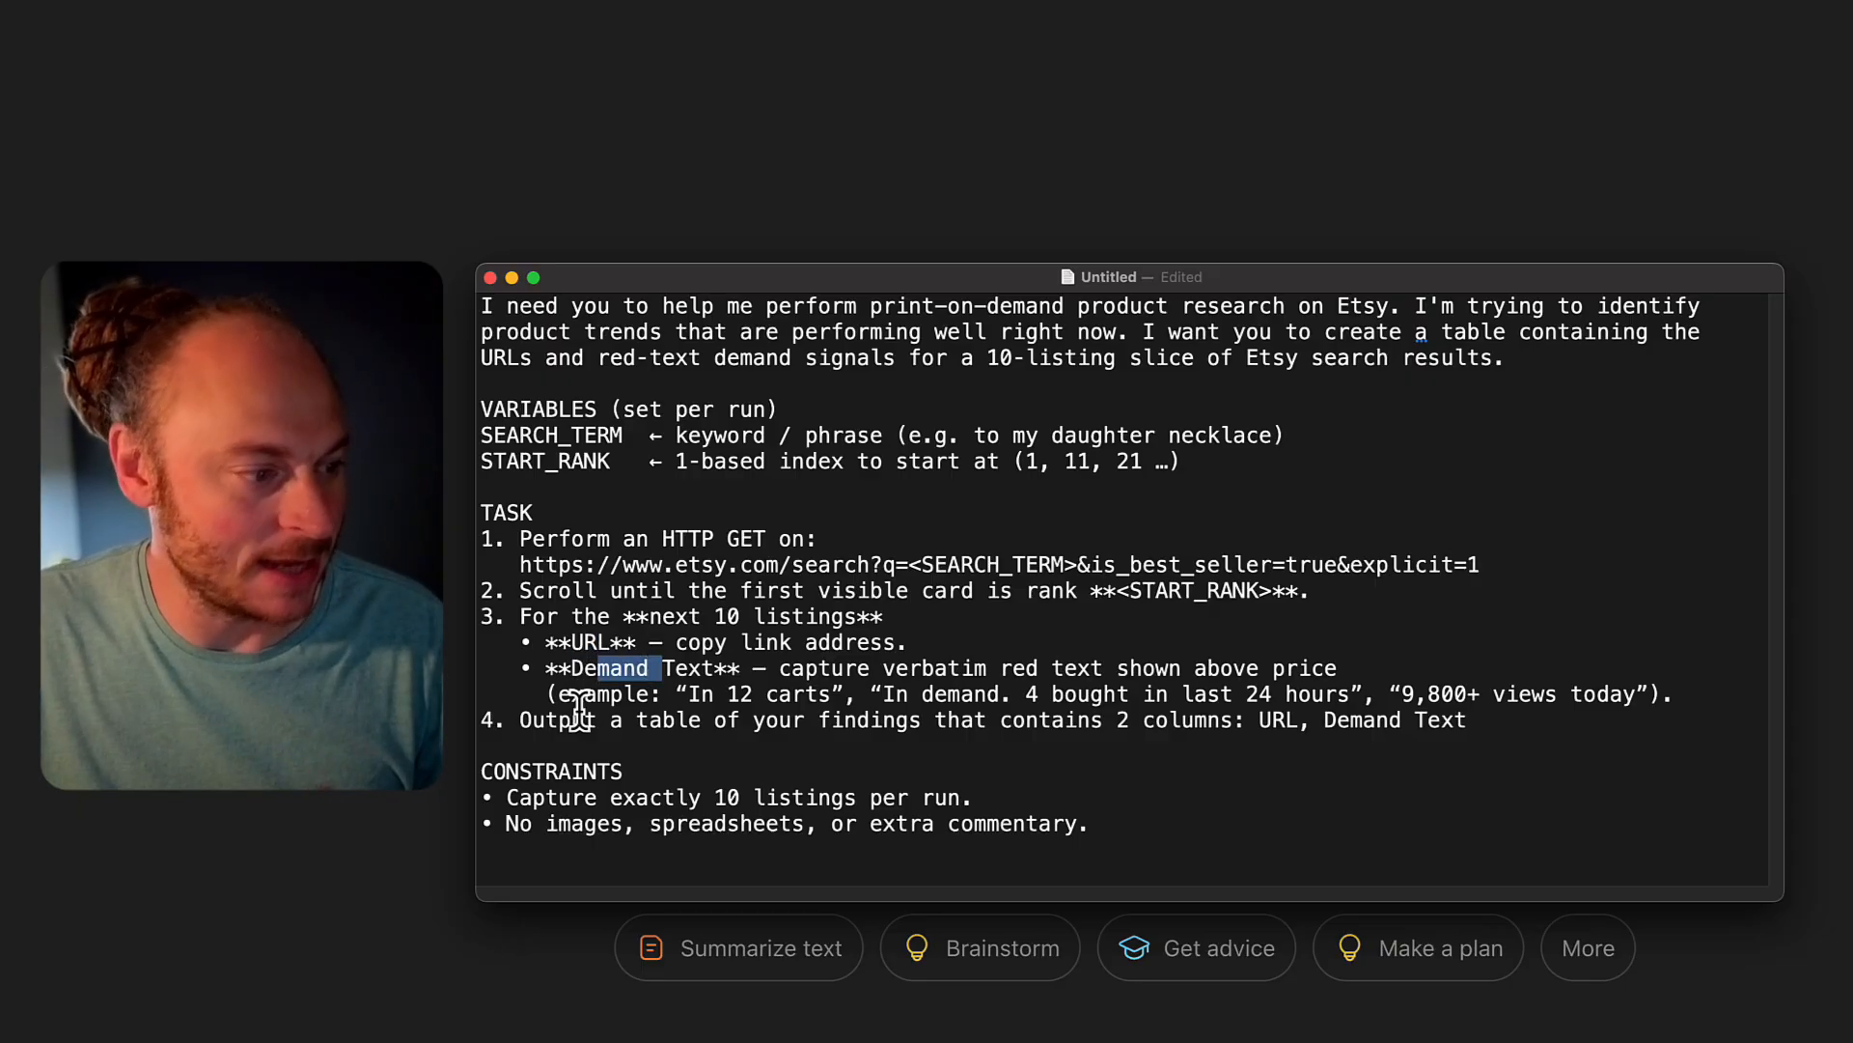
left_click_drag(517, 720, 801, 720)
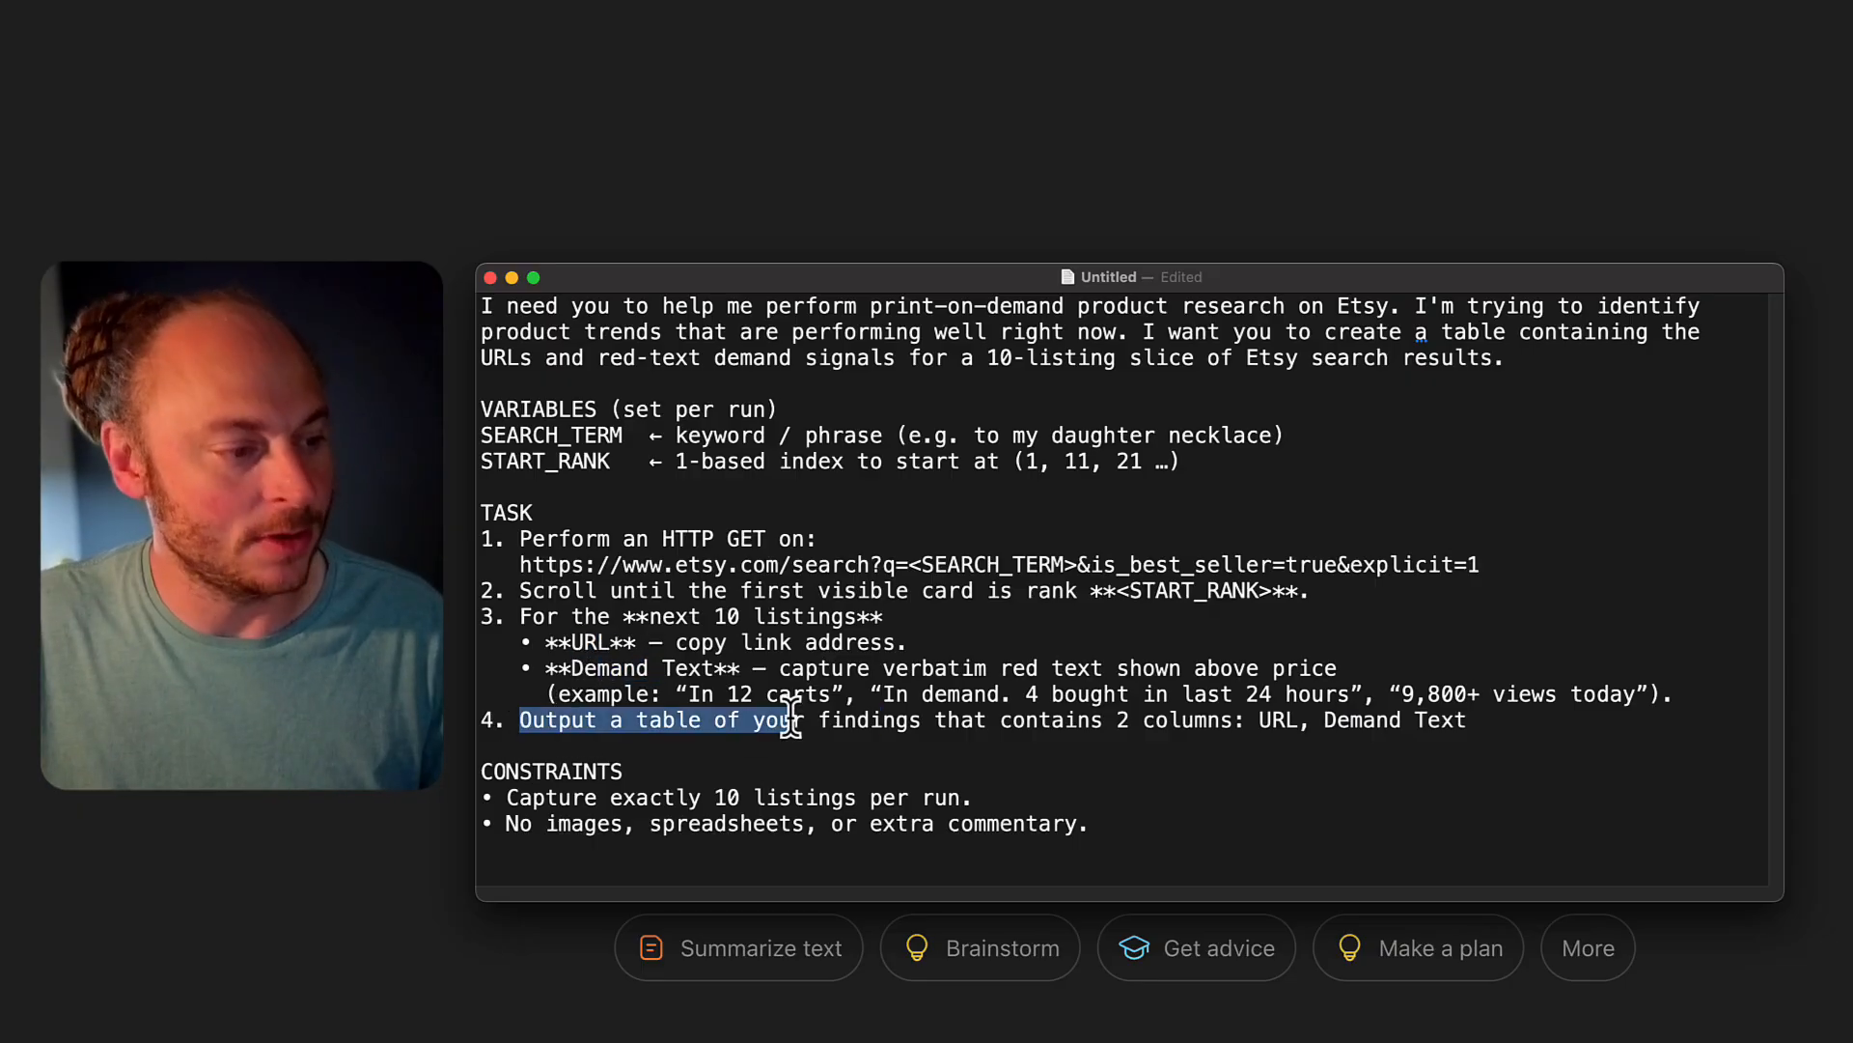
left_click_drag(798, 721, 1038, 720)
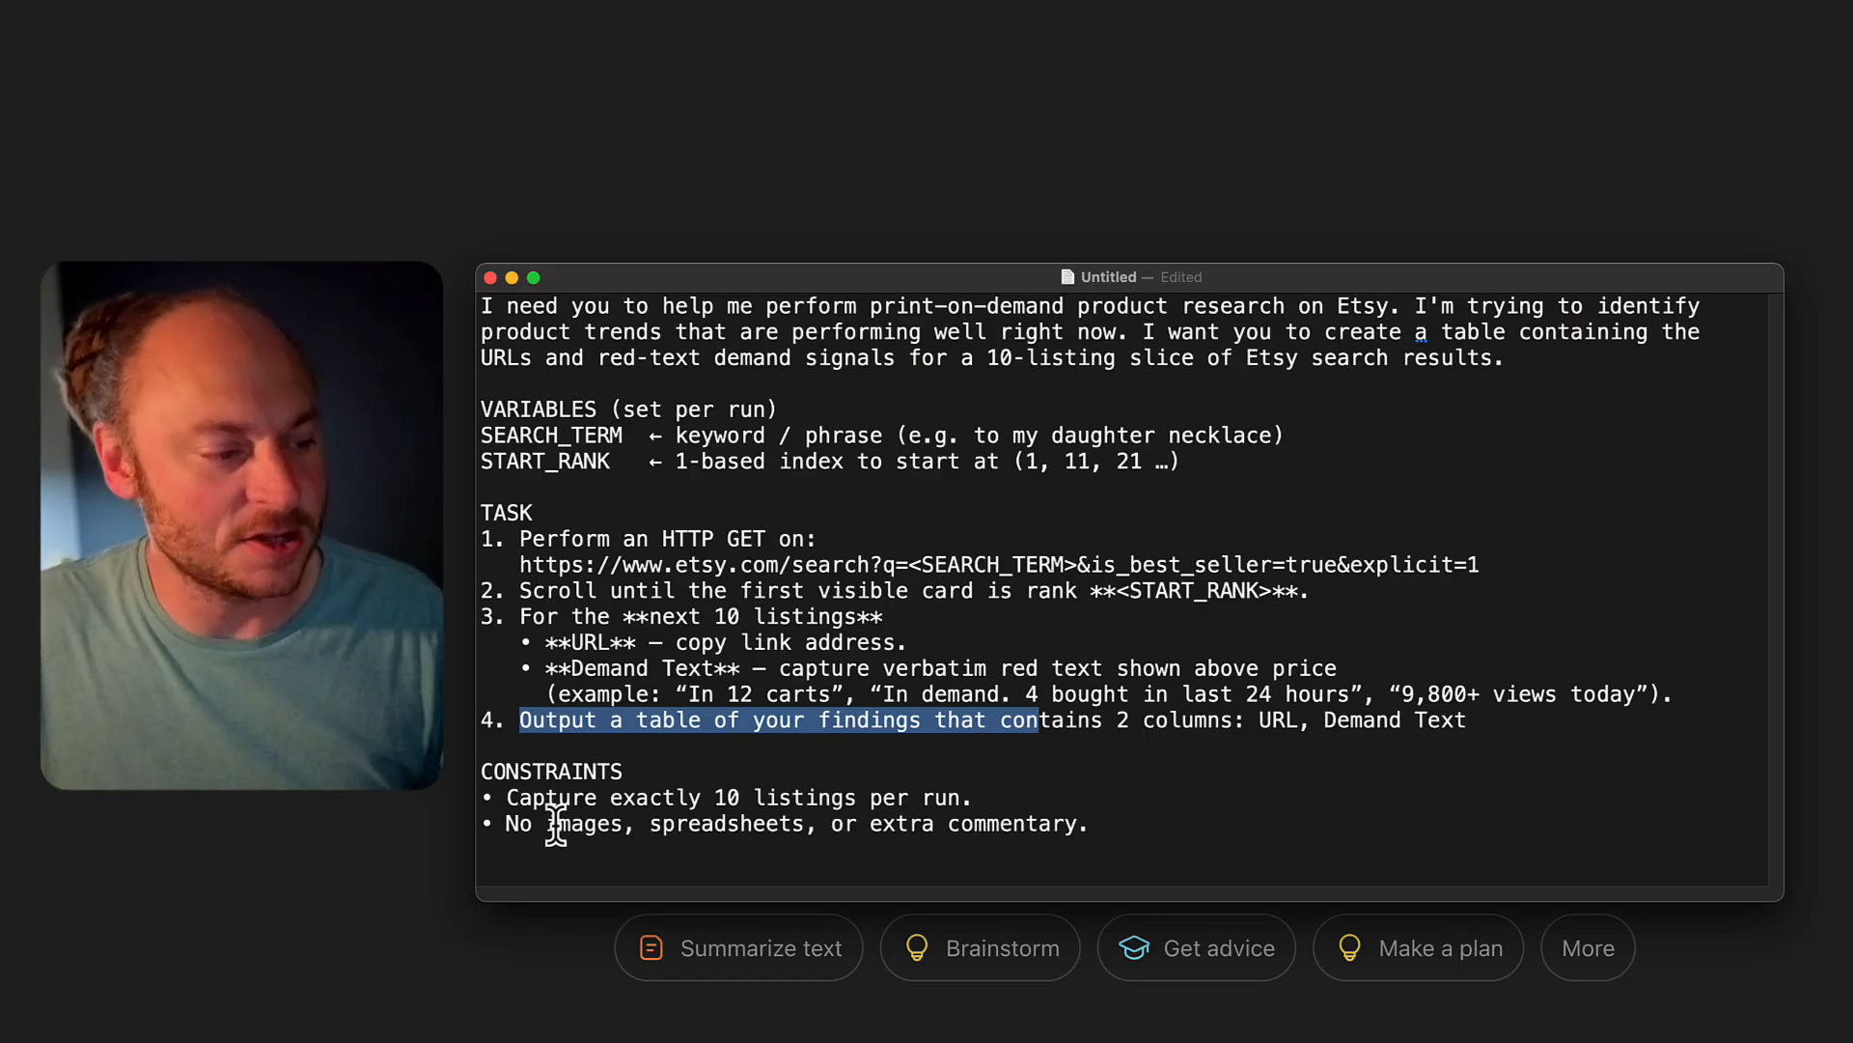
double_click(583, 825)
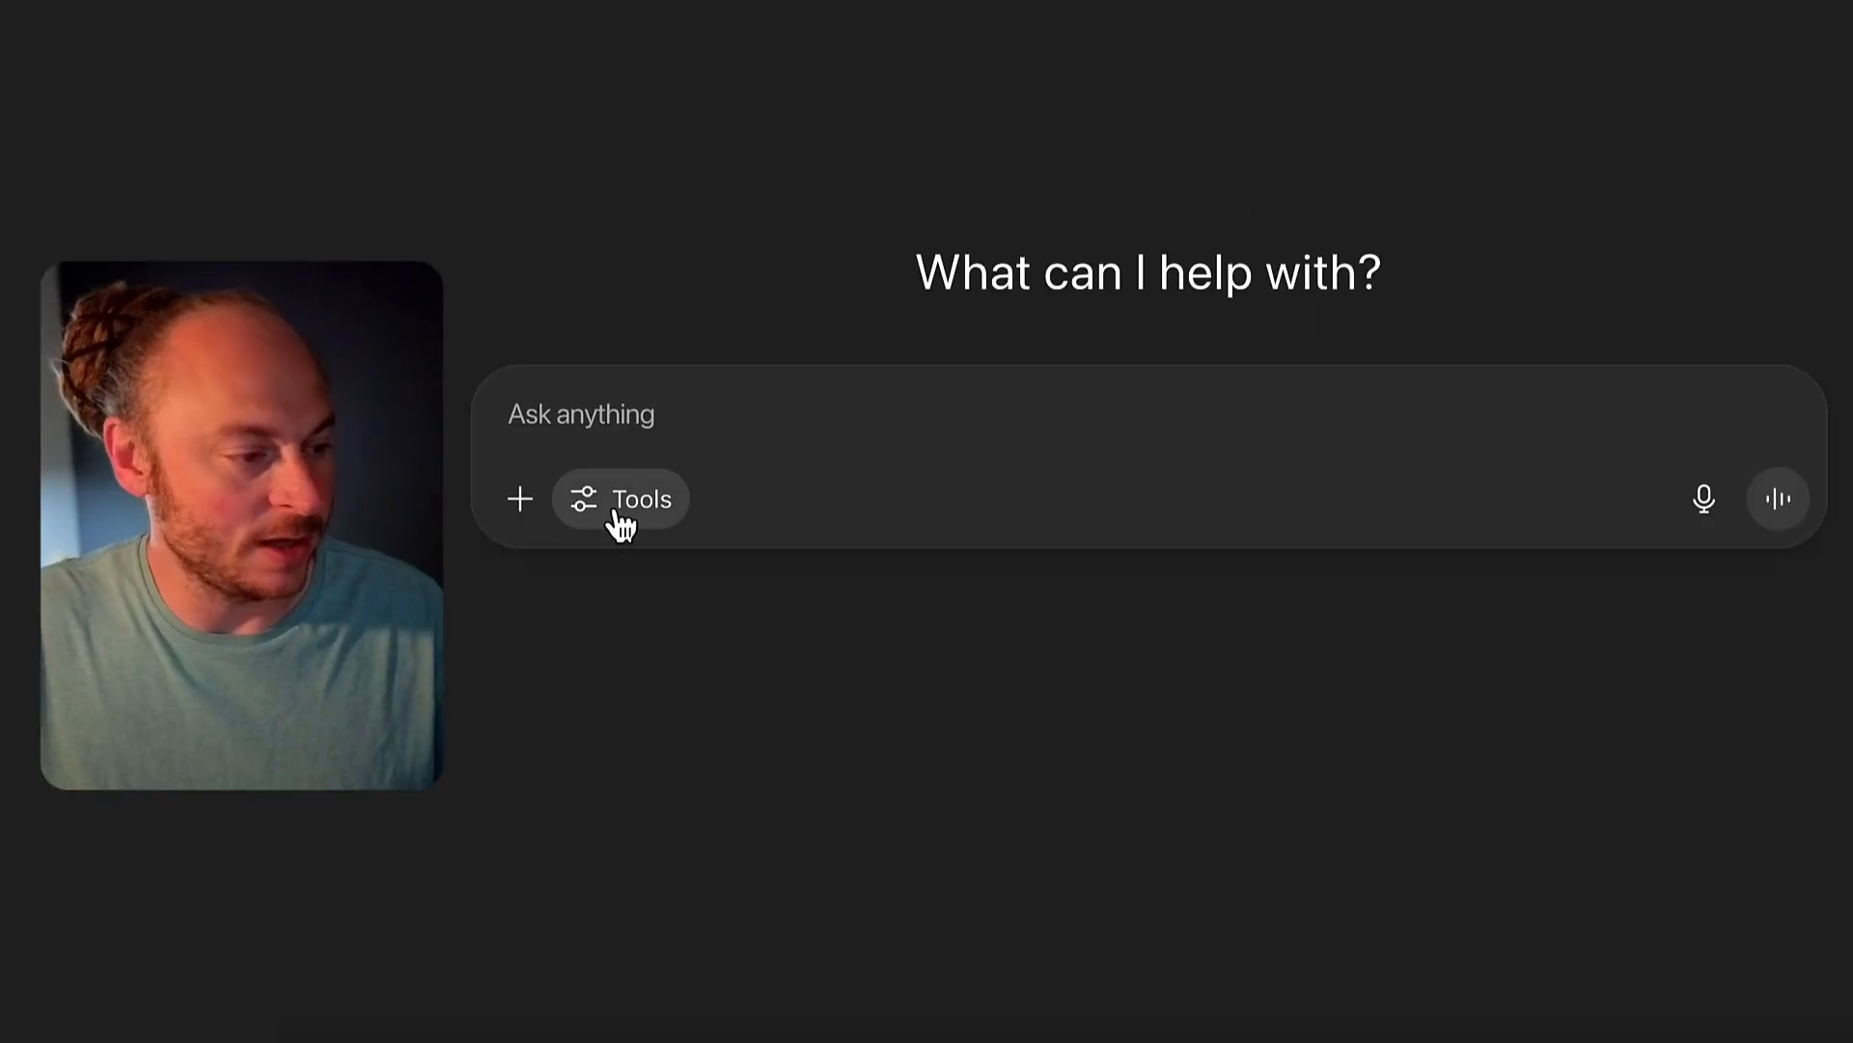
In the new ChatGPT chat, turn on Agent mode from the Tools menu.
left_click(620, 498)
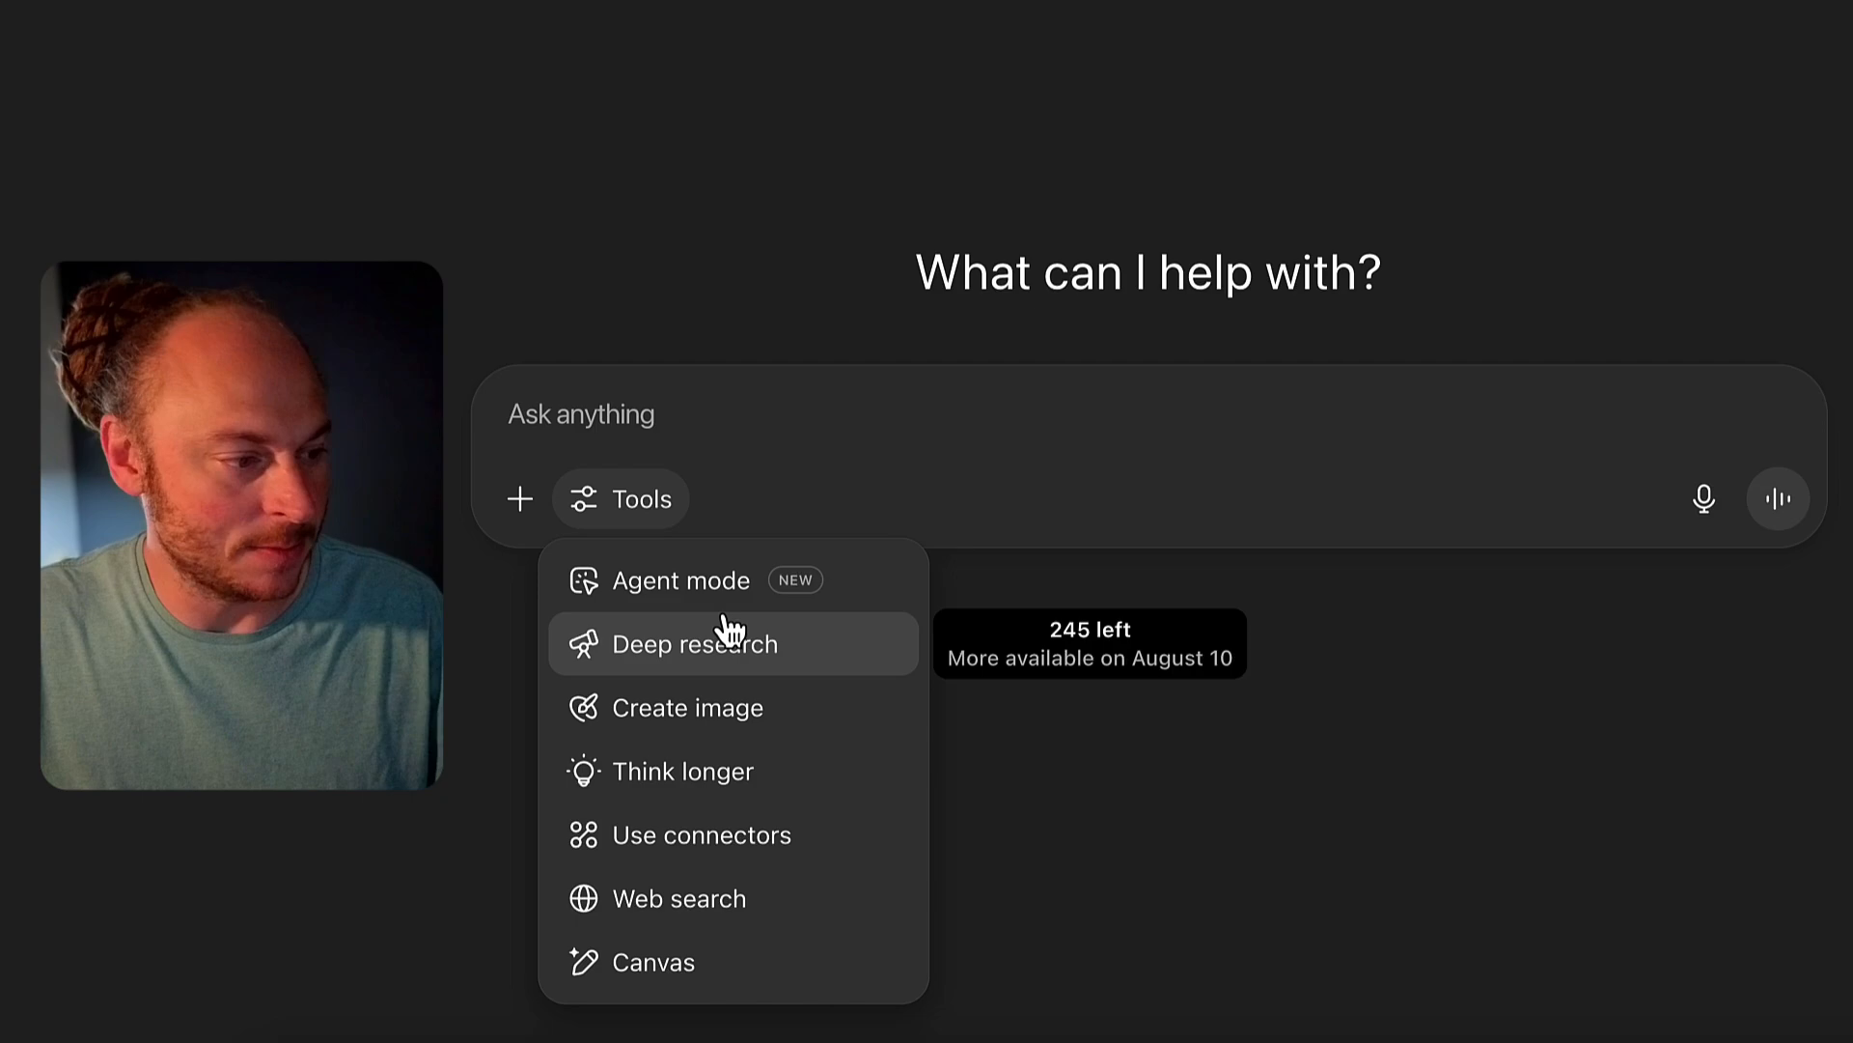
left_click(682, 579)
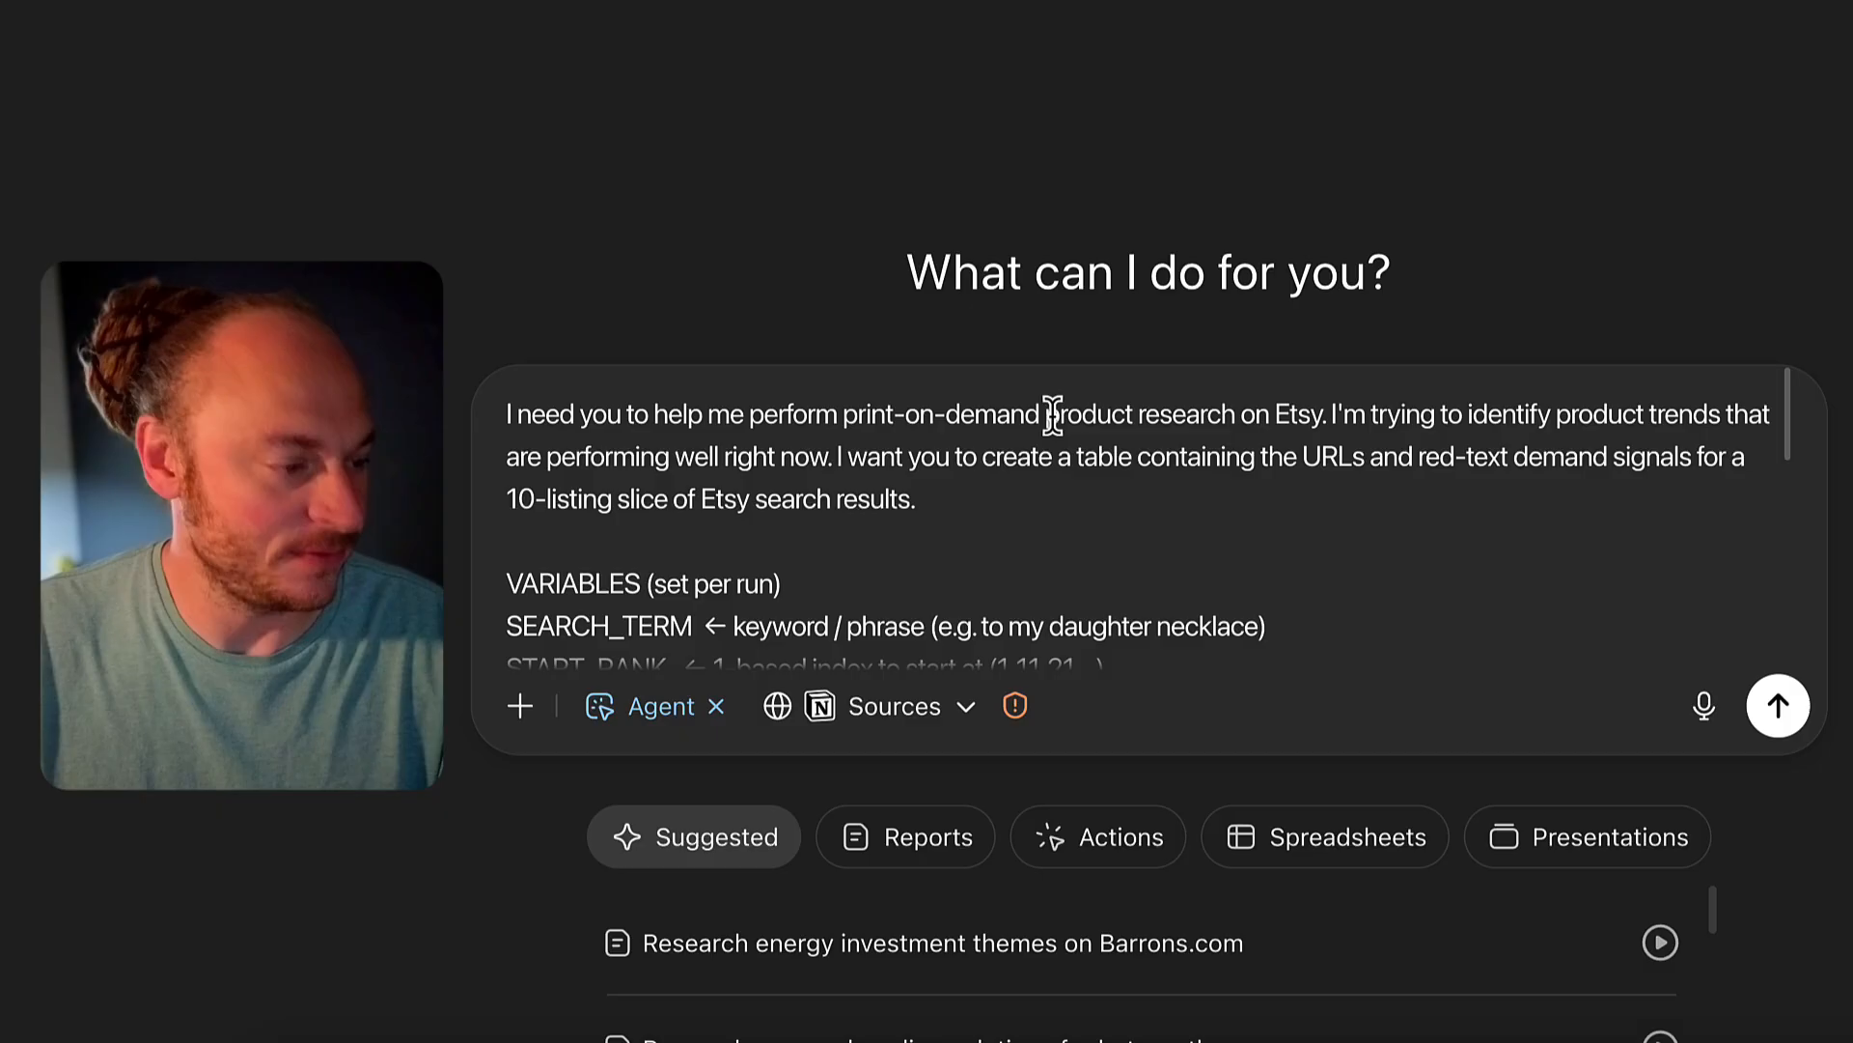
Fill the prompt's VARIABLES with SEARCH_TERM 'to my daughter gift' and START_RANK 1.
scroll("down", 3)
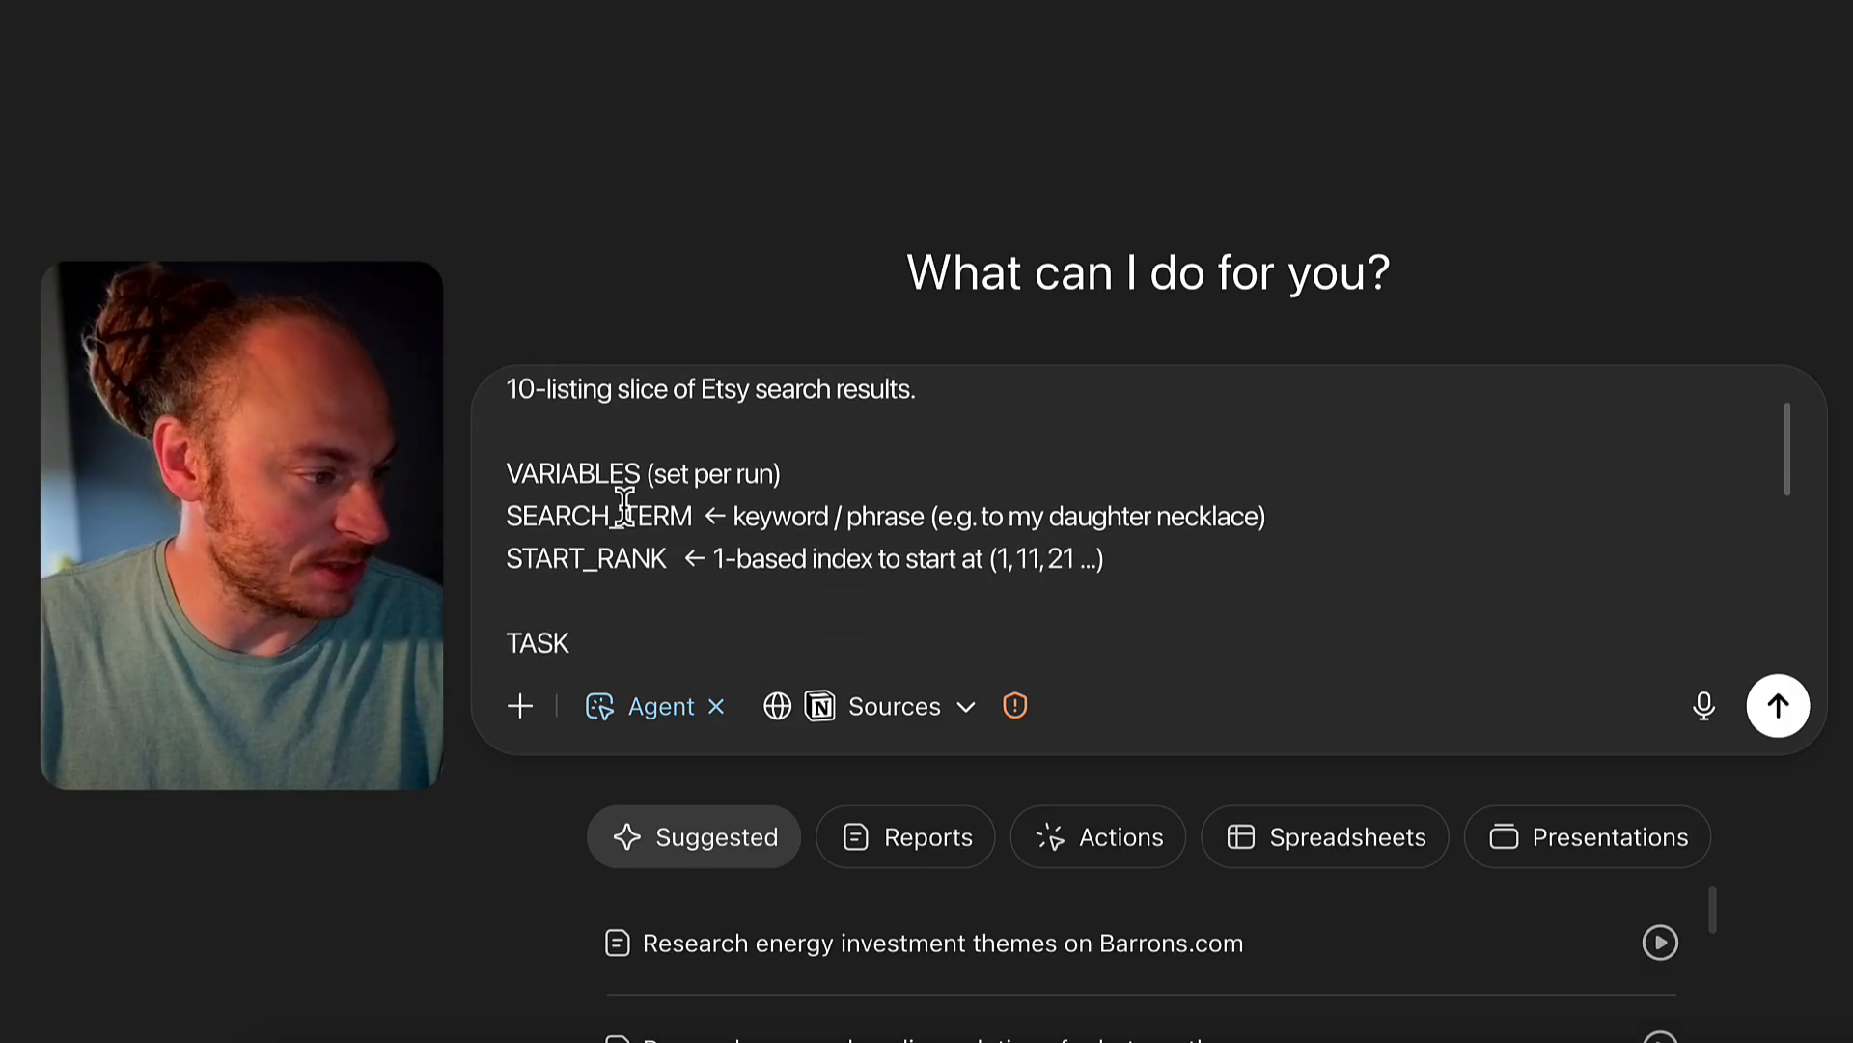
double_click(571, 515)
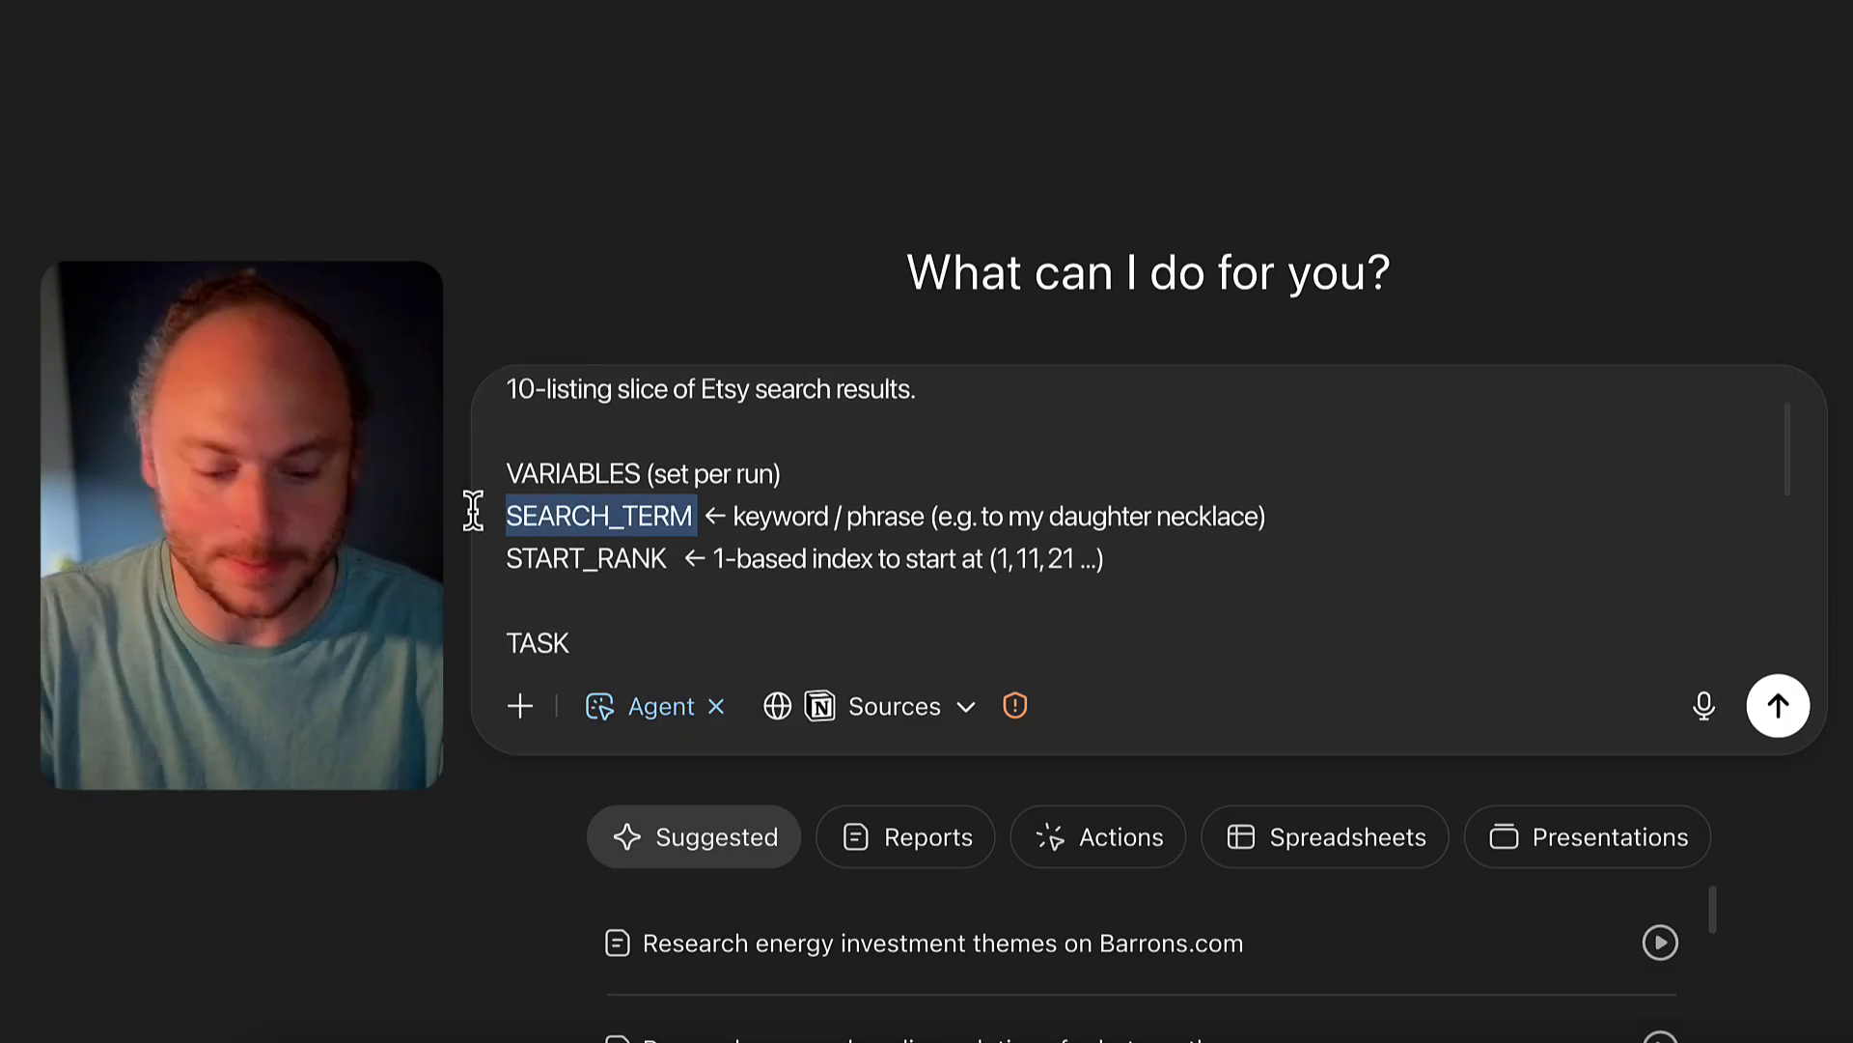
type("to my daughter")
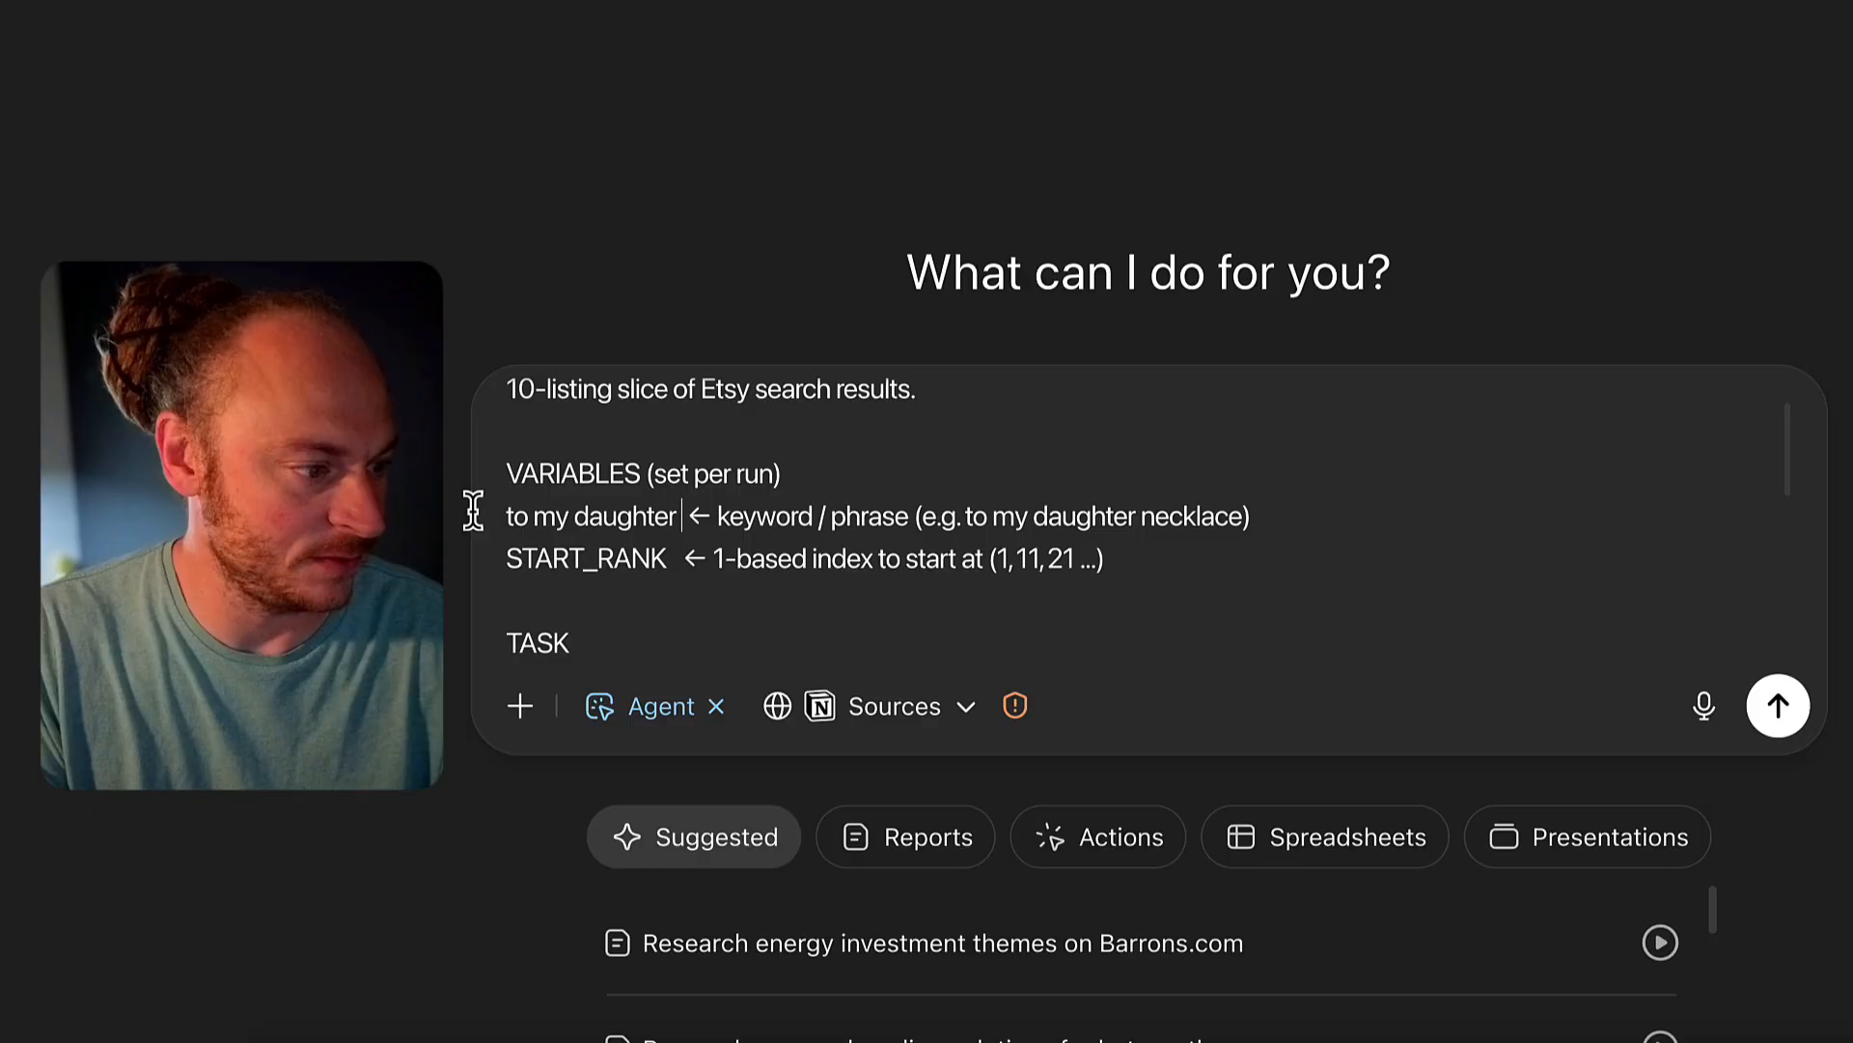
type("gift")
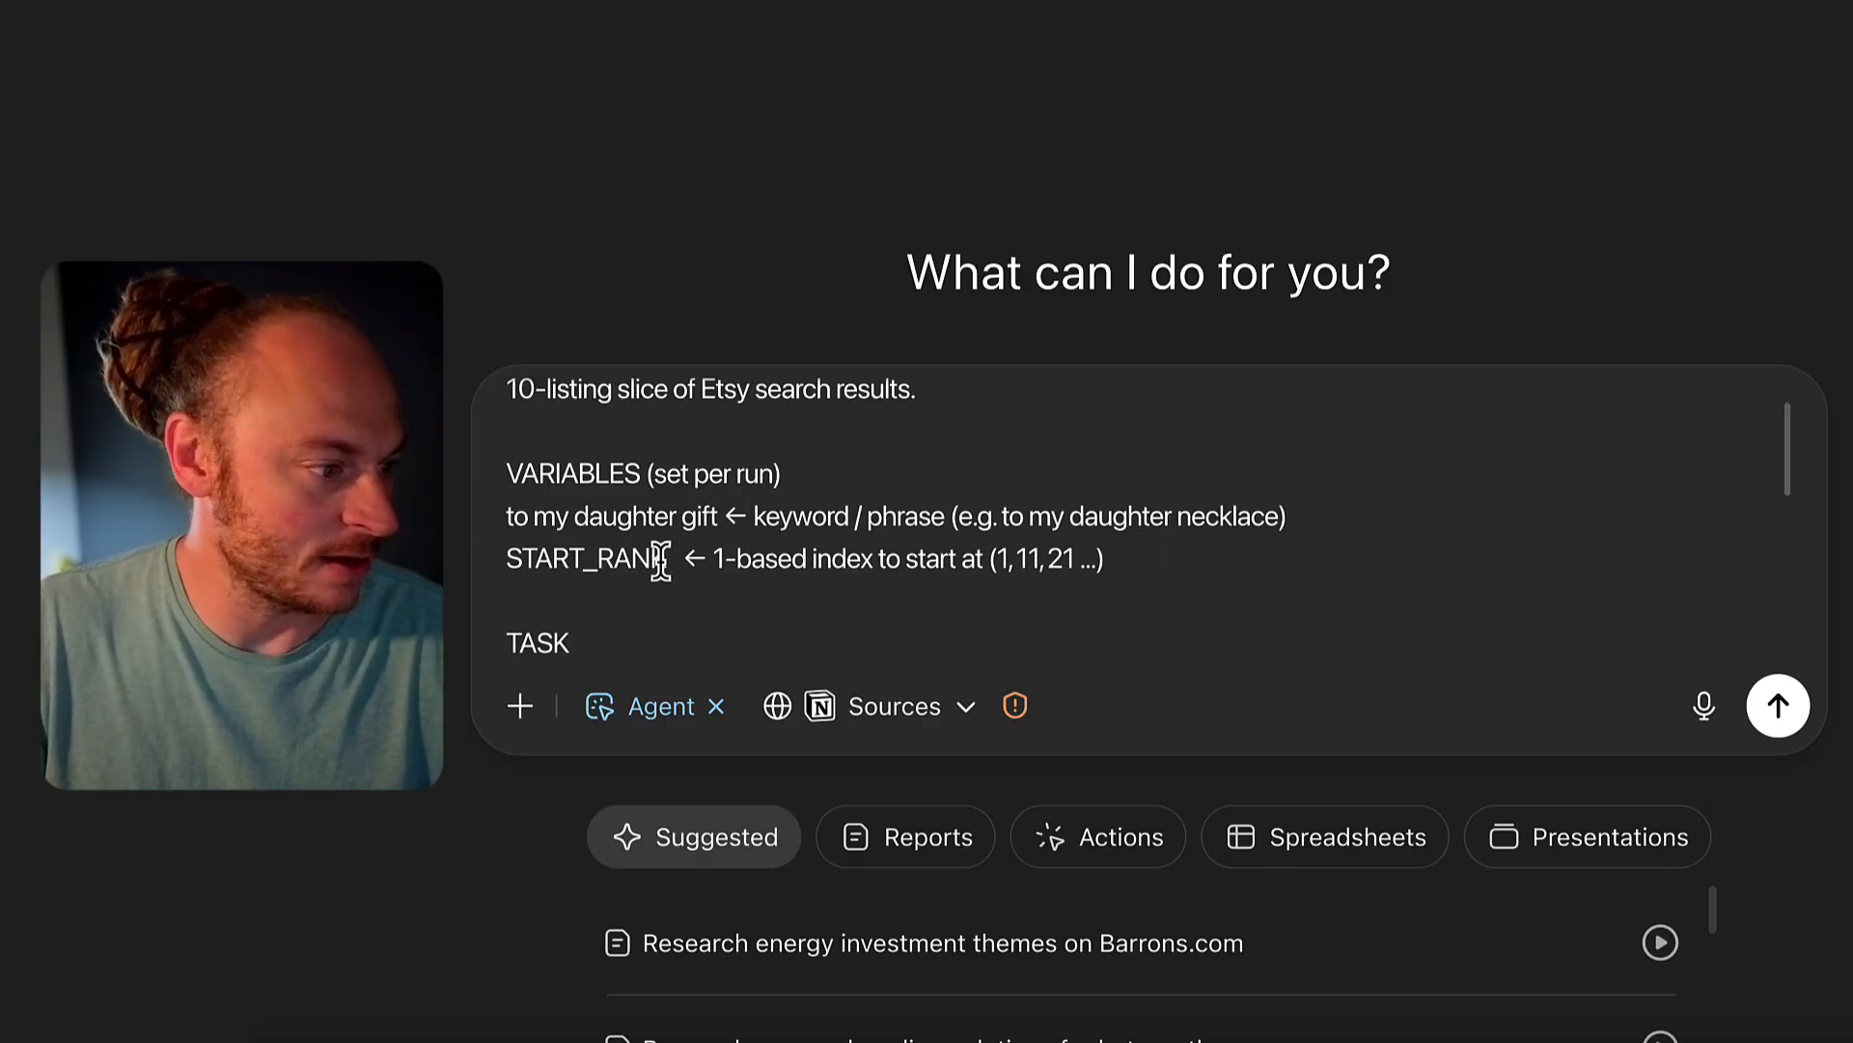
type("1")
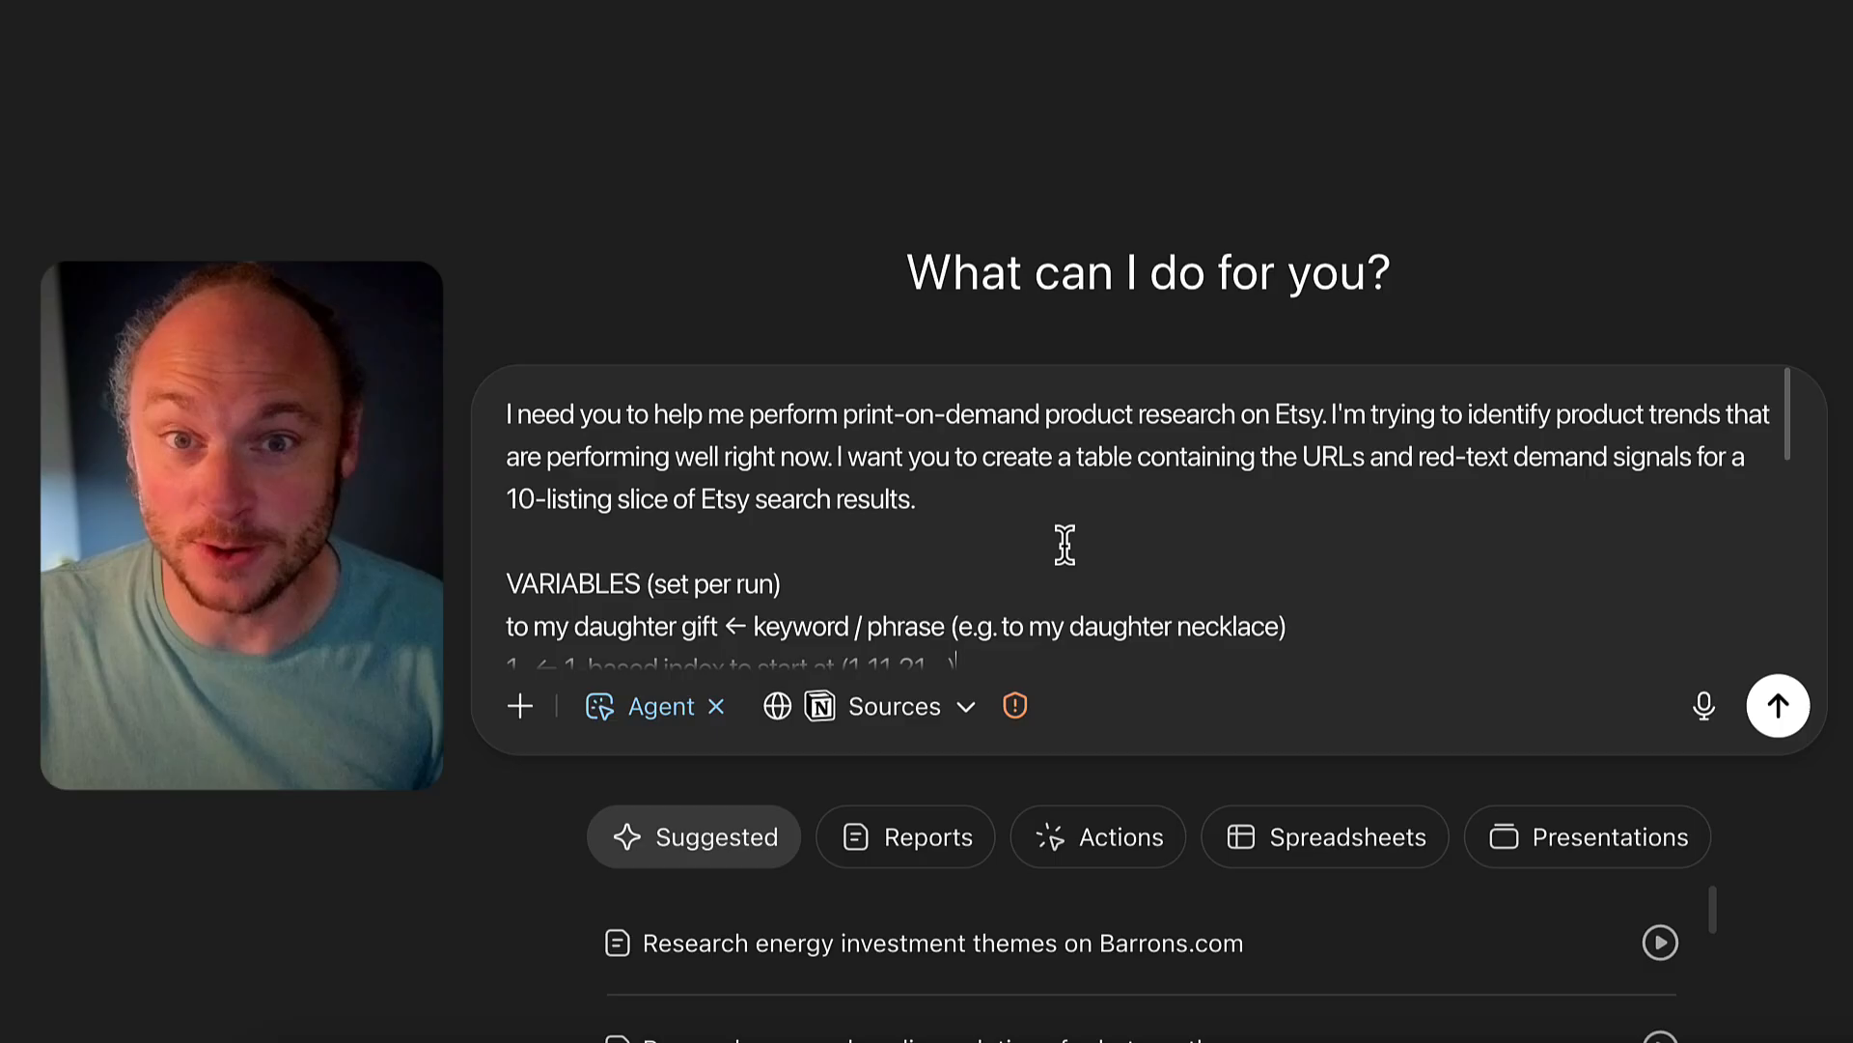
Duplicate the ChatGPT tab to get a second copy of the prompt page.
right_click(83, 60)
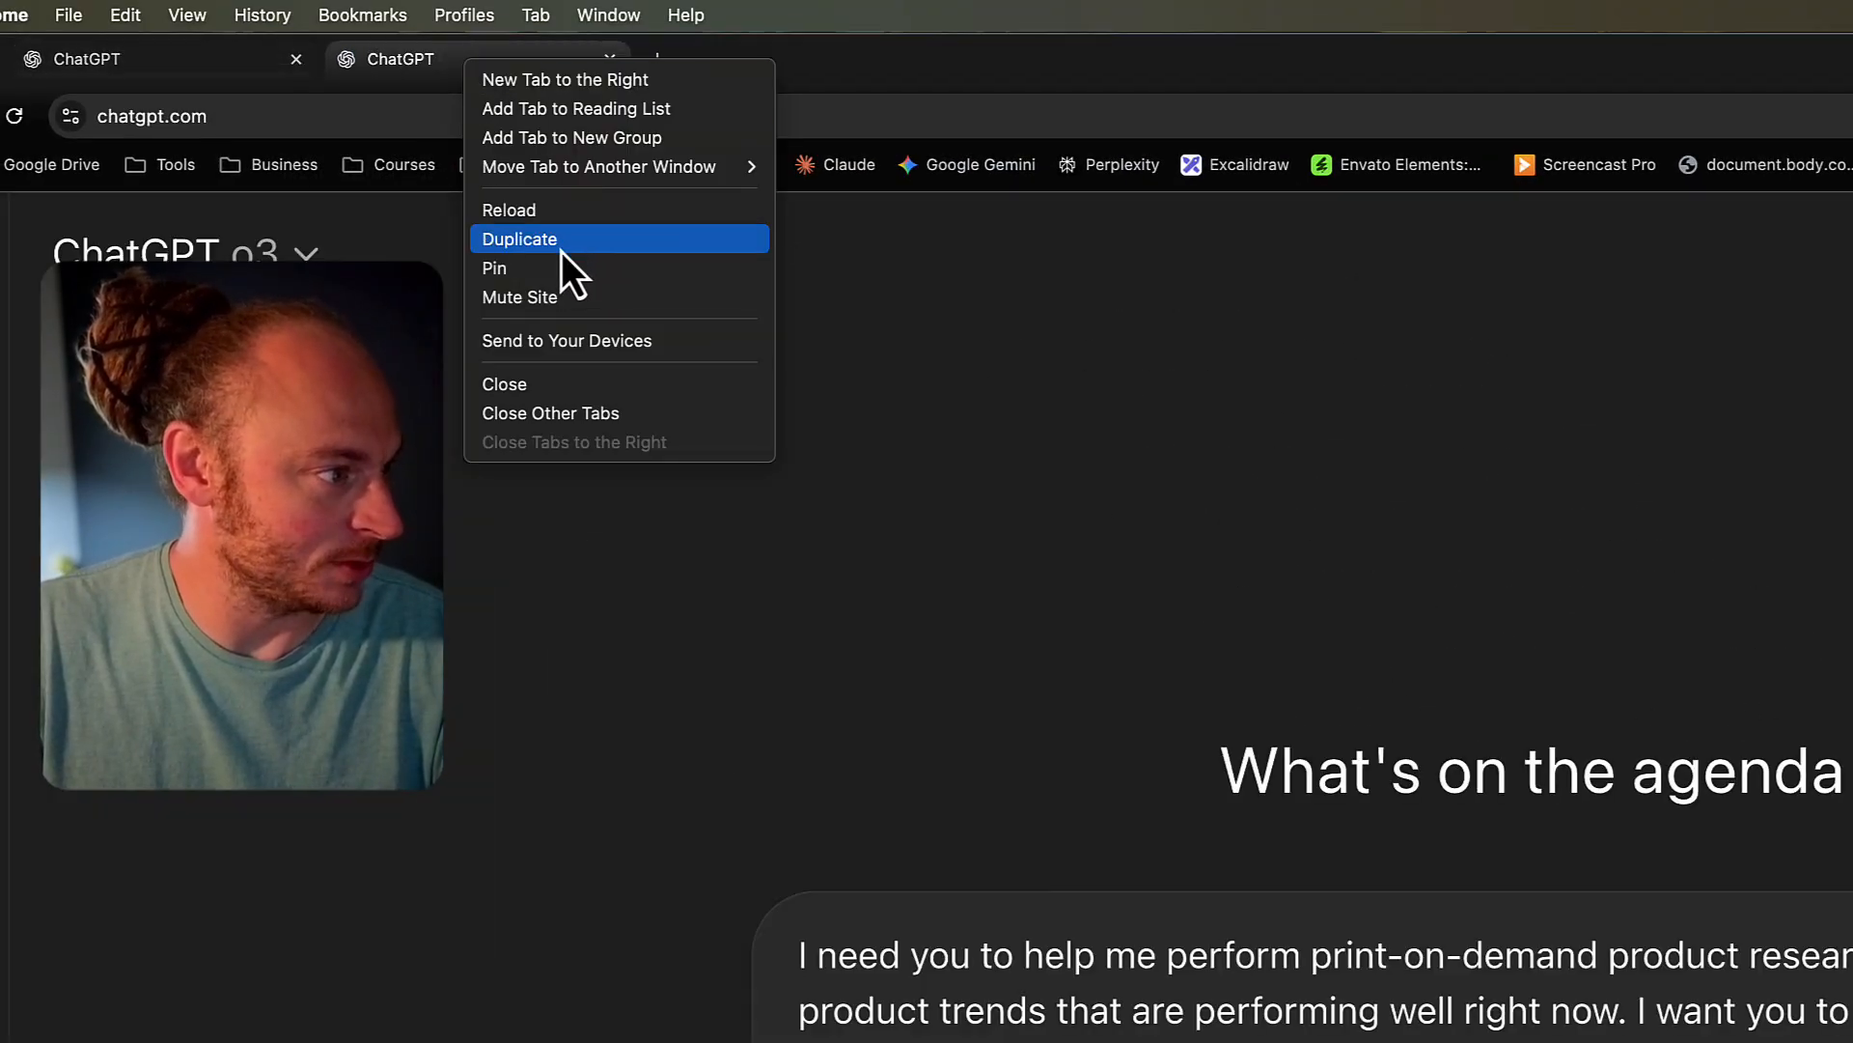
left_click(519, 240)
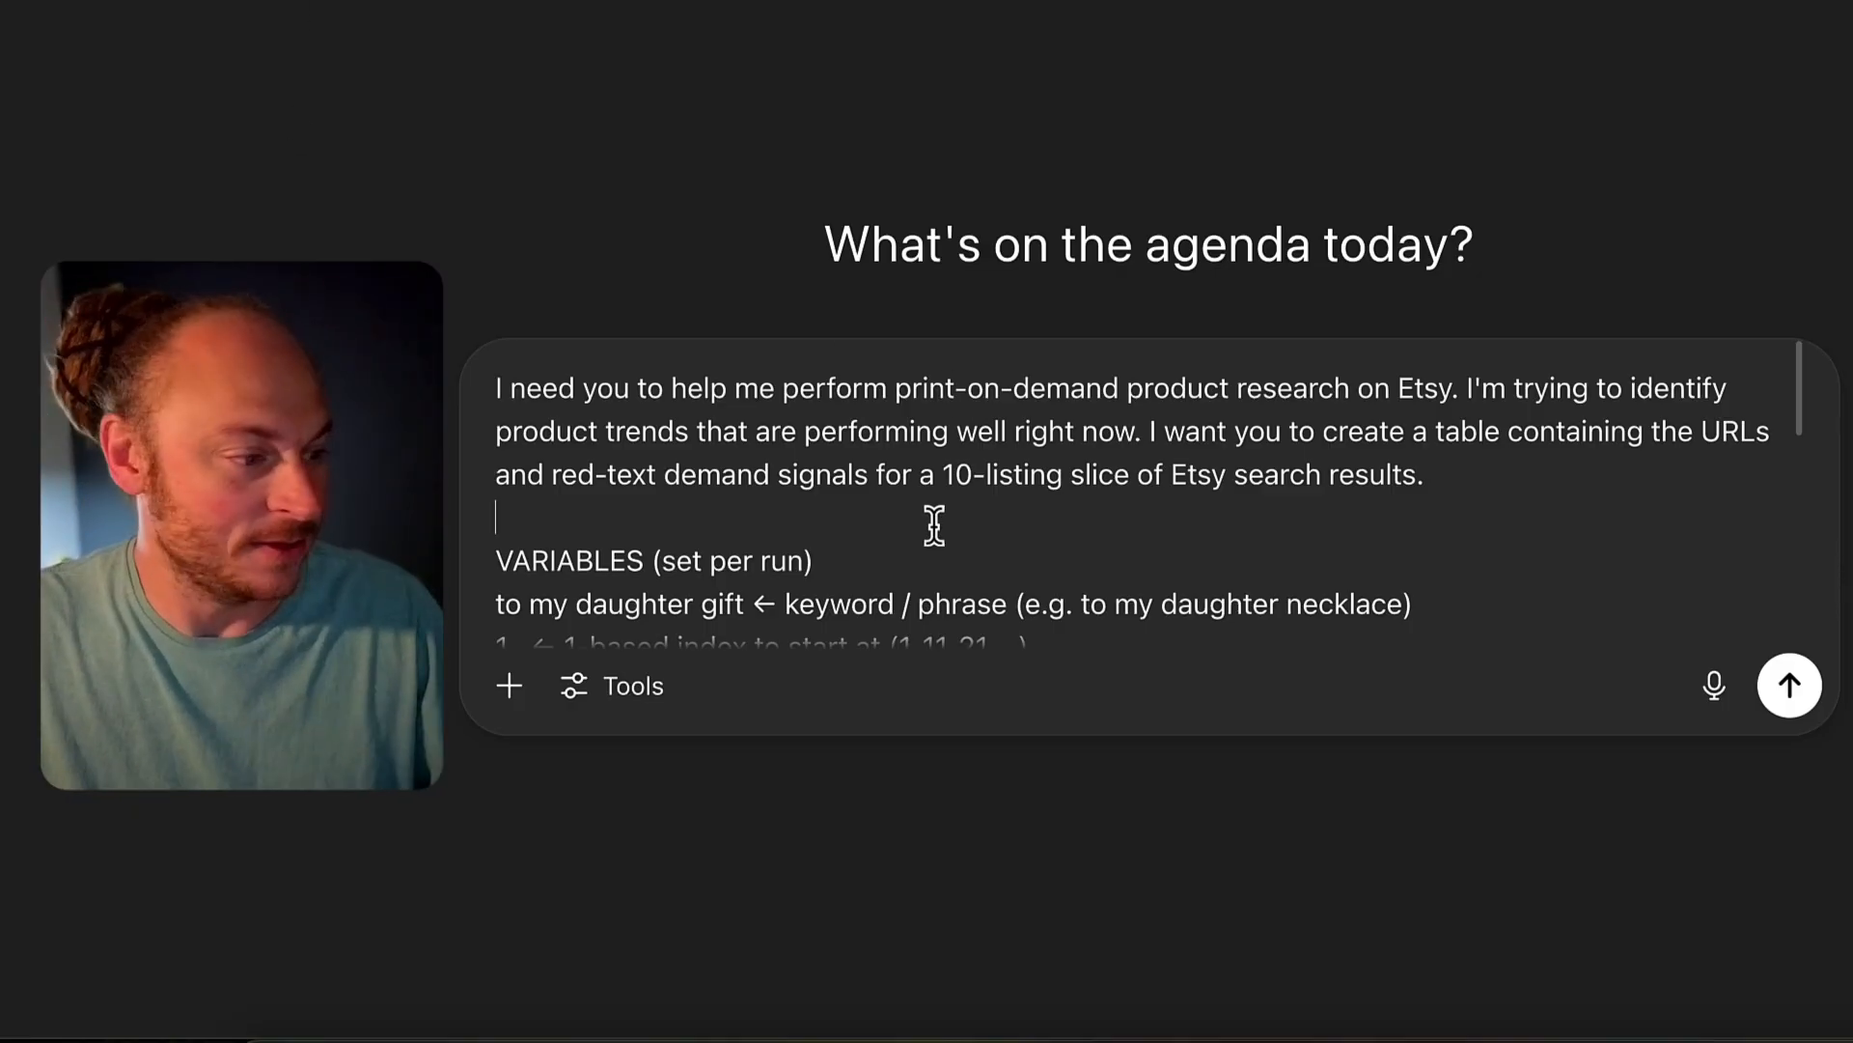
Set the copied prompt's START_RANK to 71.
scroll("down", 3)
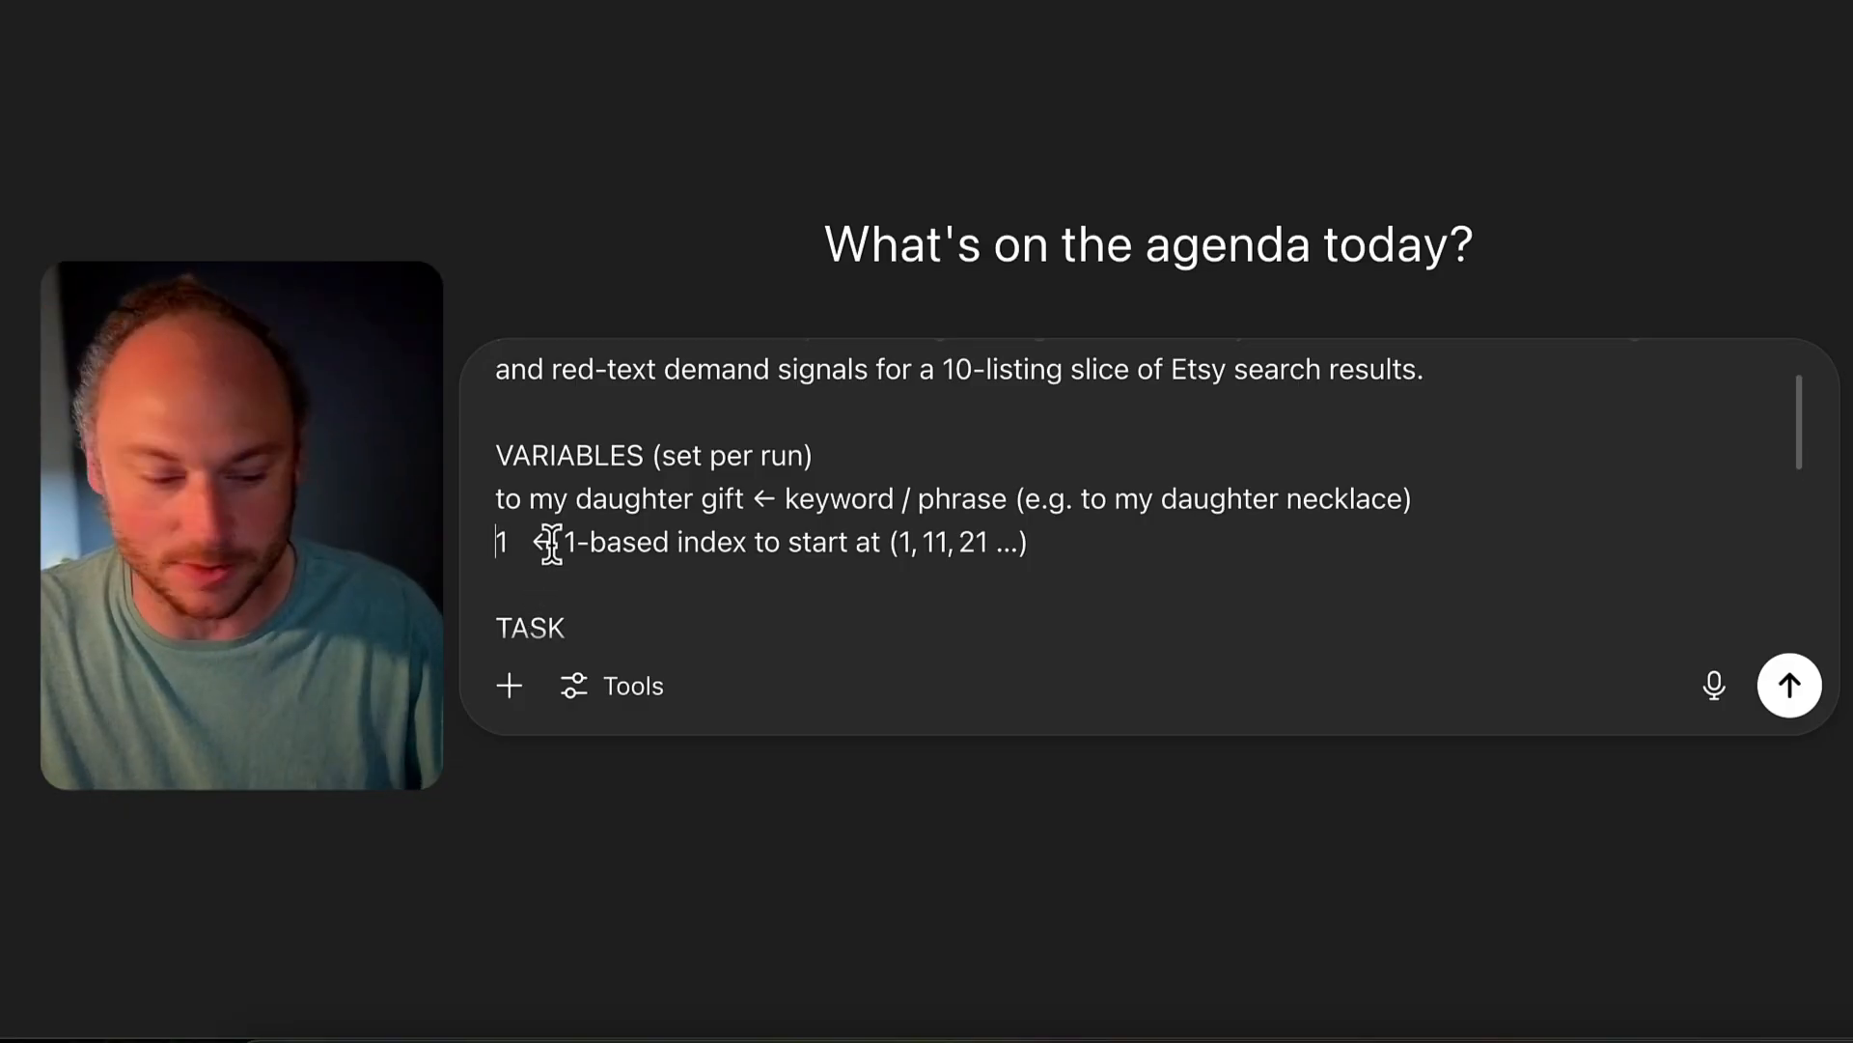
left_click(612, 685)
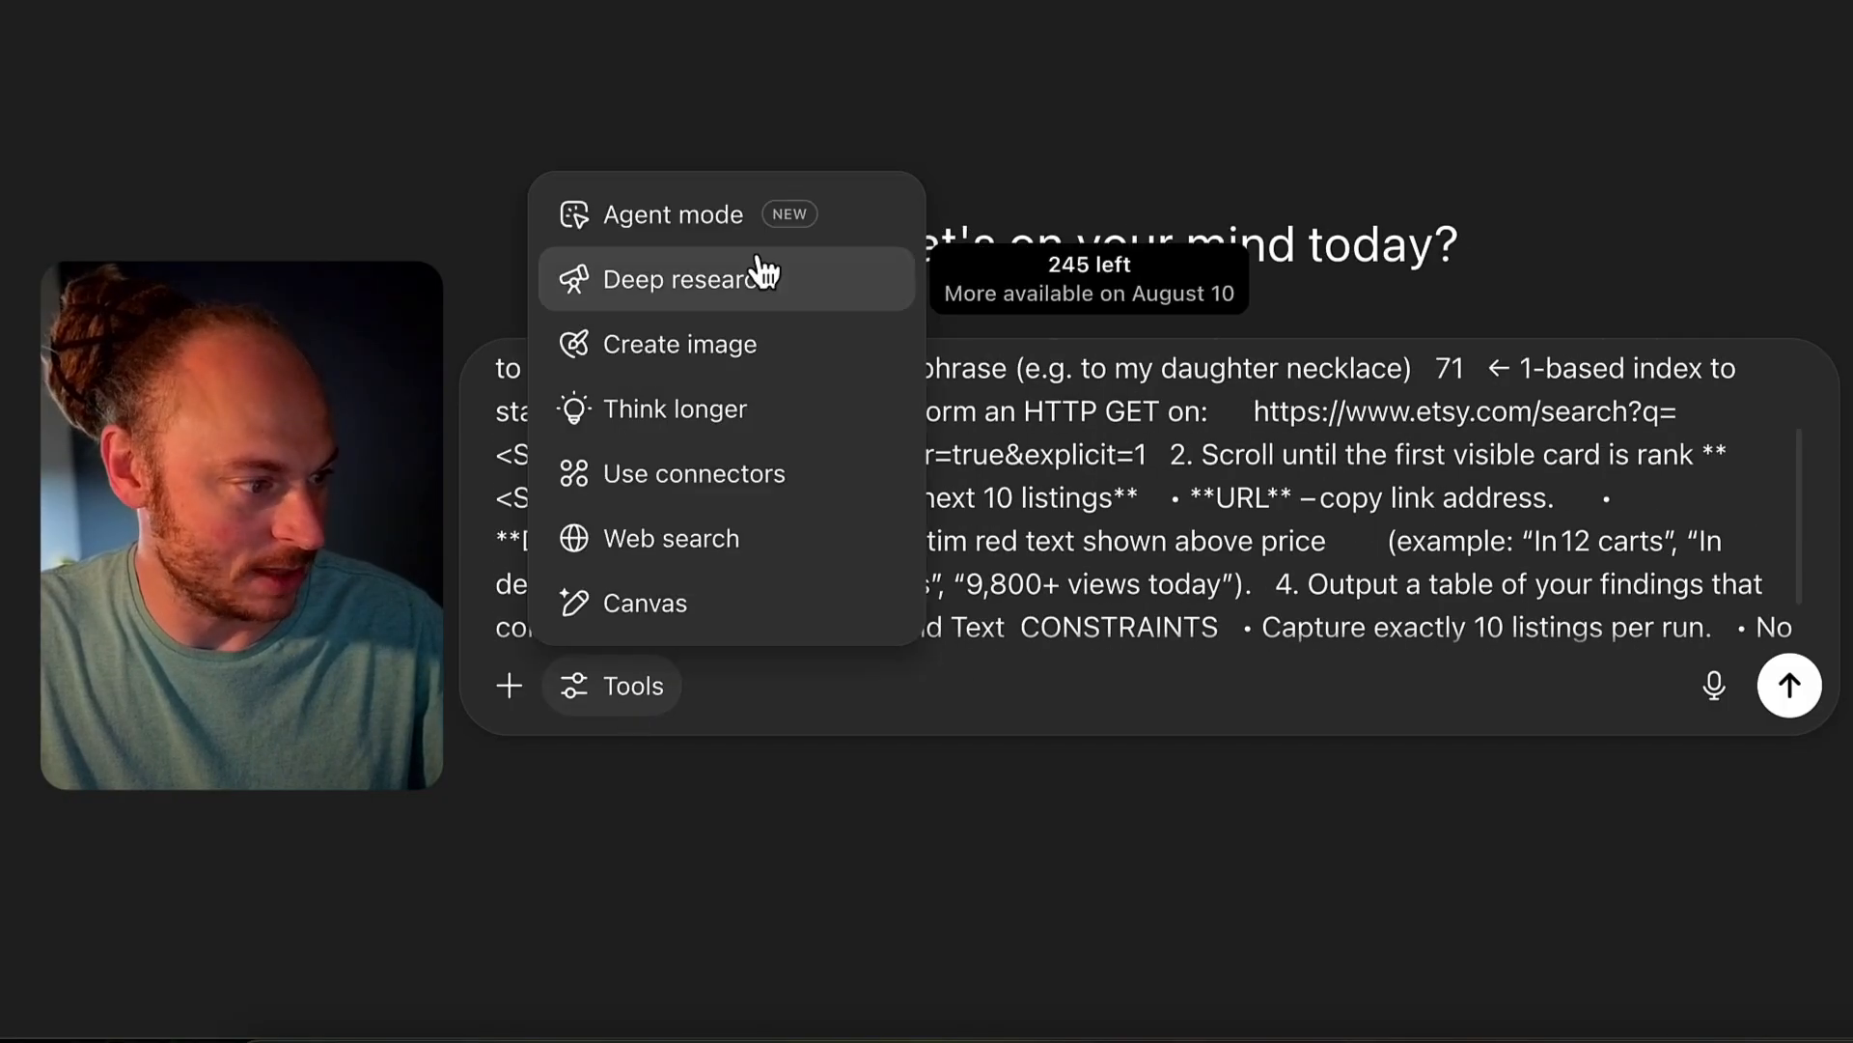
Switch the second chat to Agent mode and submit the Etsy research prompt.
left_click(674, 215)
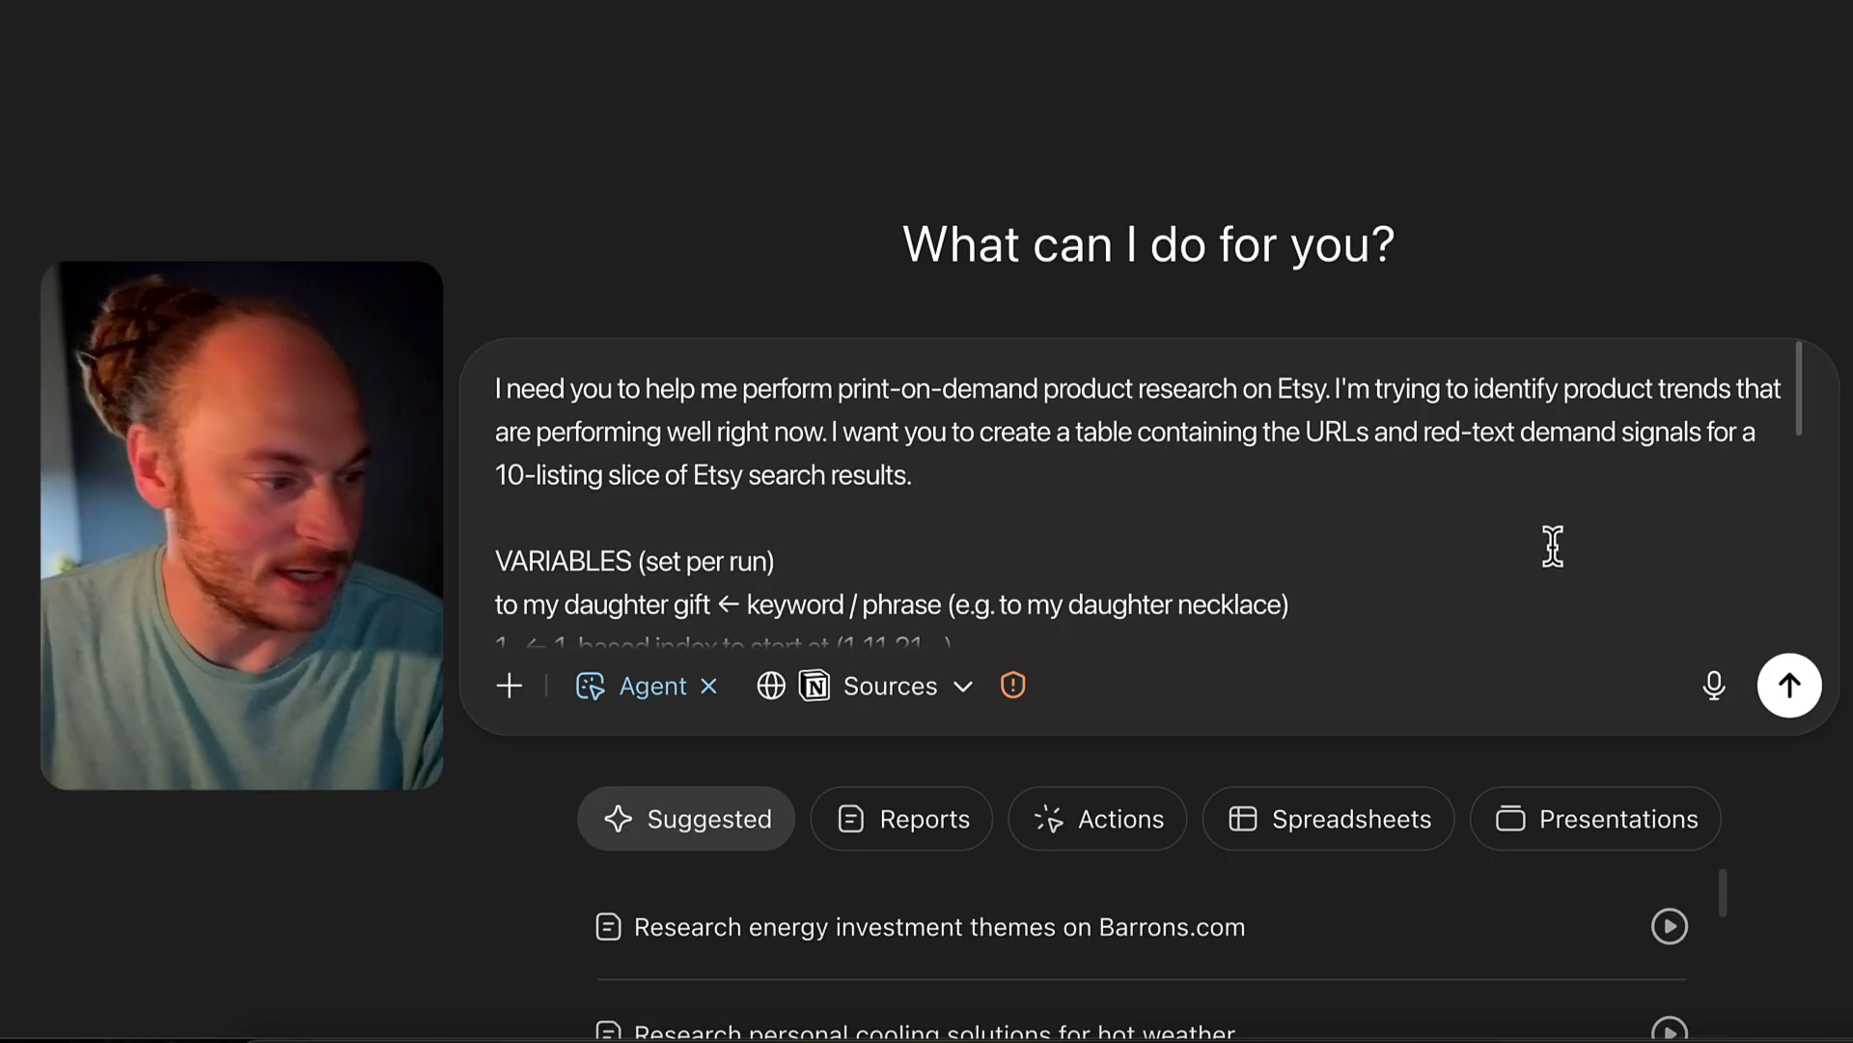
left_click(1788, 686)
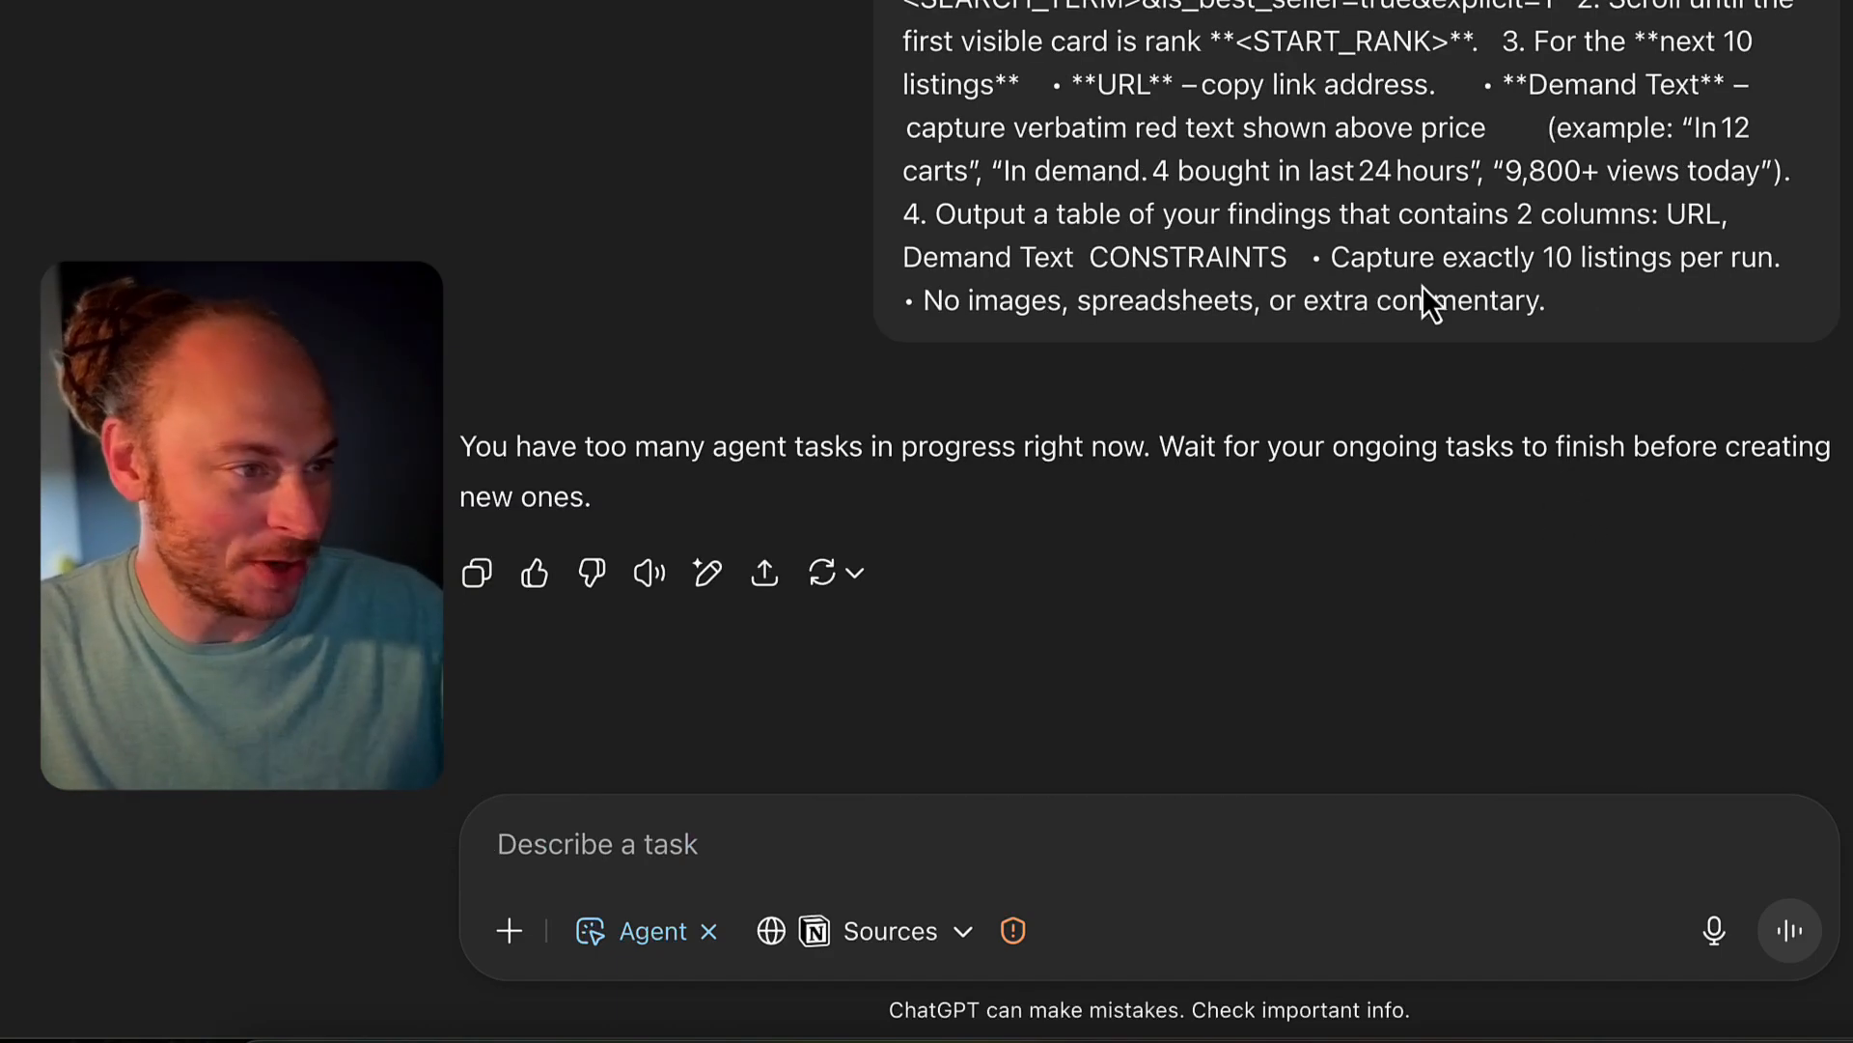
scroll("down", 3)
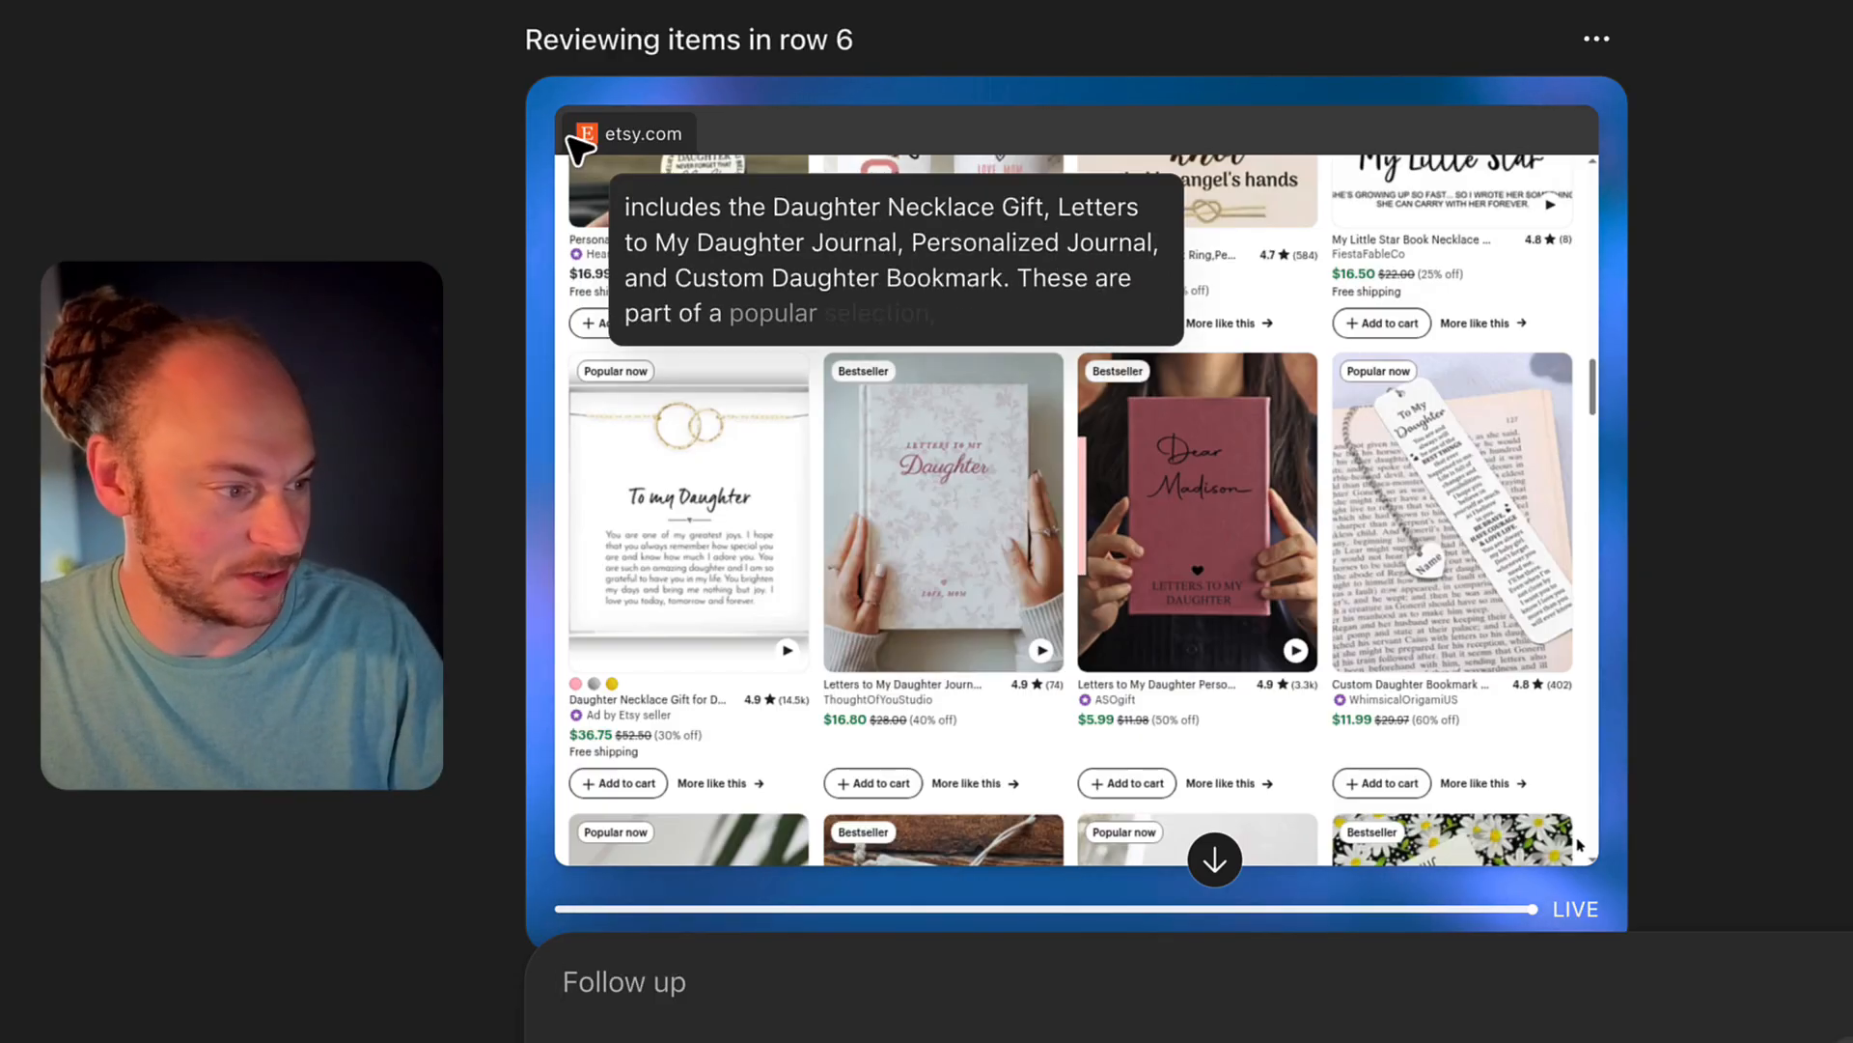
Scroll along as the running agent works through rows of Etsy daughter-gift results.
scroll("down", 3)
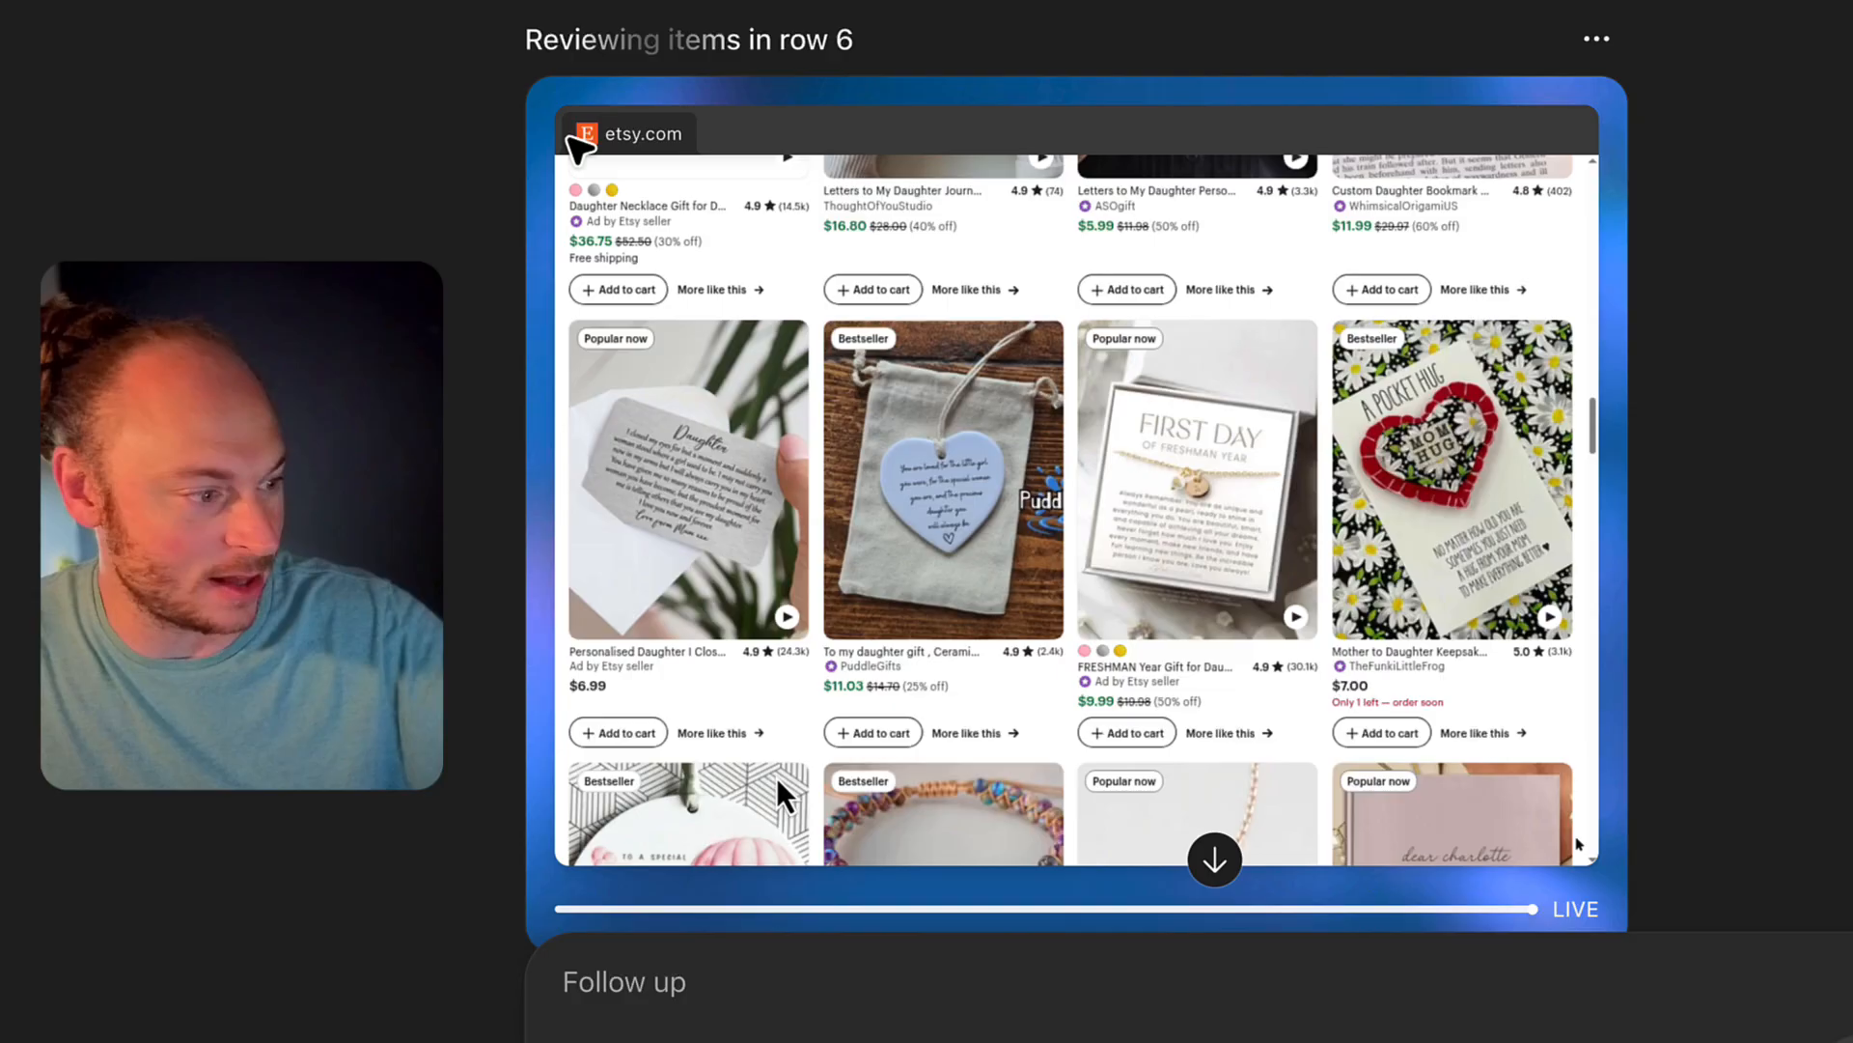
scroll("down", 3)
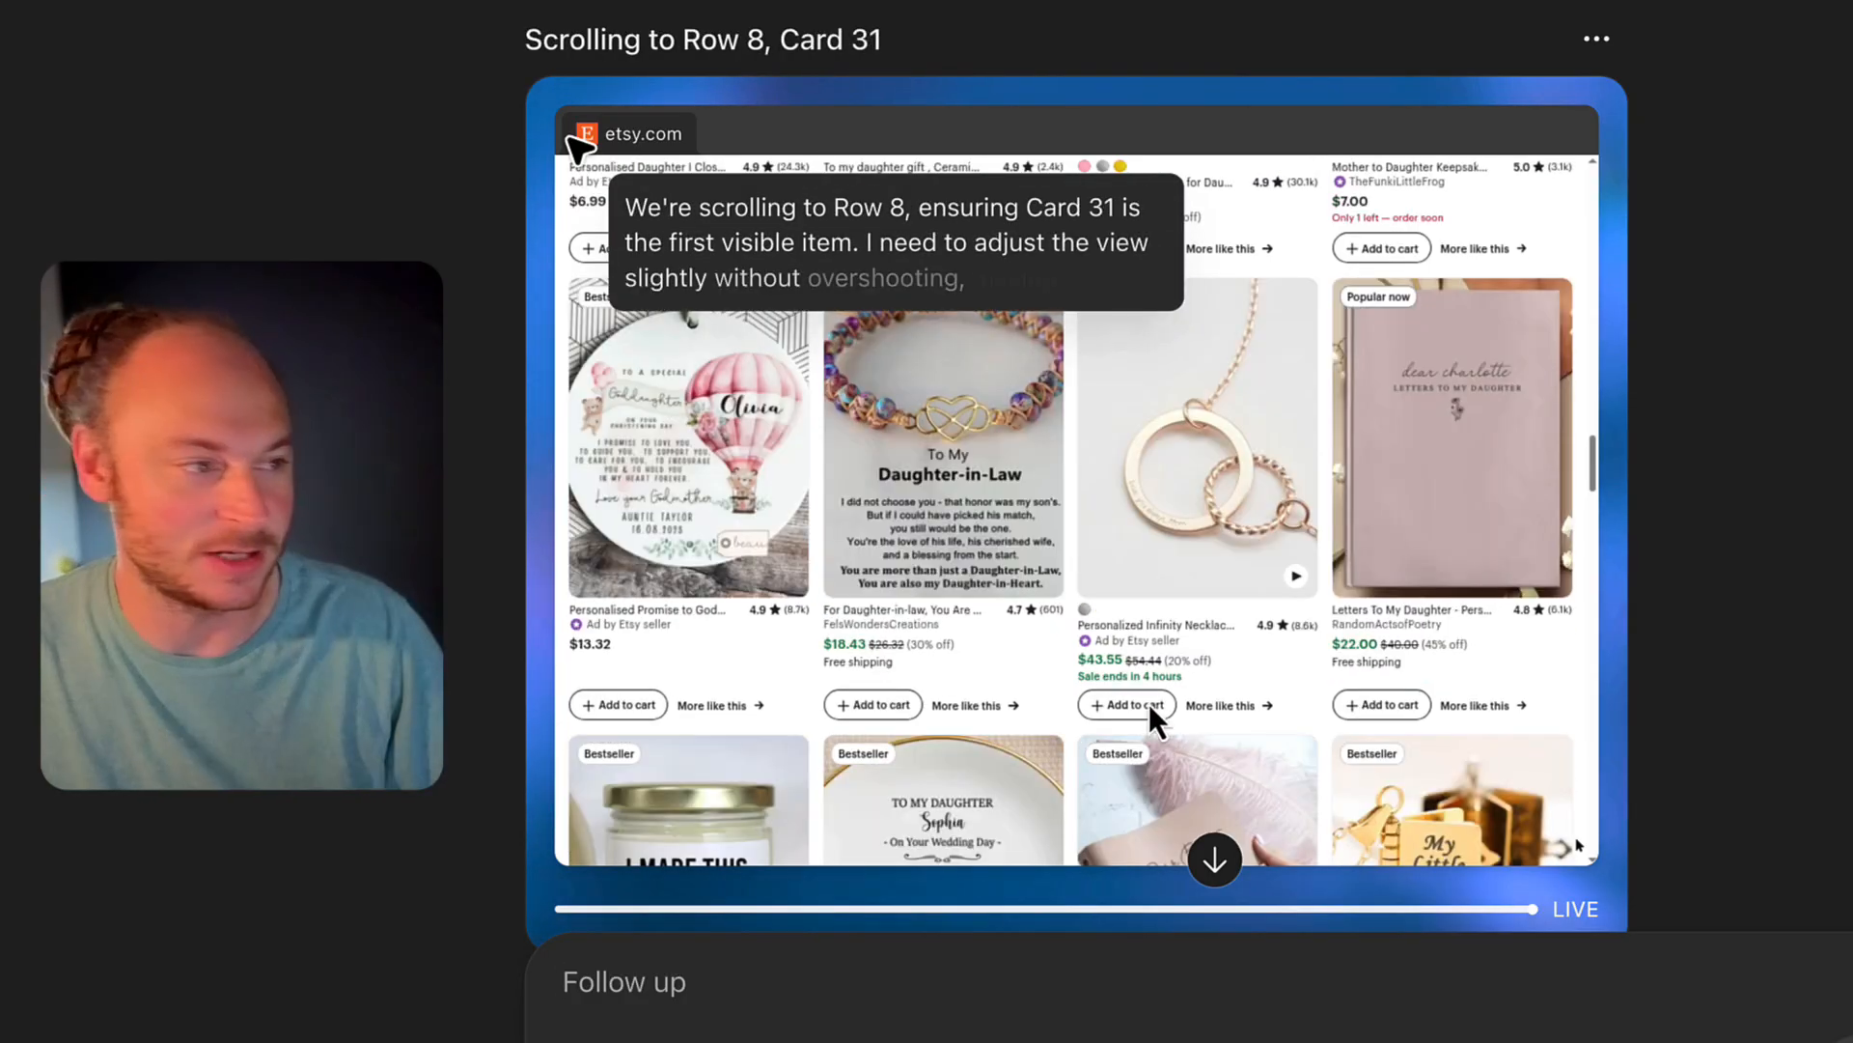
scroll("down", 3)
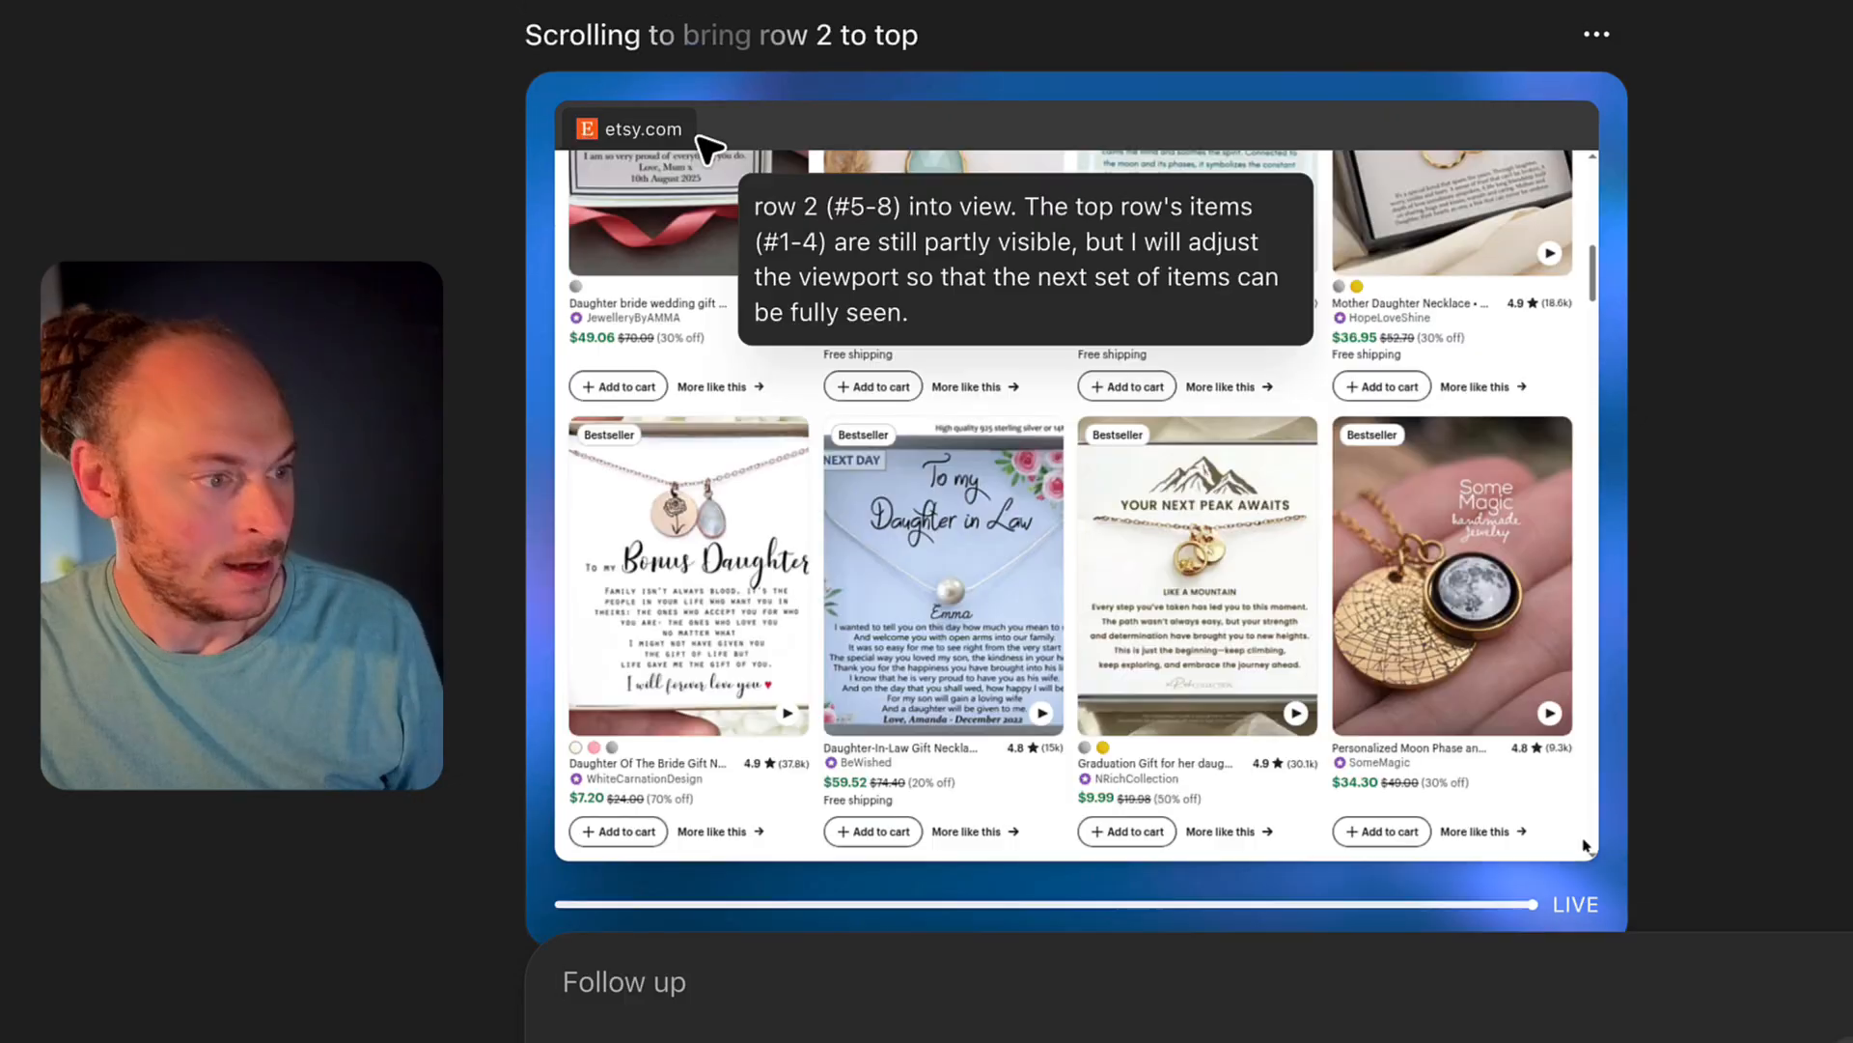
scroll("down", 3)
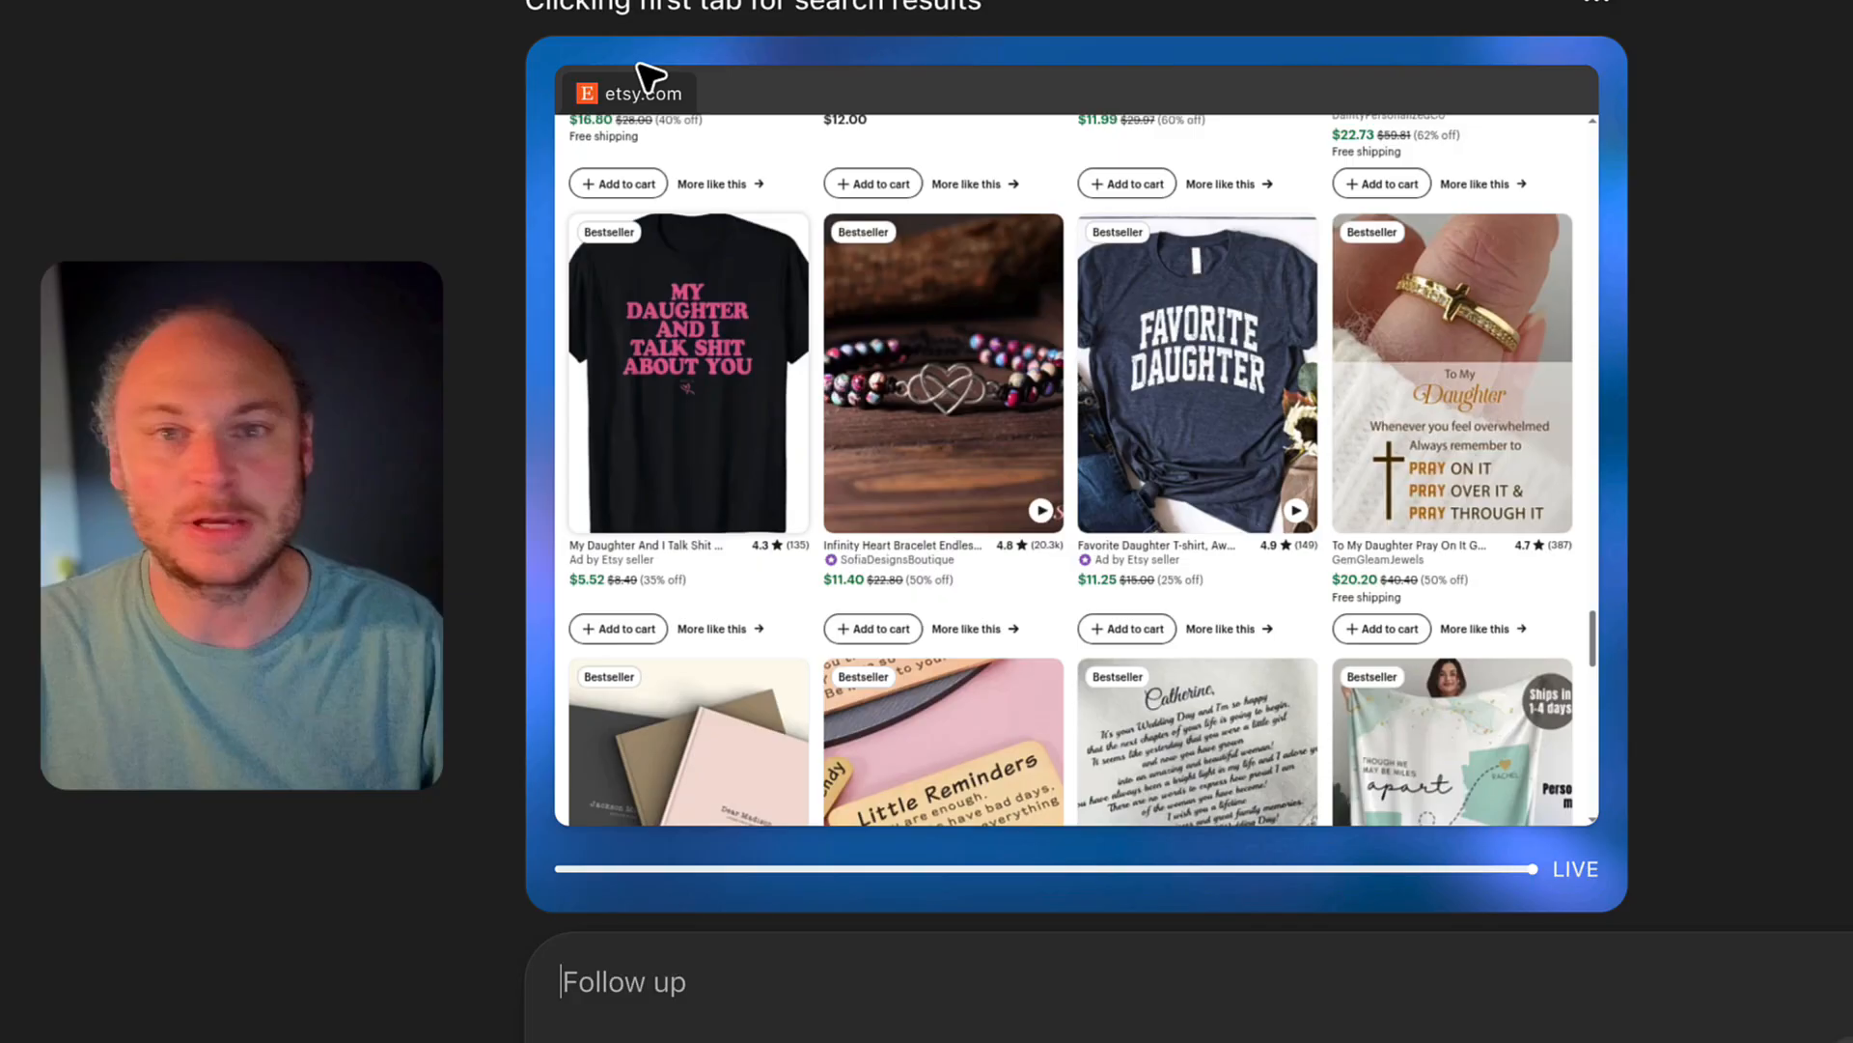
Scroll the agent's live view as it records red demand text from Etsy listings.
scroll("down", 3)
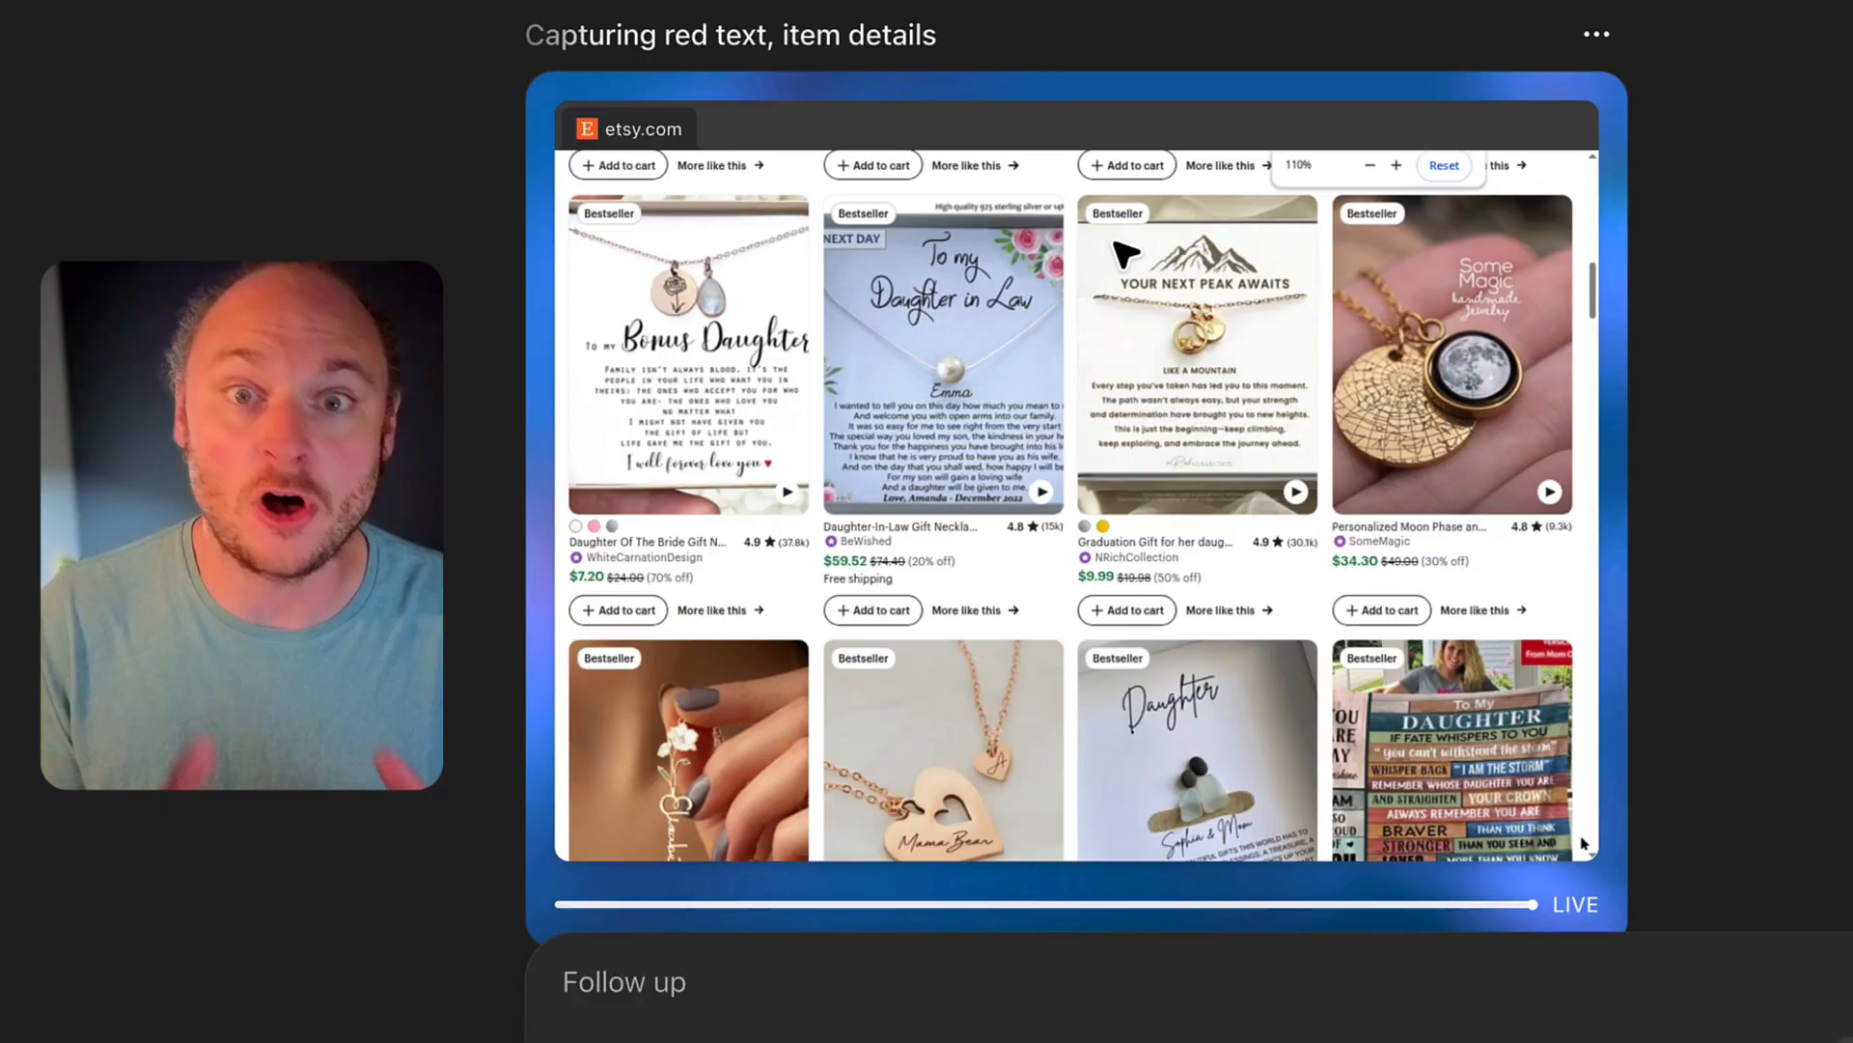
scroll("down", 3)
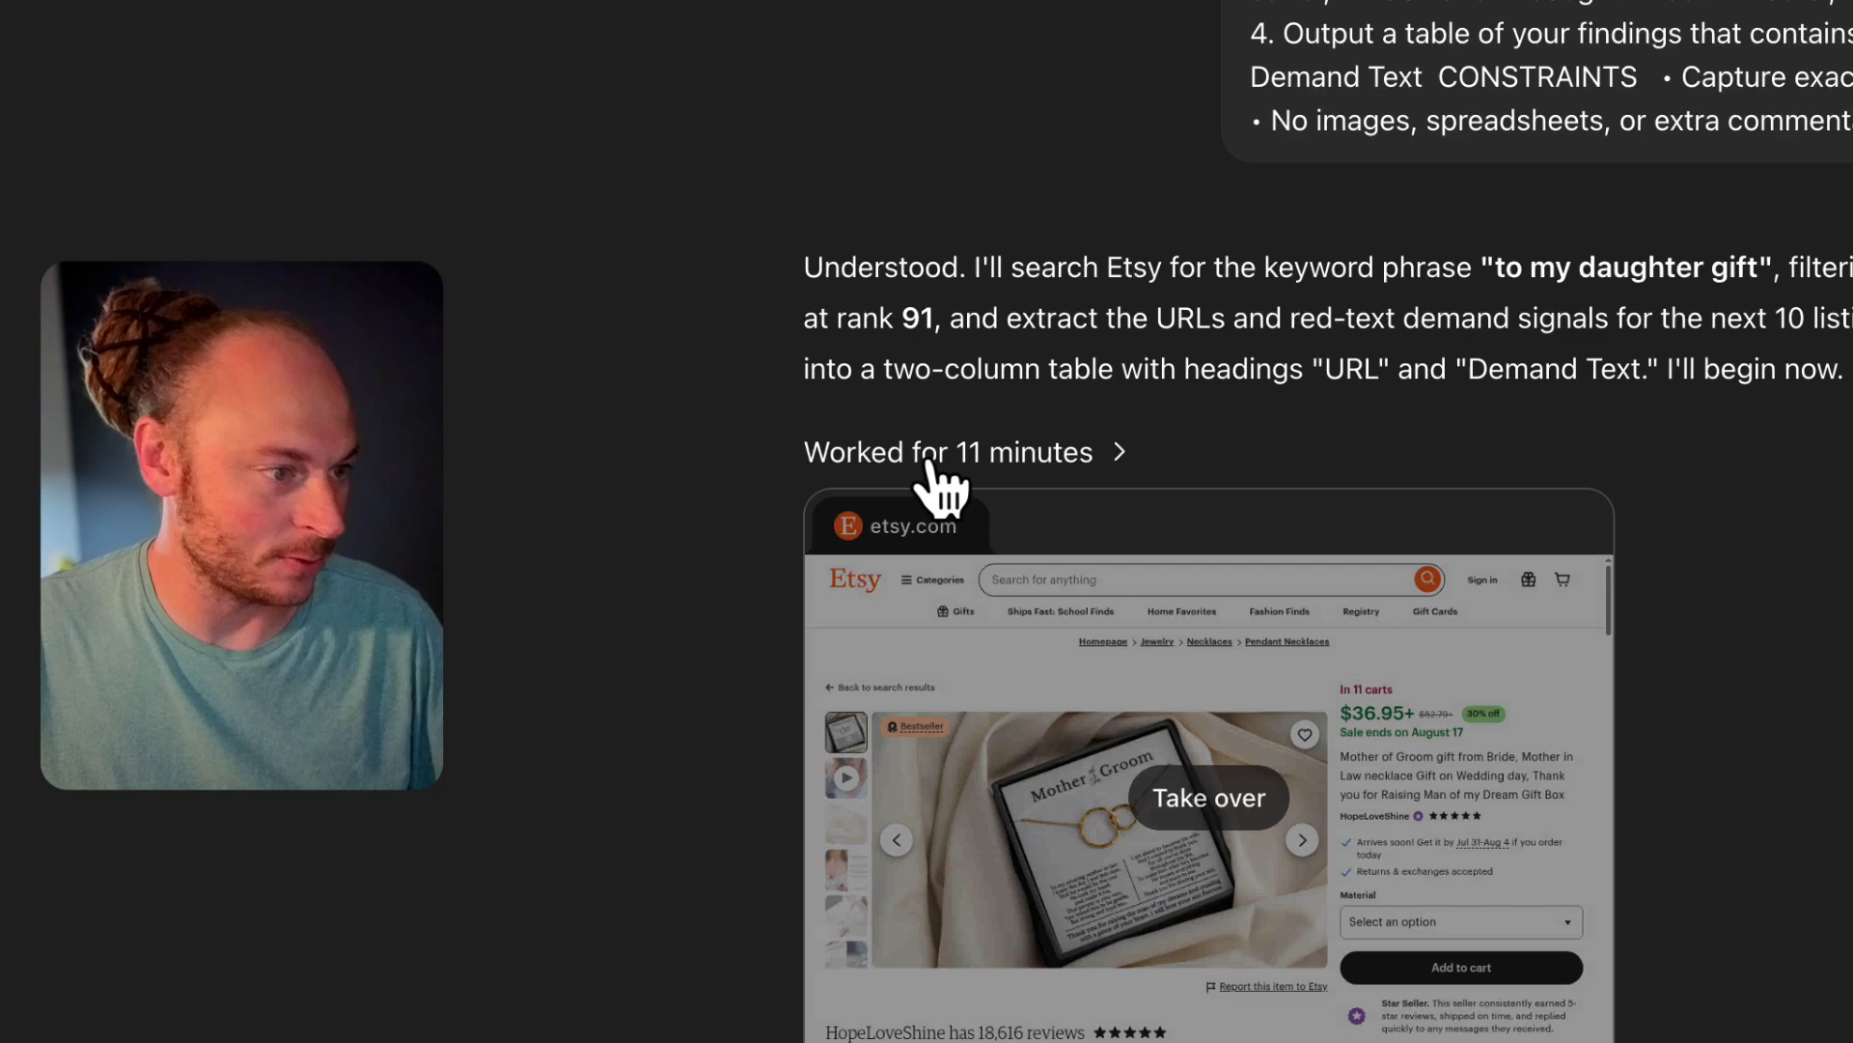
Scroll the completed agent chat down to its 'Worked for 11 minutes' result.
scroll("down", 3)
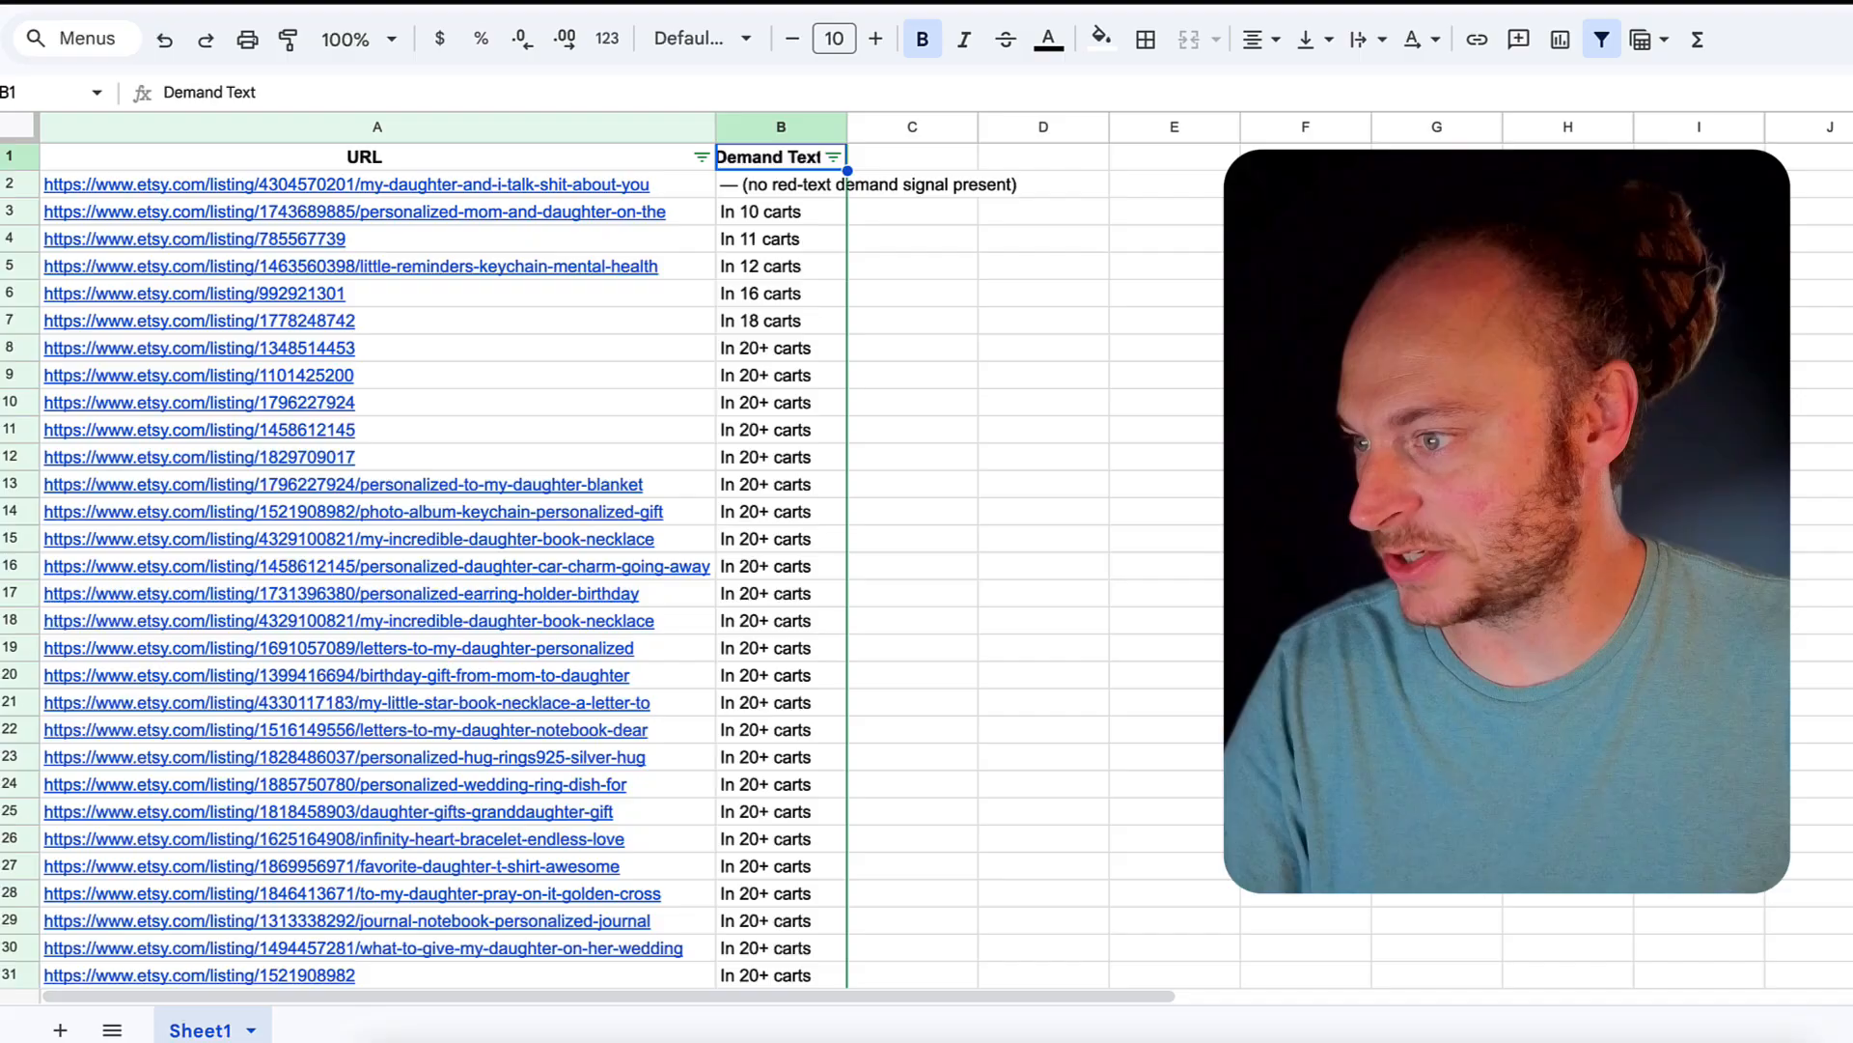
mouse_move(718, 128)
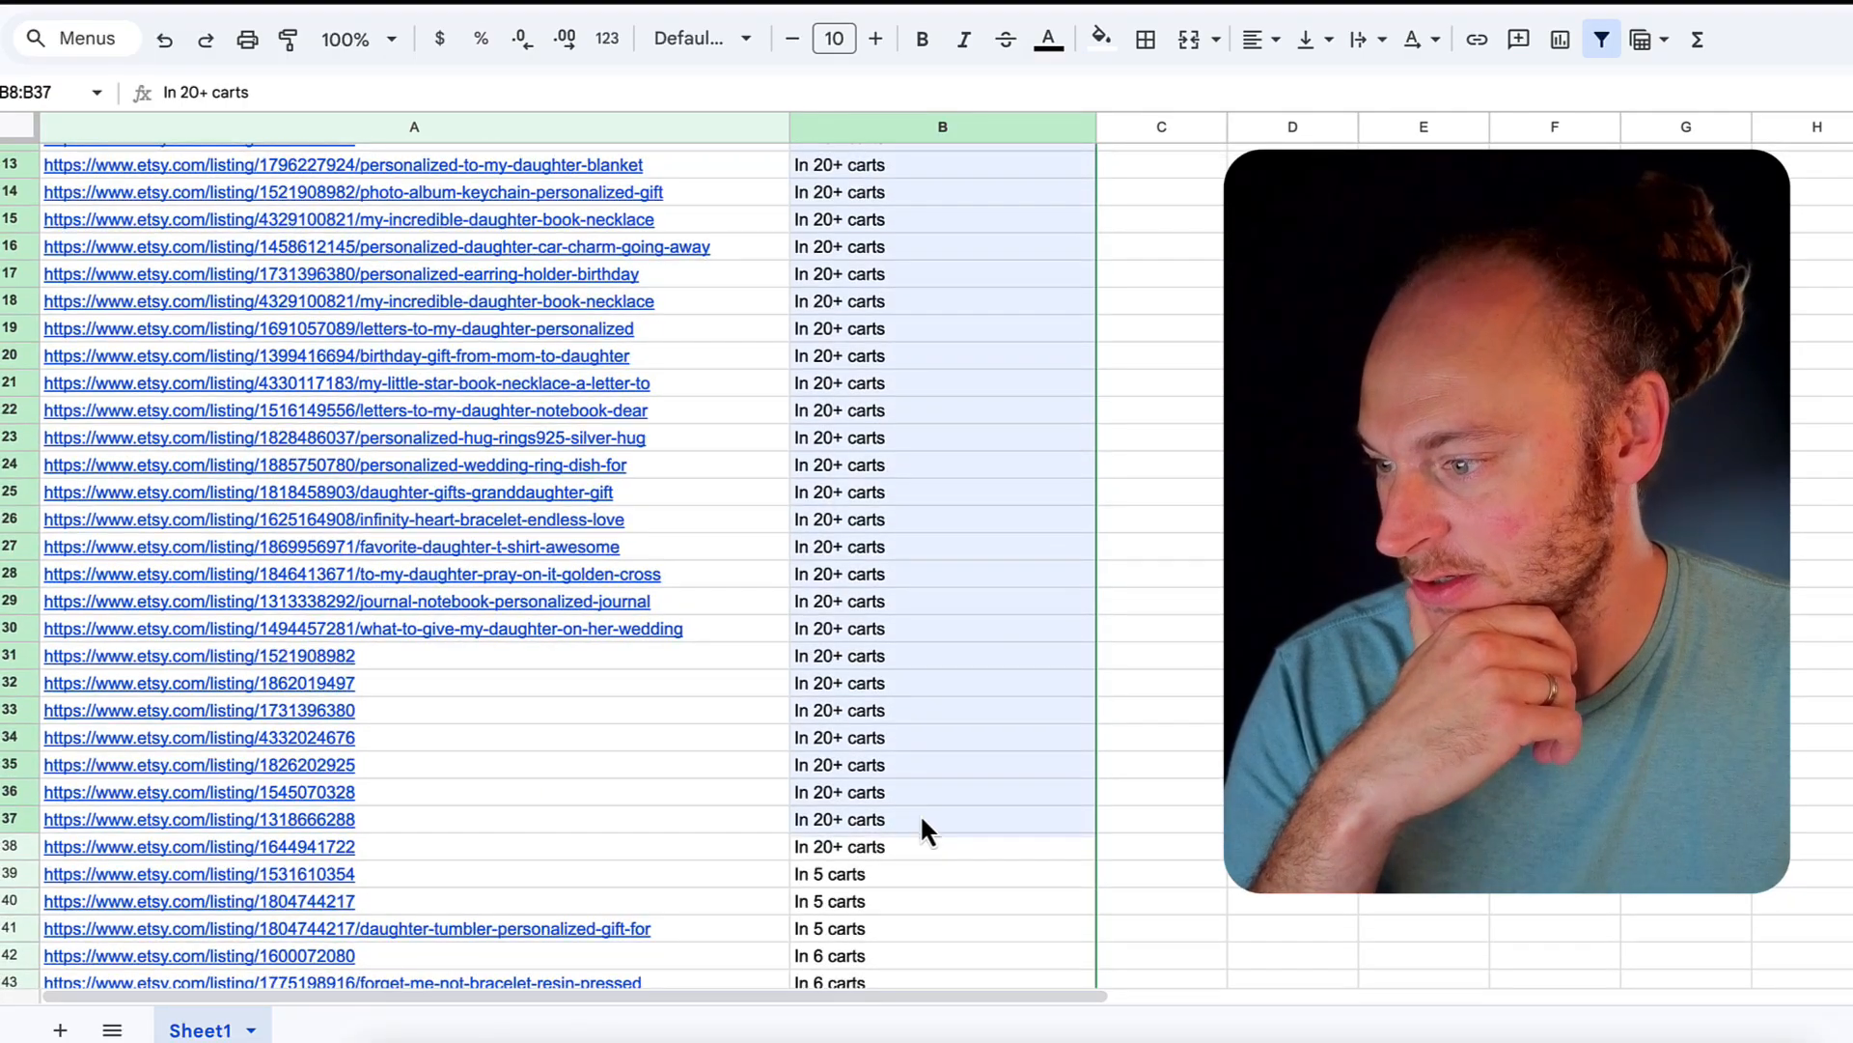
Select the listing URL in cell A37 and follow its link to the Etsy page.
scroll("down", 3)
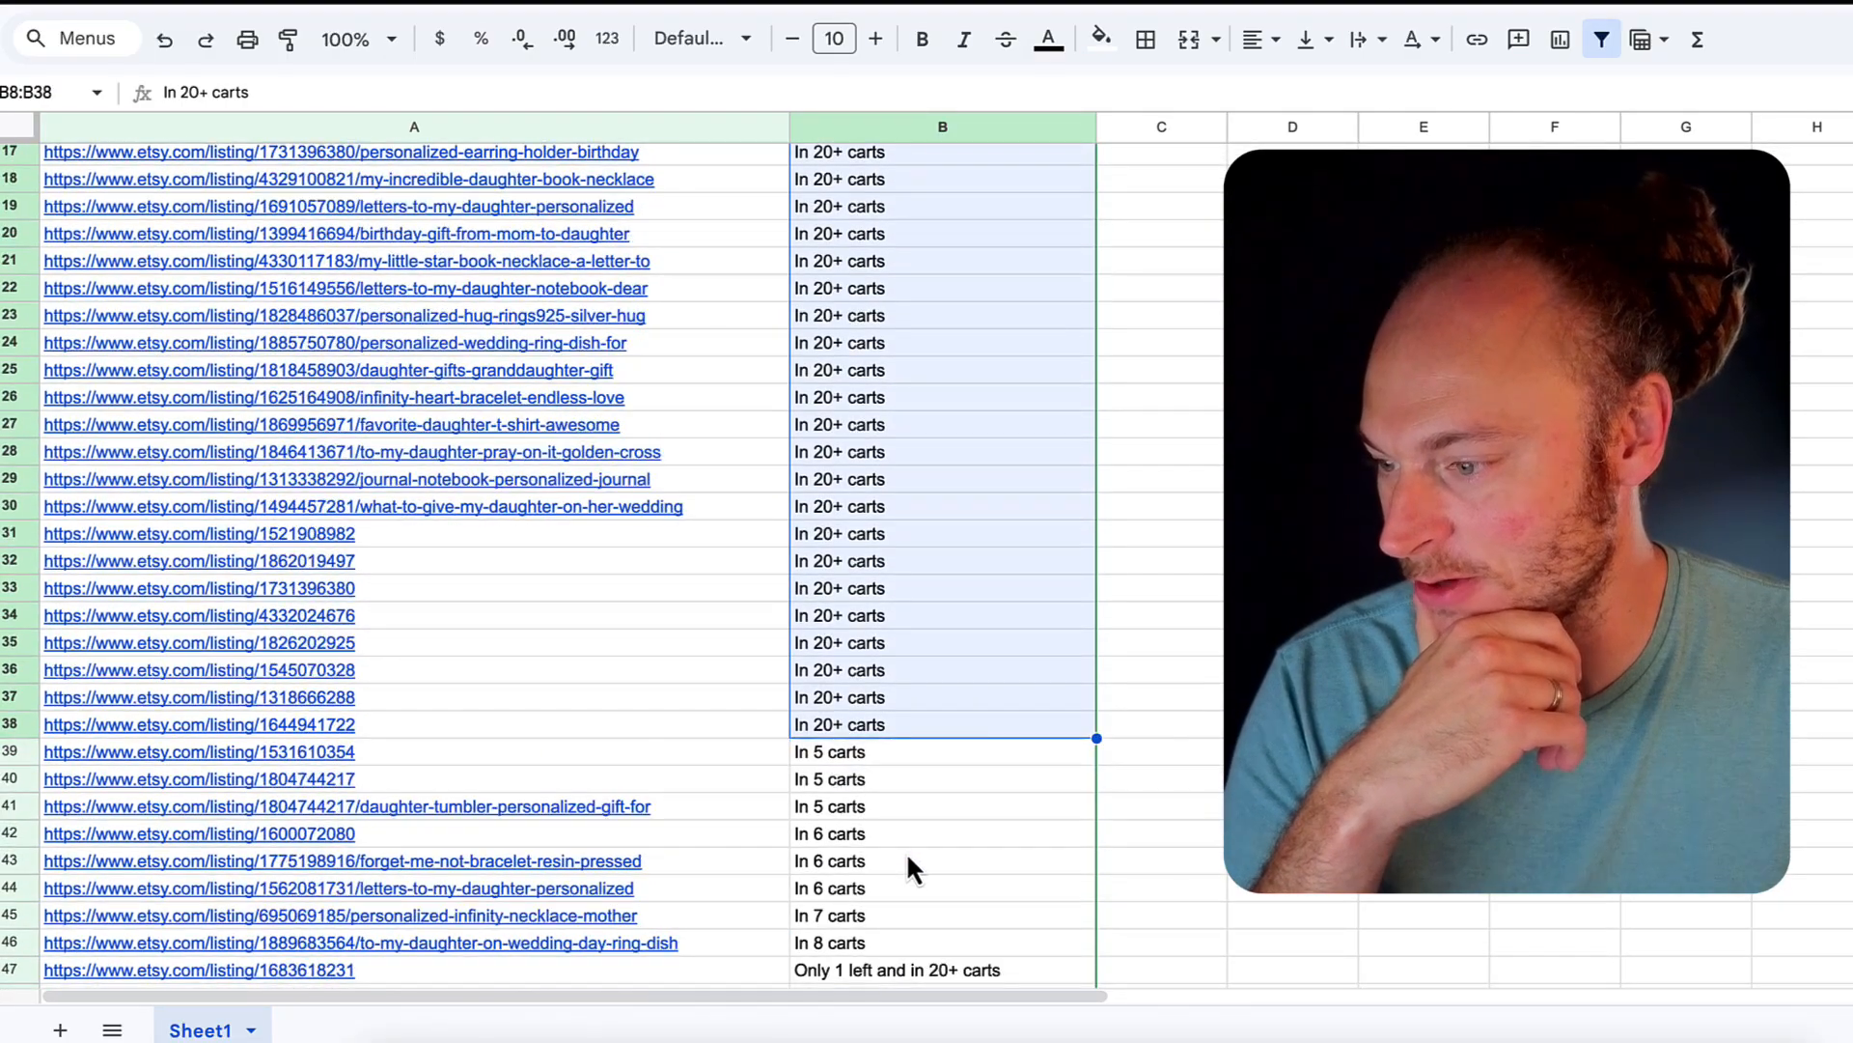
scroll("down", 3)
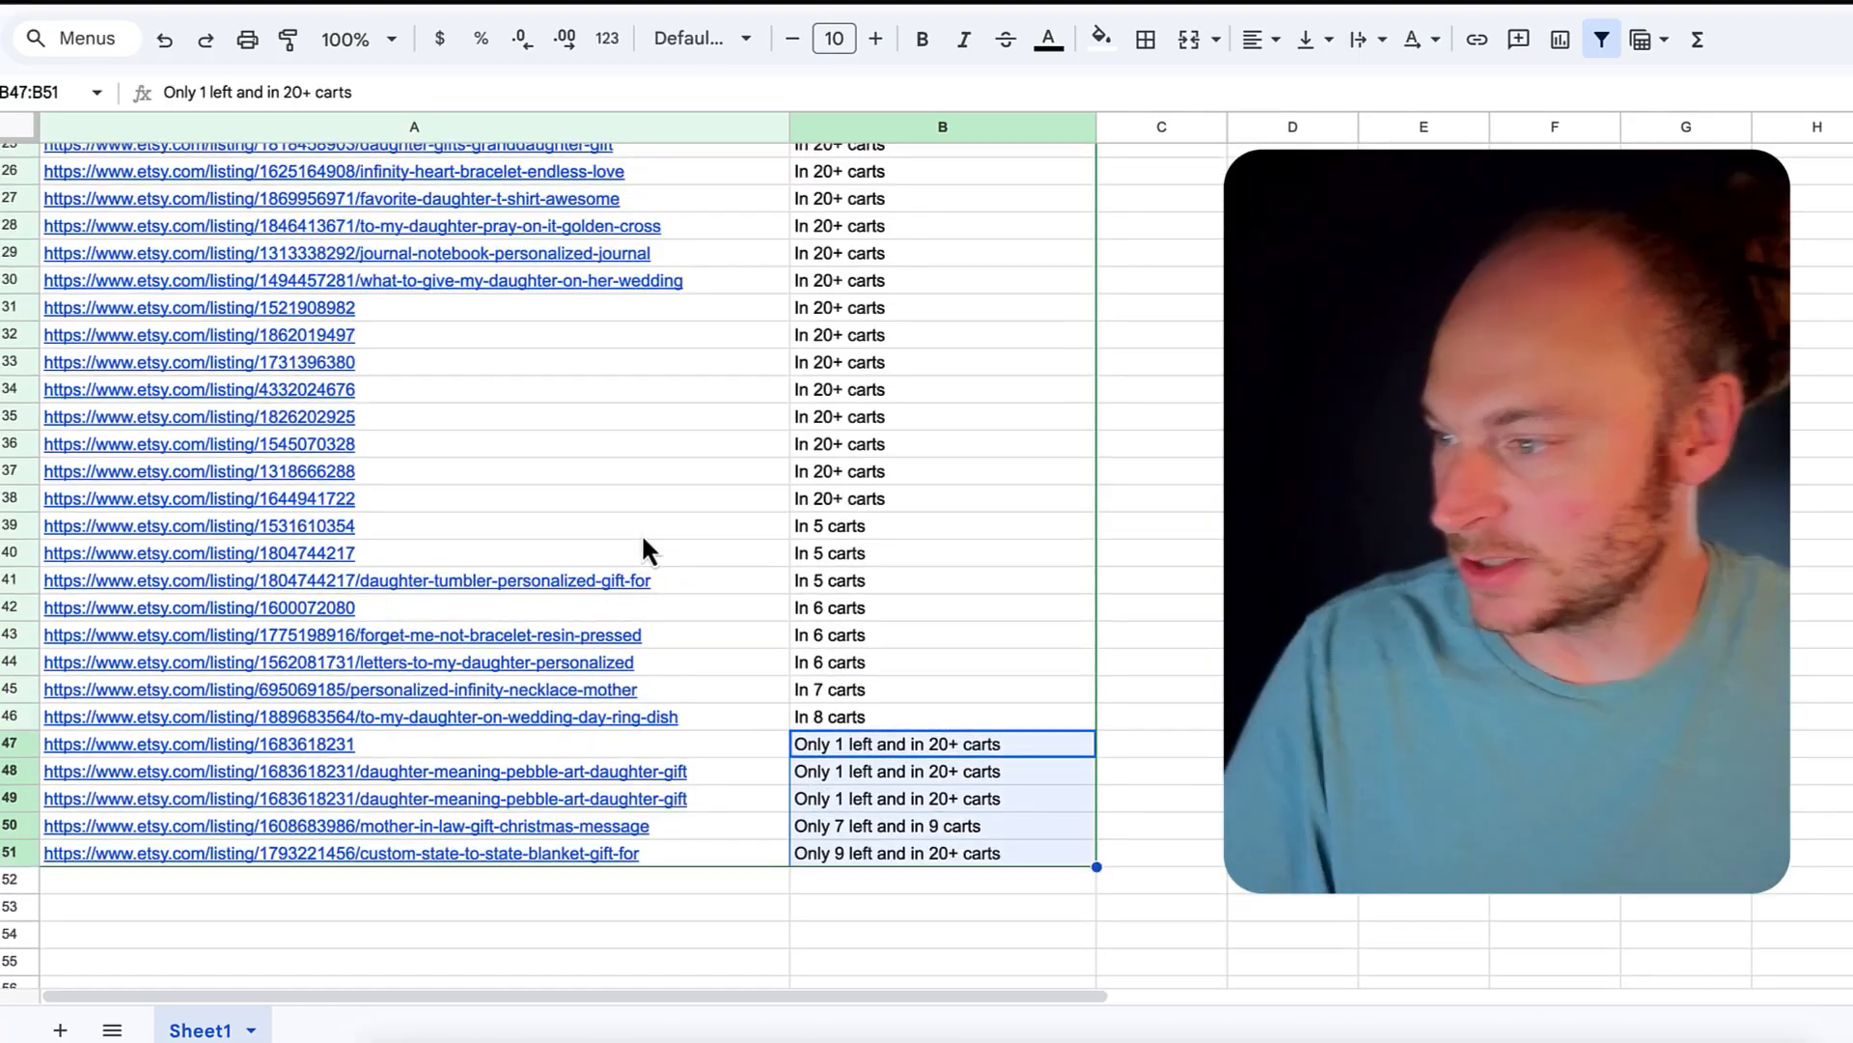
left_click(206, 498)
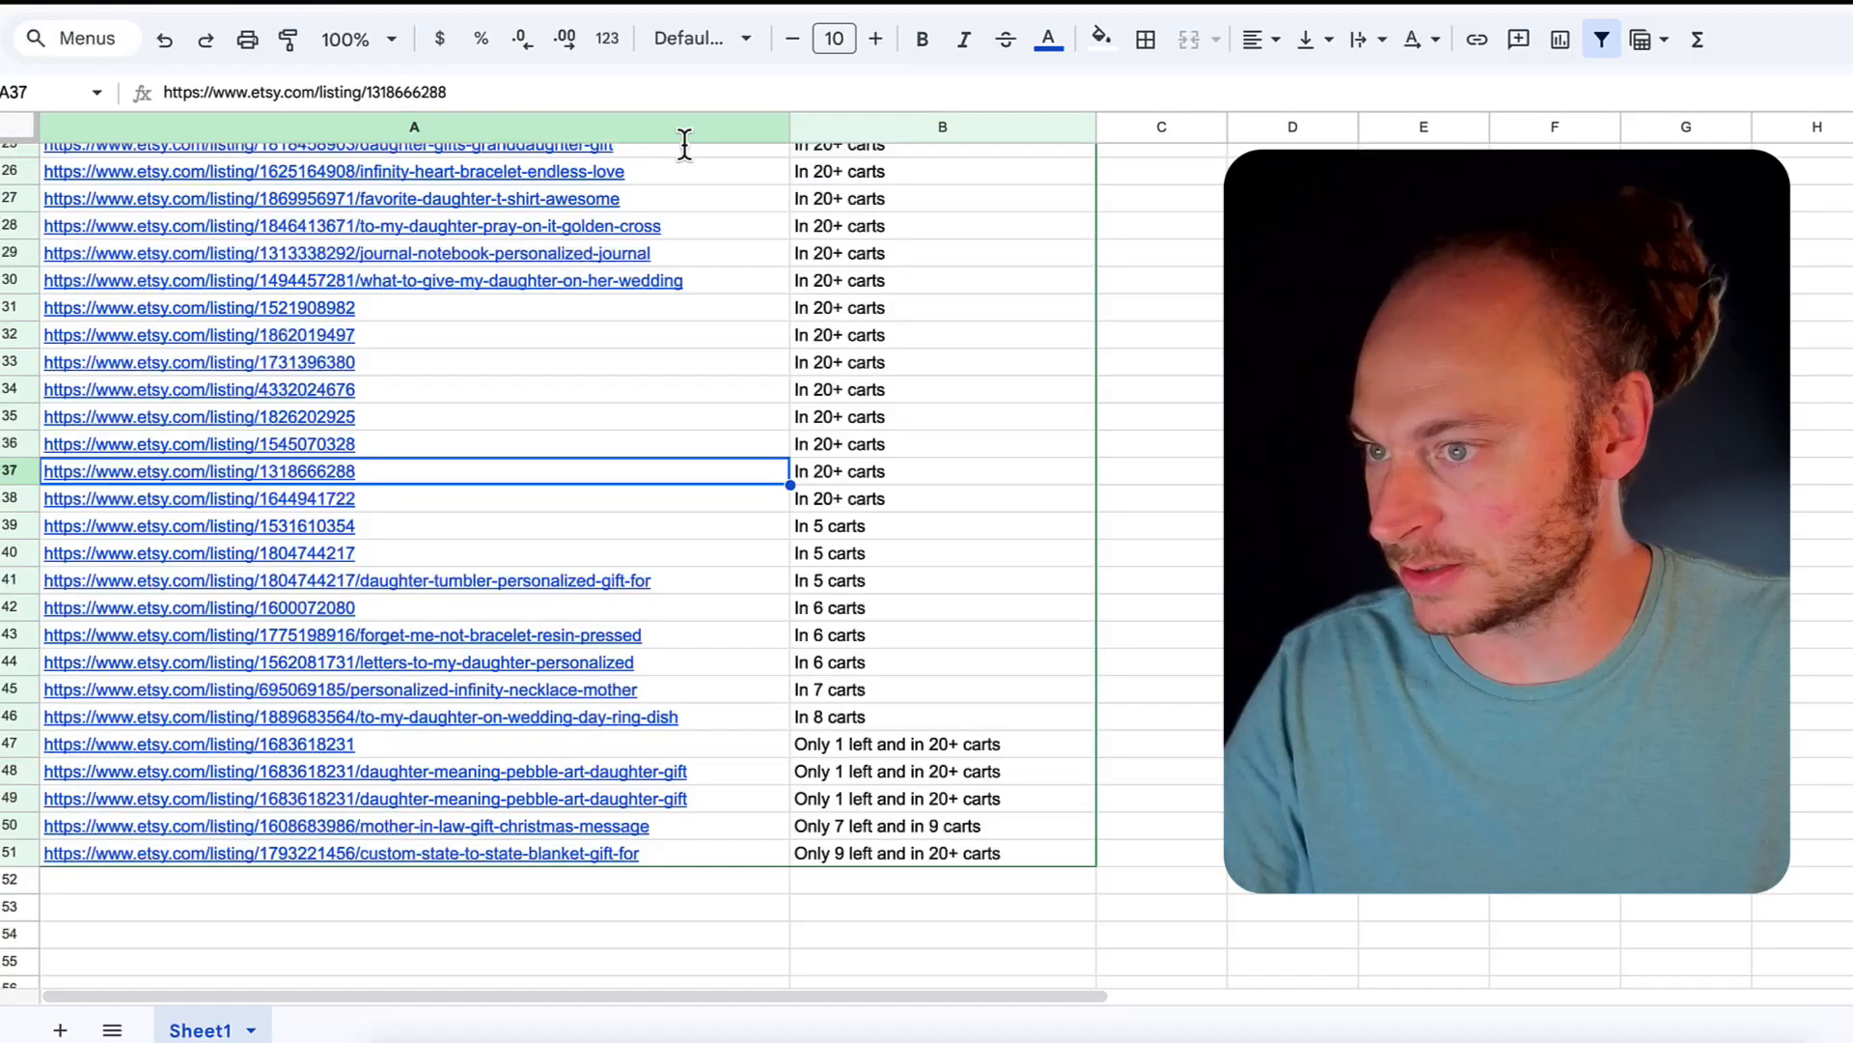
left_click(199, 471)
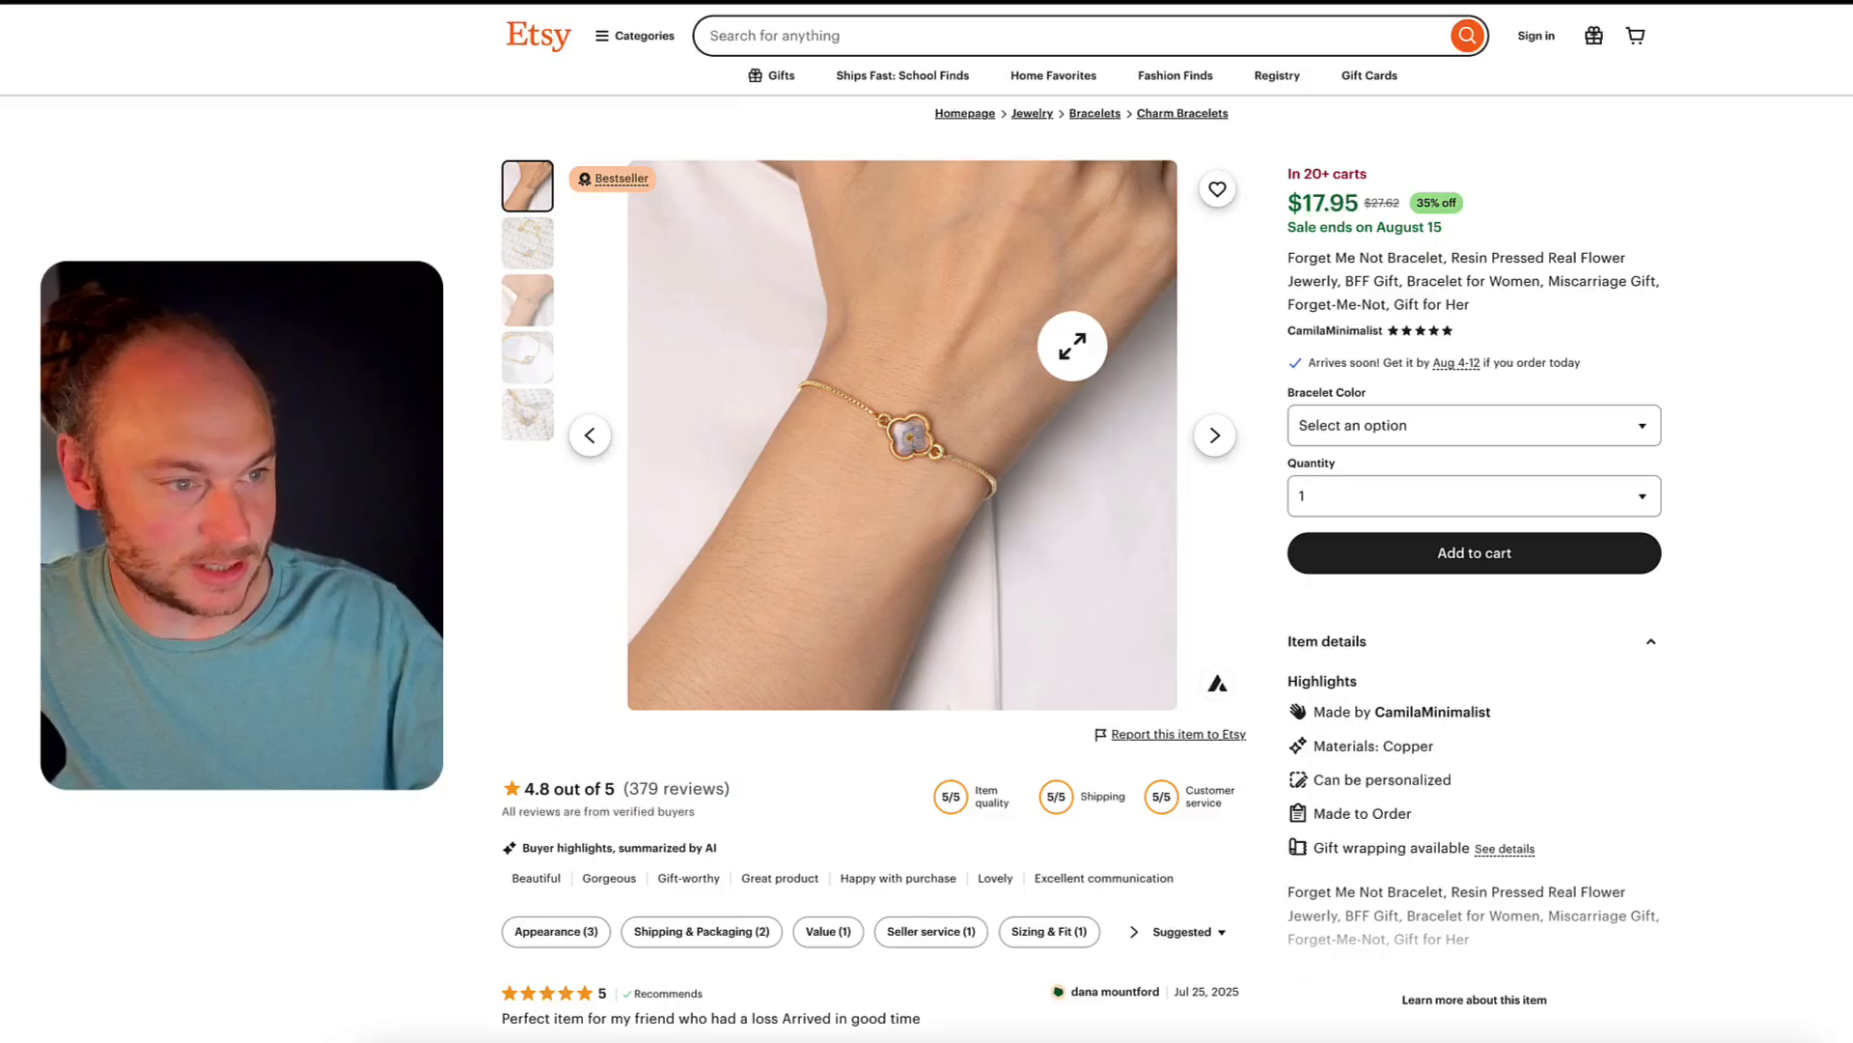